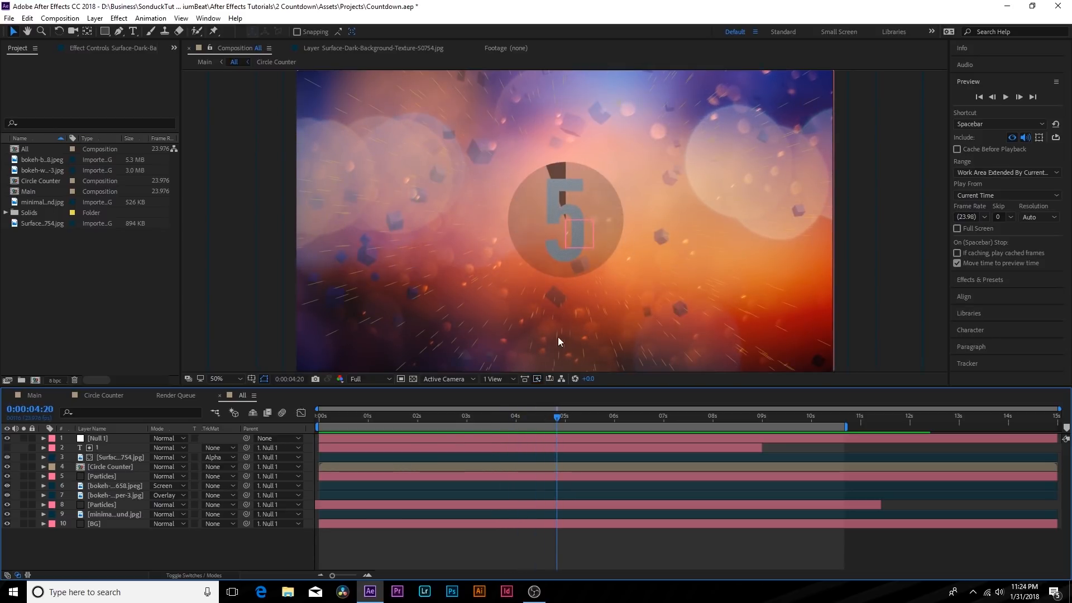
{"action": "mouse_move", "coordinate": [484, 185]}
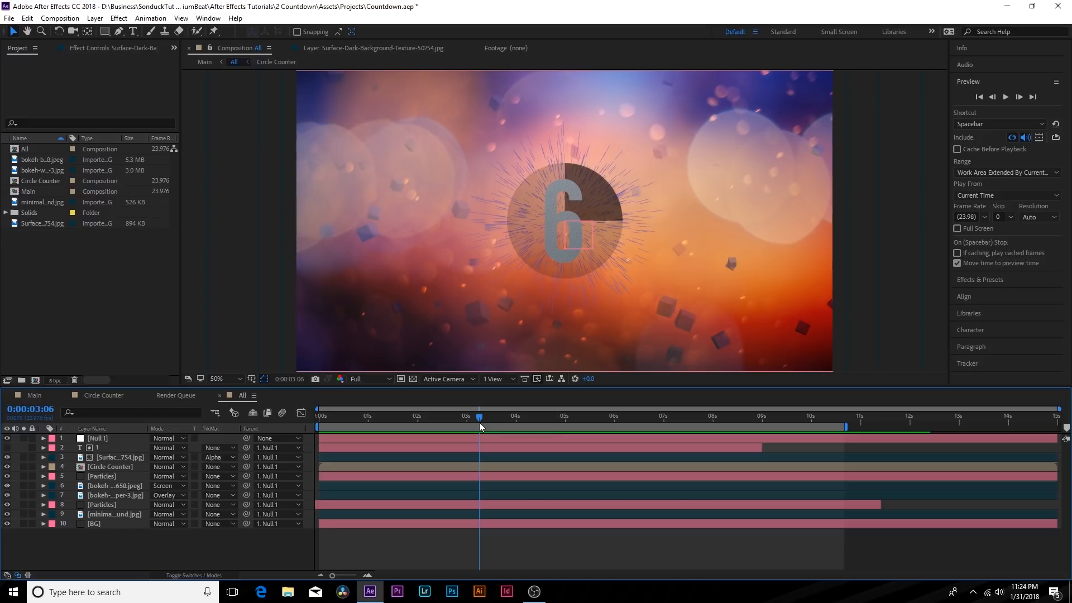
Create composition TUT at 1920×1080, 23.976 fps, 15 seconds long.
{"action": "left_click_drag", "start_coordinate": [479, 417], "coordinate": [484, 417]}
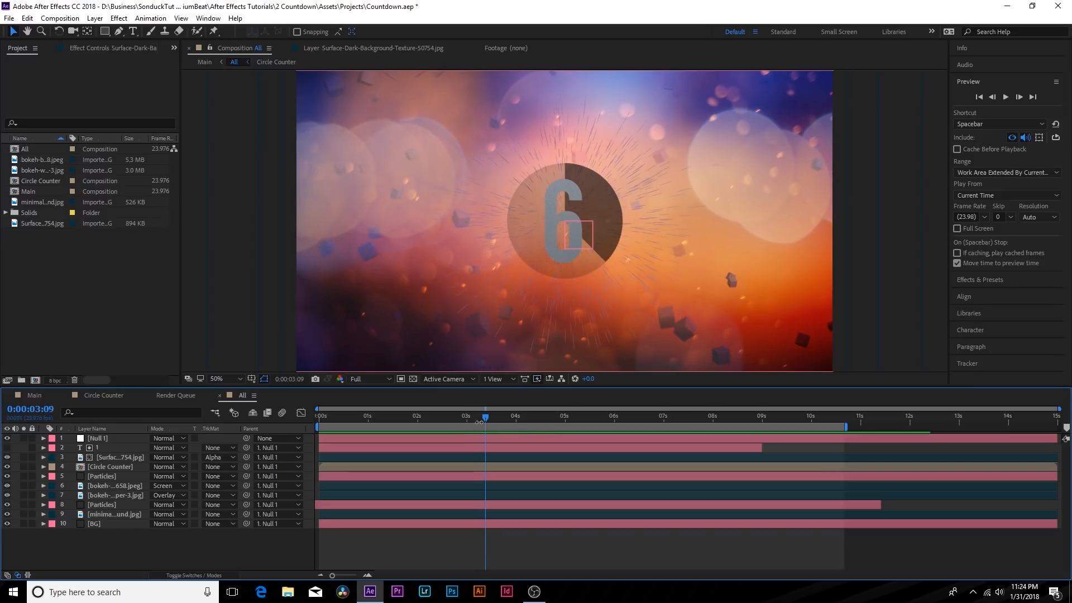
{"action": "left_click", "coordinate": [60, 18]}
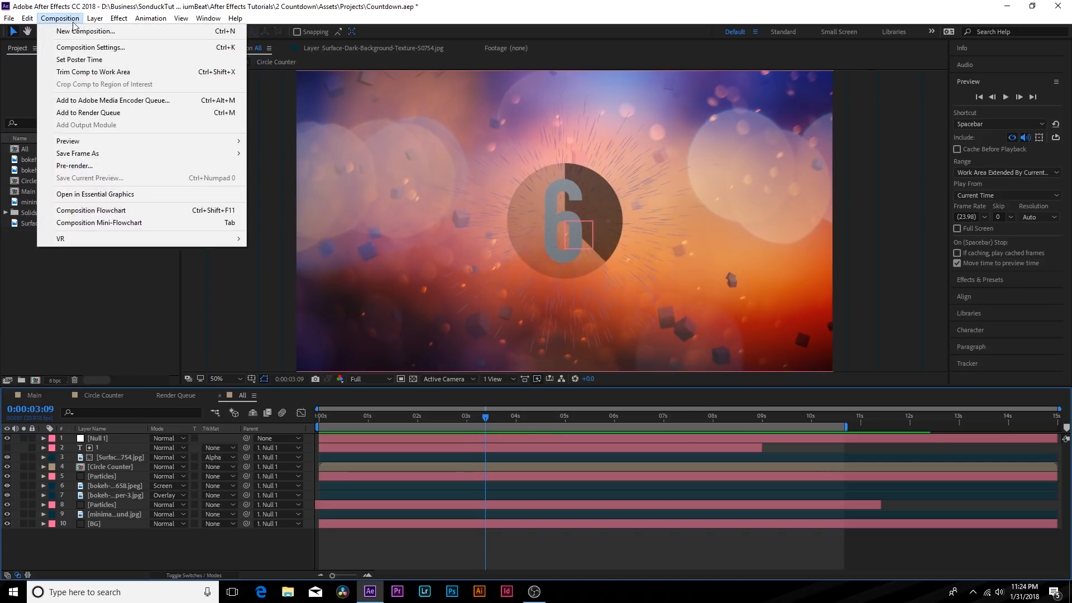
{"action": "left_click", "coordinate": [89, 47]}
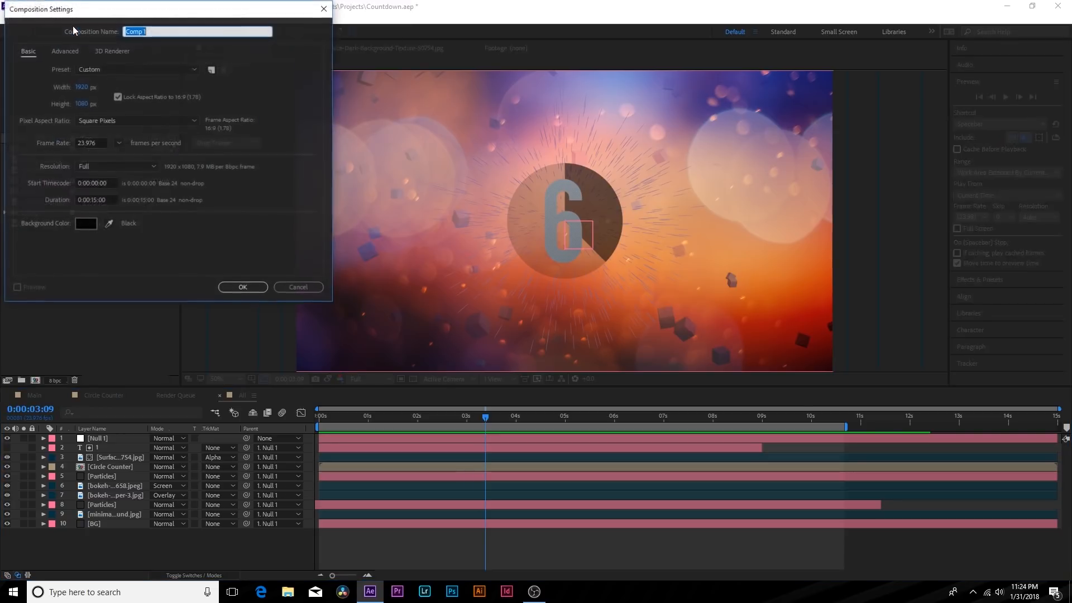
{"action": "type", "text": "T"}
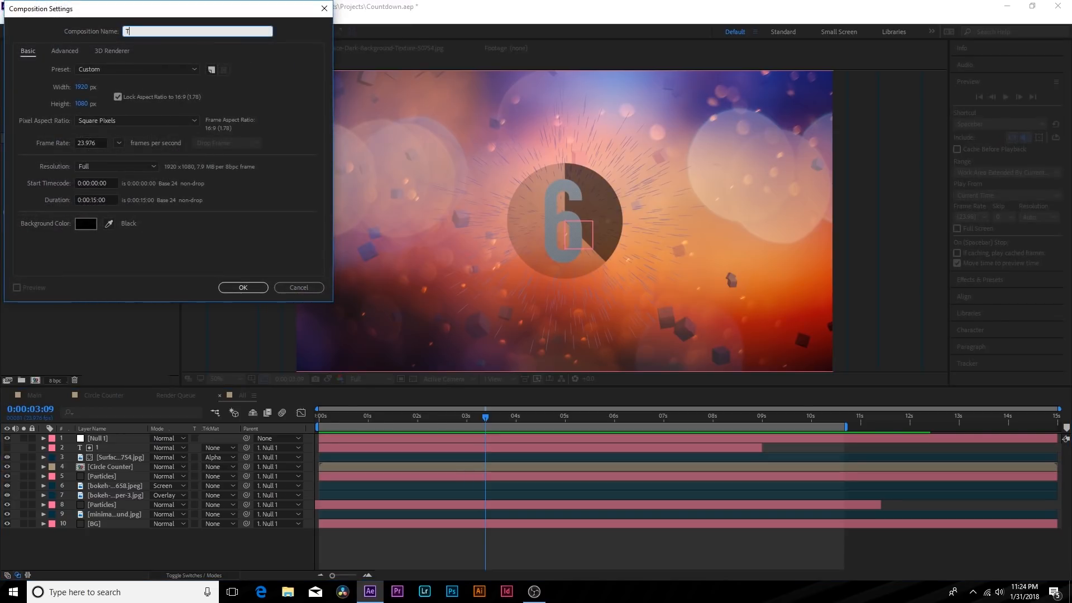
{"action": "type", "text": "UT"}
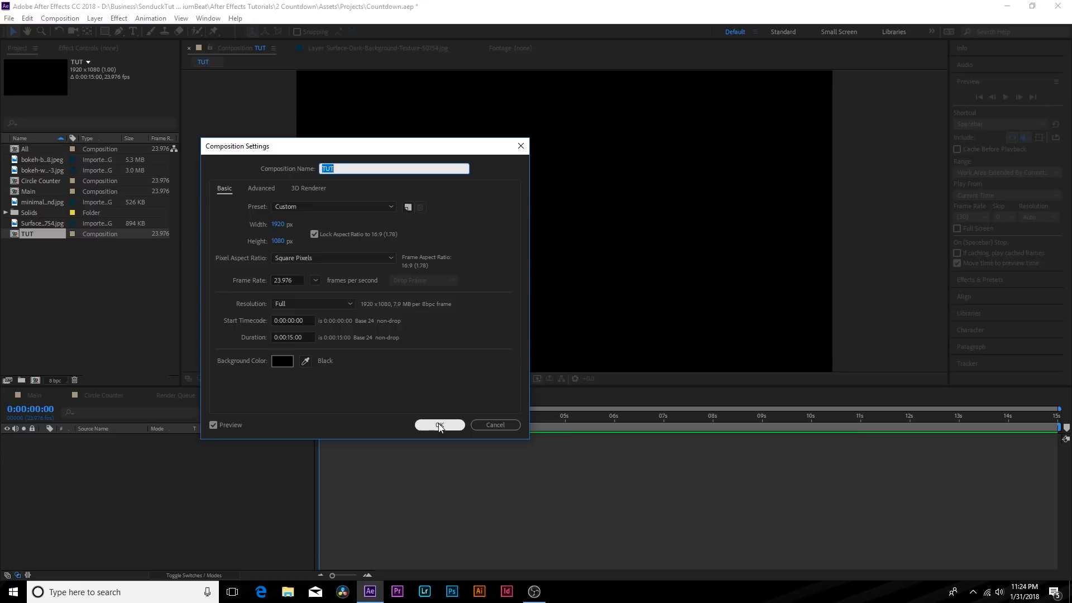
{"action": "left_click", "coordinate": [439, 424]}
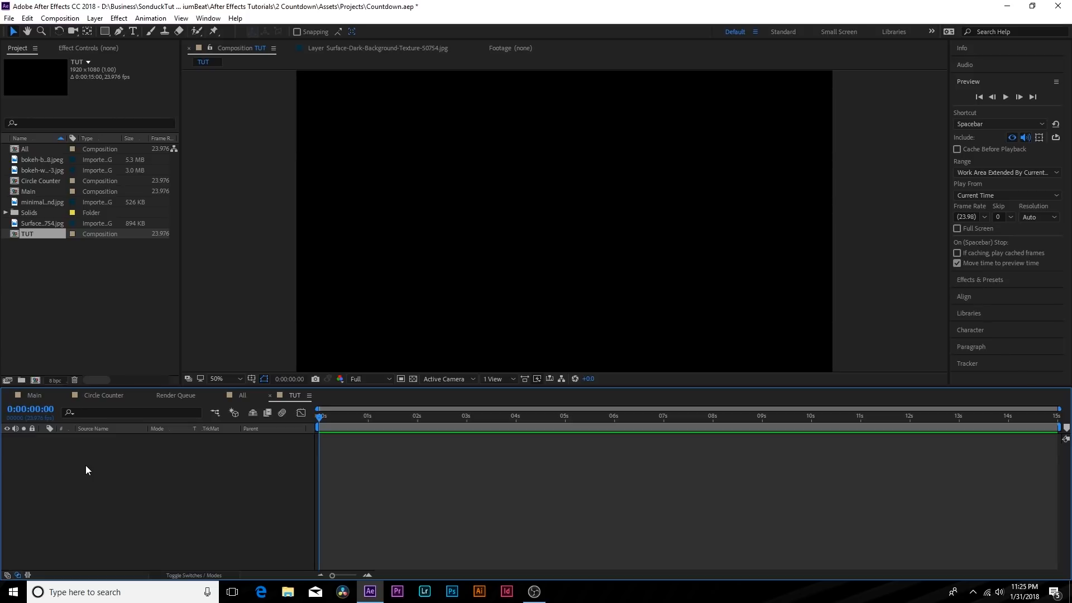
{"action": "mouse_move", "coordinate": [90, 340]}
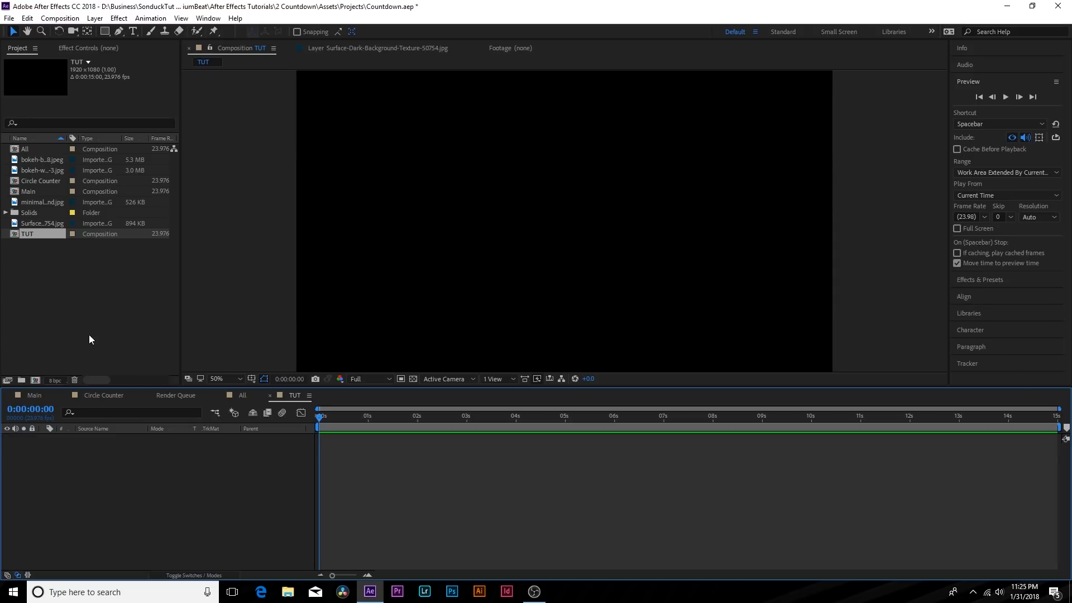
Preview the minimal purple-to-orange gradient image in its own footage viewer.
{"action": "left_click", "coordinate": [41, 159]}
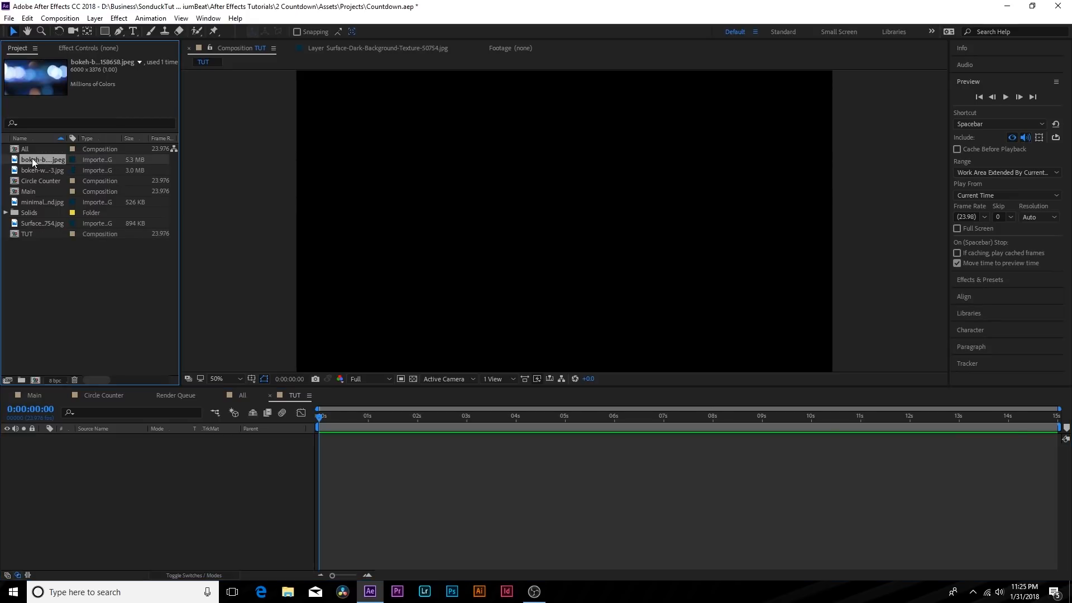
{"action": "double_click", "coordinate": [42, 201]}
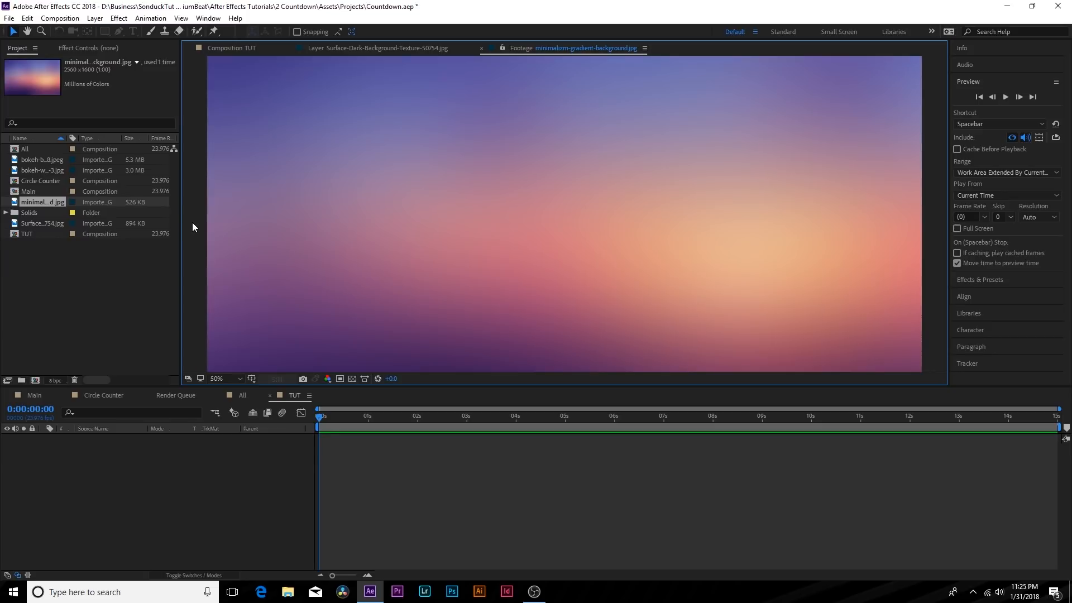
{"action": "mouse_move", "coordinate": [54, 214]}
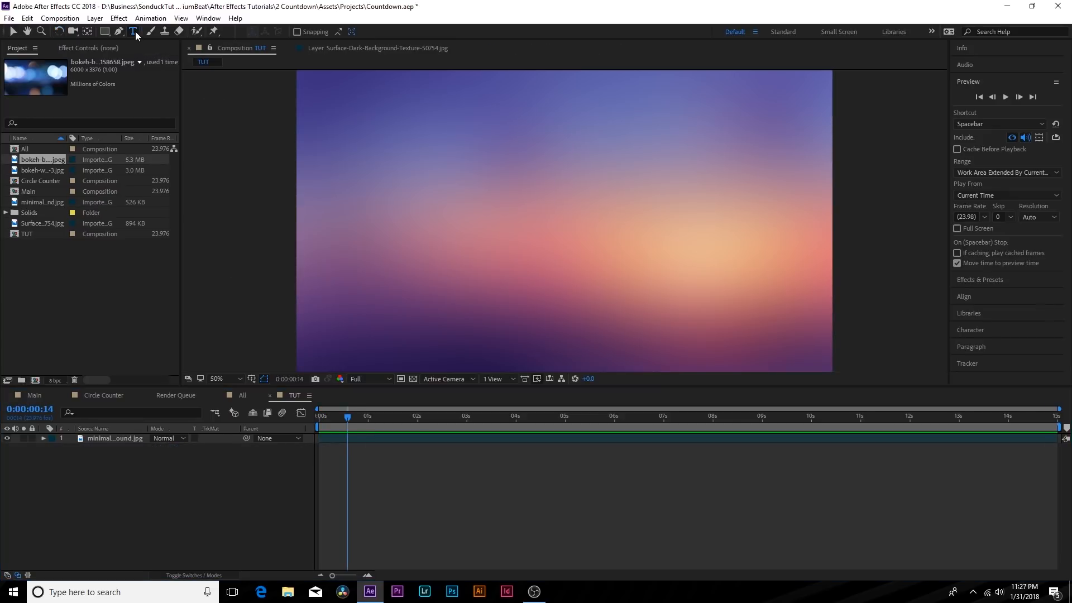
Type a large white '1' text layer and centre it vertically in TUT.
{"action": "left_click", "coordinate": [578, 205]}
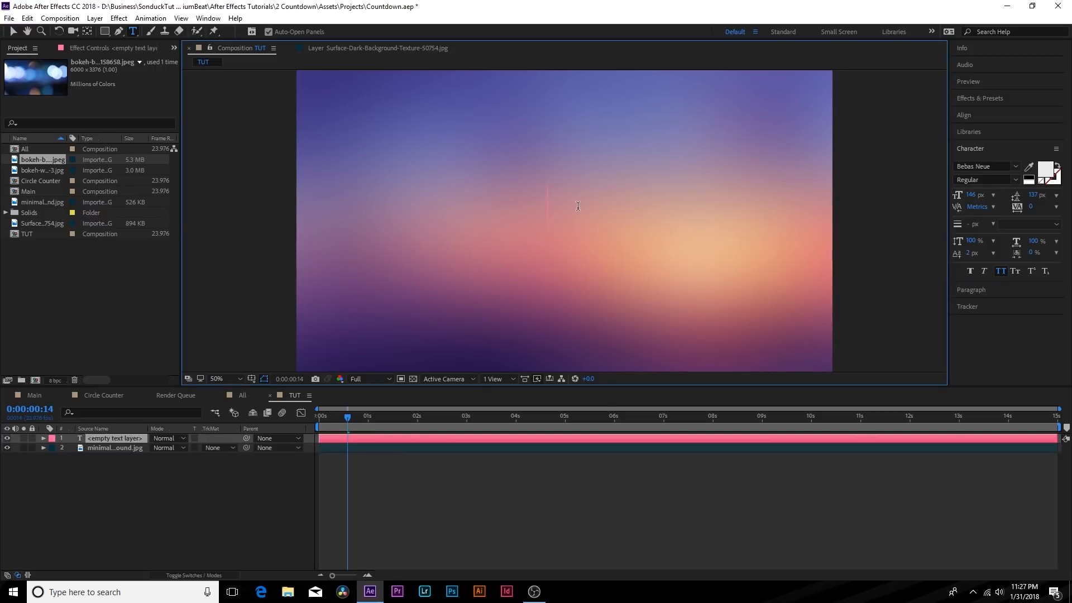
{"action": "type", "text": "1"}
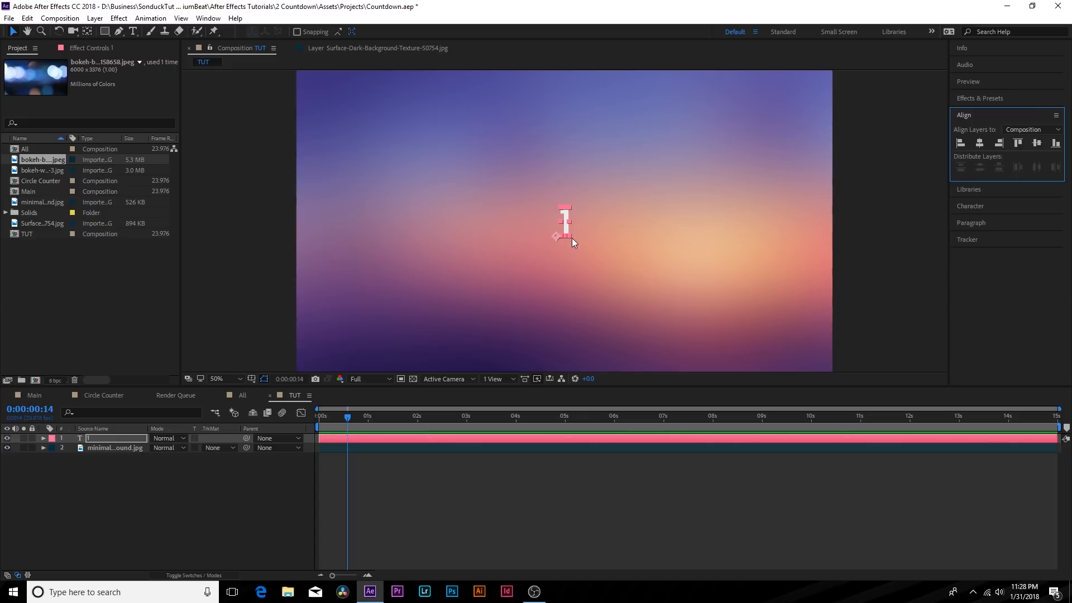
{"action": "left_click", "coordinate": [979, 97]}
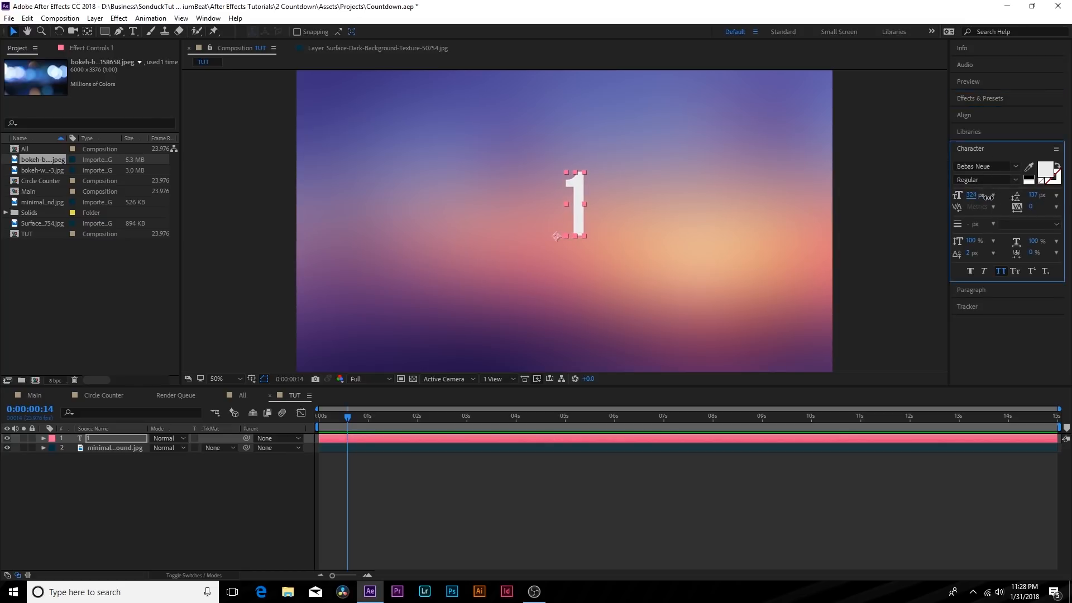
{"action": "left_click", "coordinate": [963, 115]}
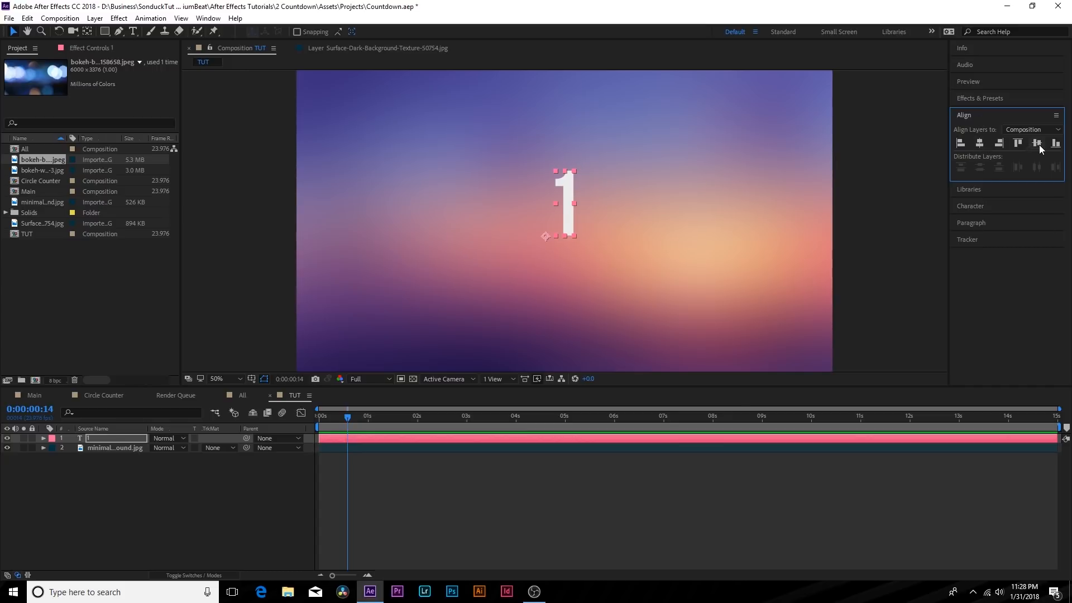
{"action": "left_click", "coordinate": [561, 592]}
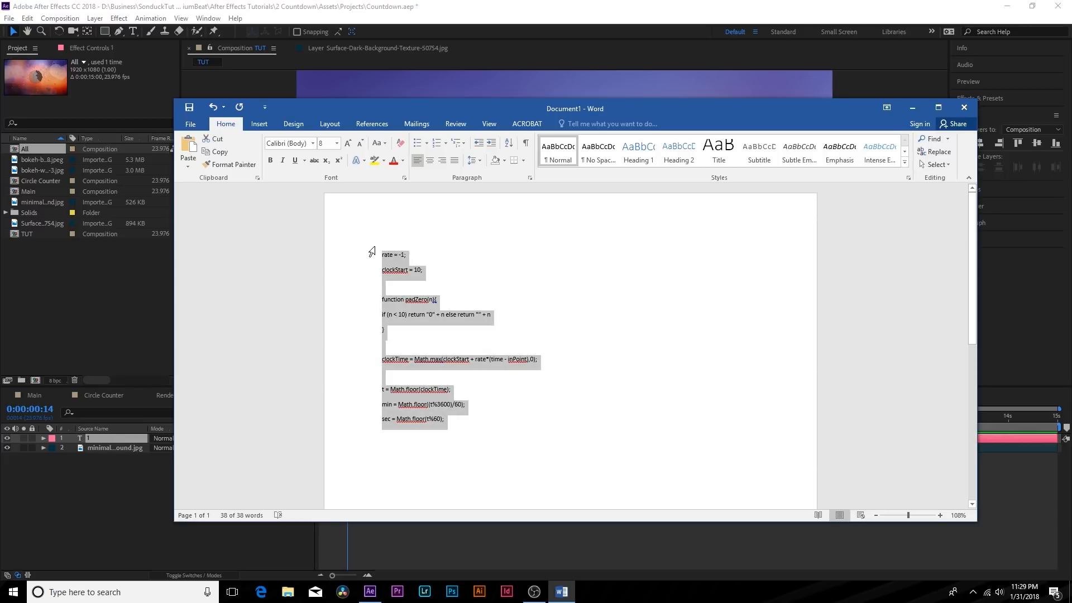
Switch back to After Effects with the countdown expression code copied.
{"action": "left_click", "coordinate": [369, 591]}
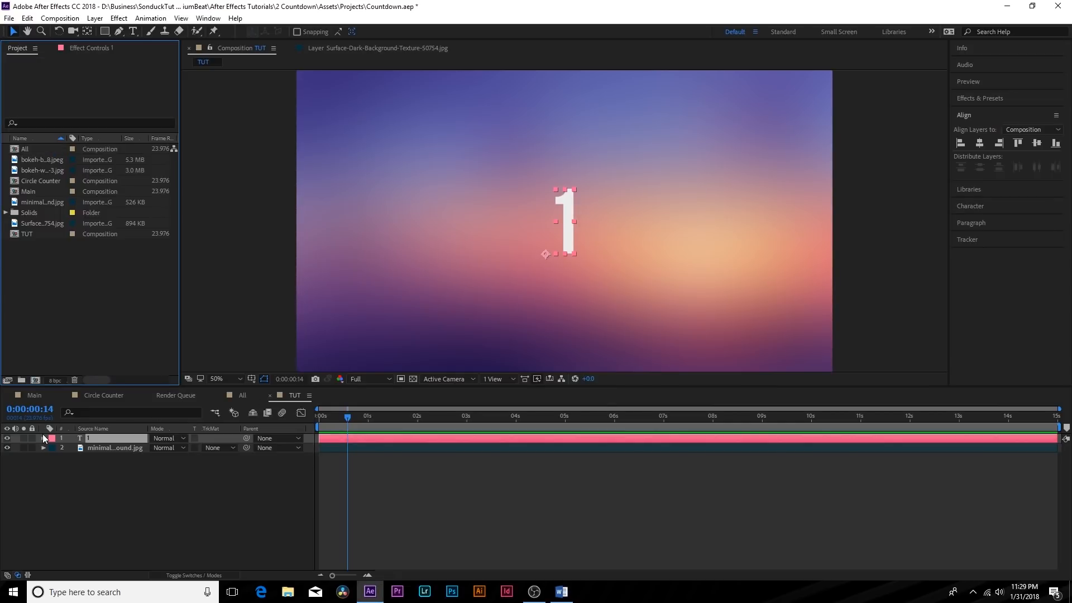
Paste the countdown expression into the text layer's Source Text so it displays 10.
{"action": "left_click", "coordinate": [43, 438]}
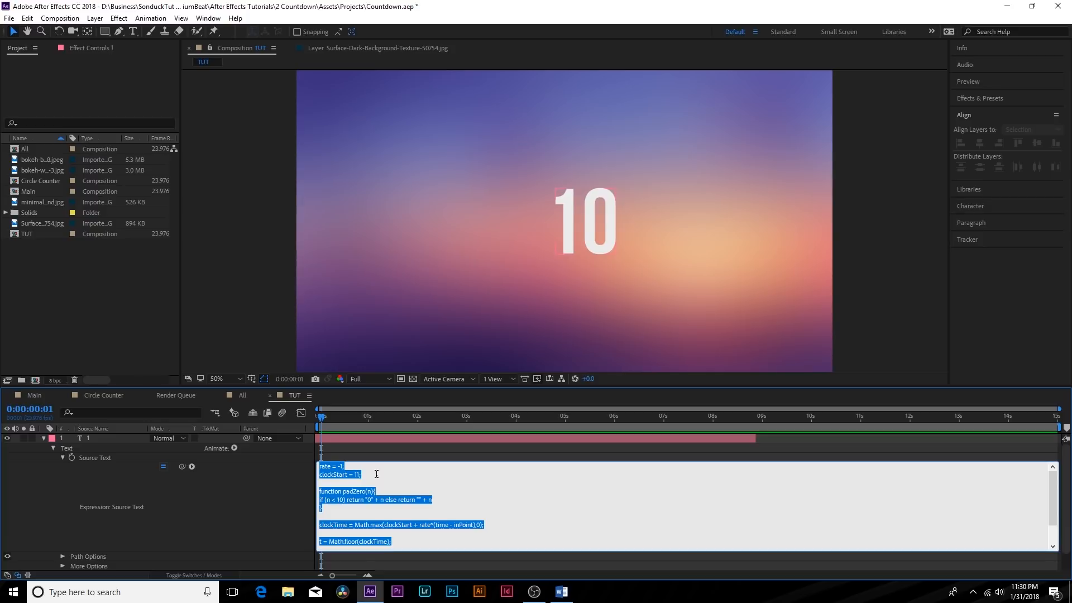
{"action": "mouse_move", "coordinate": [386, 445]}
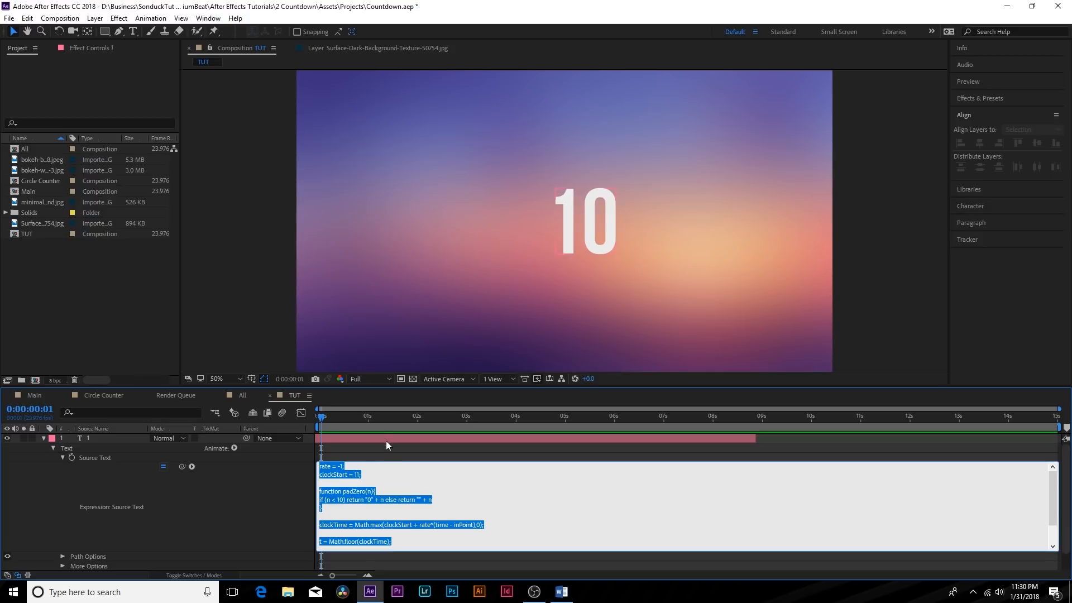
{"action": "left_click", "coordinate": [597, 416]}
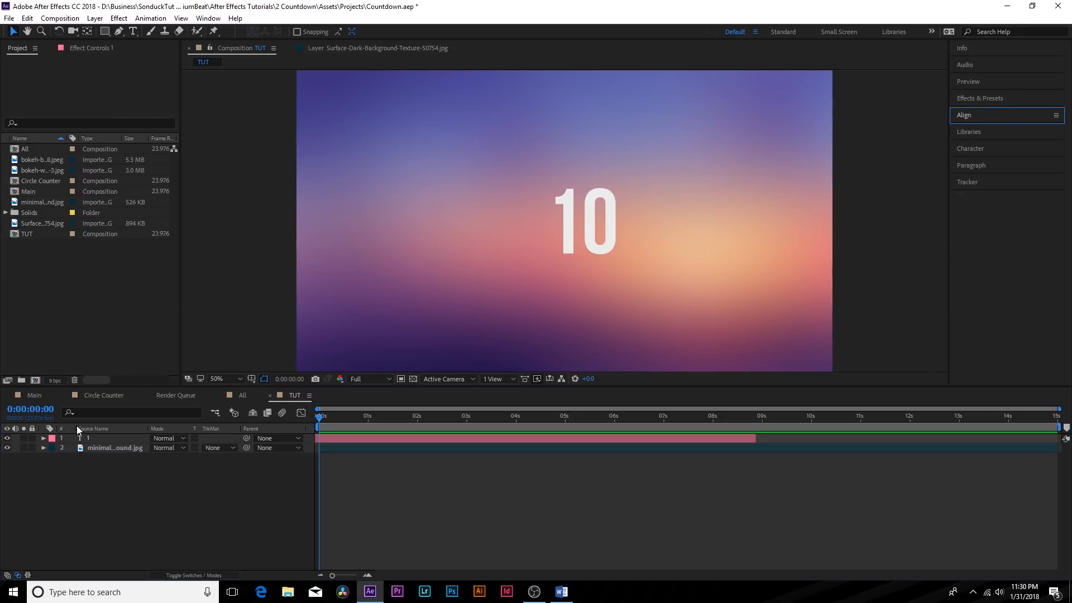
Move the countdown number toward the frame centre while scrubbing to check the count.
{"action": "left_click", "coordinate": [102, 438]}
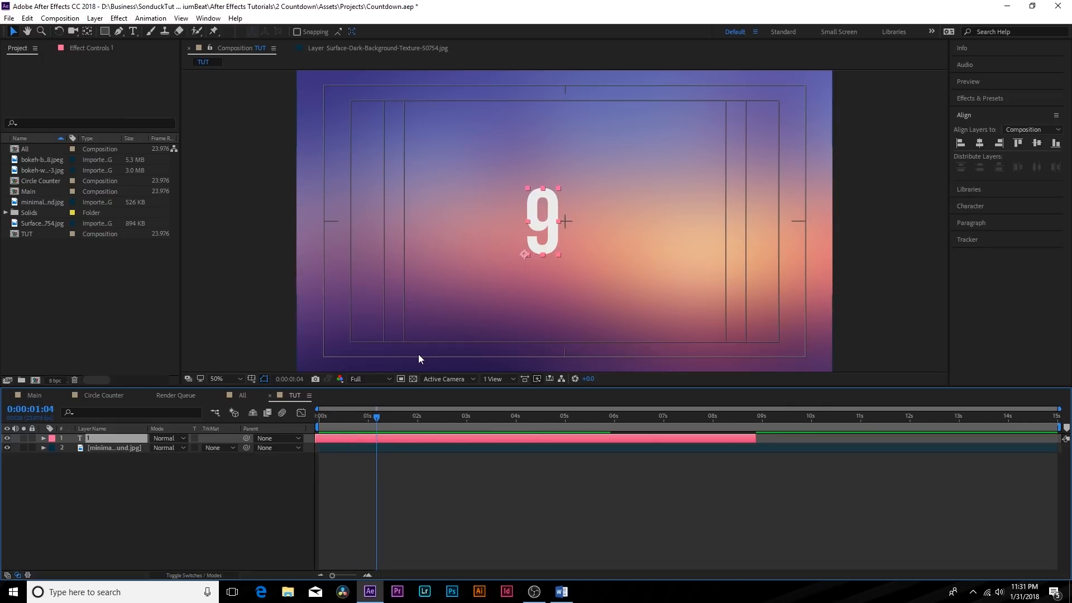
{"action": "mouse_move", "coordinate": [383, 411]}
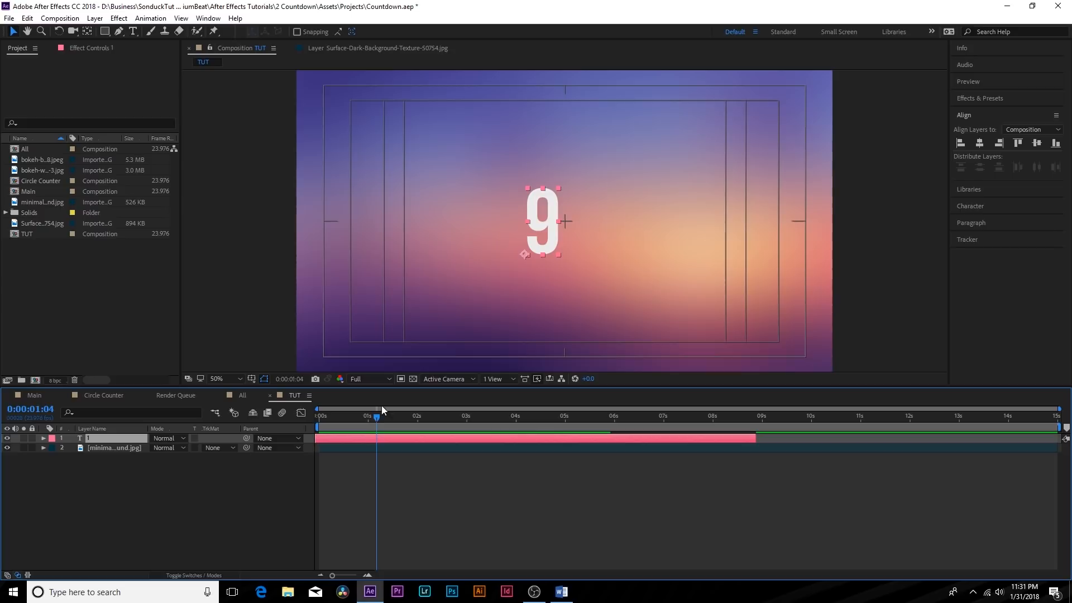
{"action": "left_click_drag", "start_coordinate": [377, 415], "coordinate": [362, 416]}
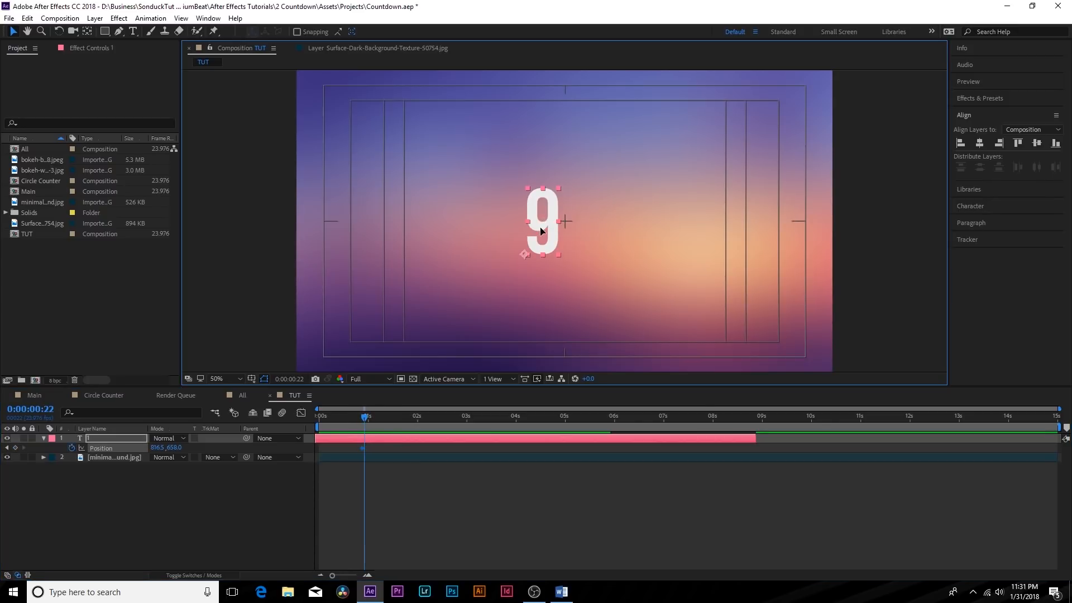
{"action": "left_click_drag", "start_coordinate": [541, 231], "coordinate": [564, 232]}
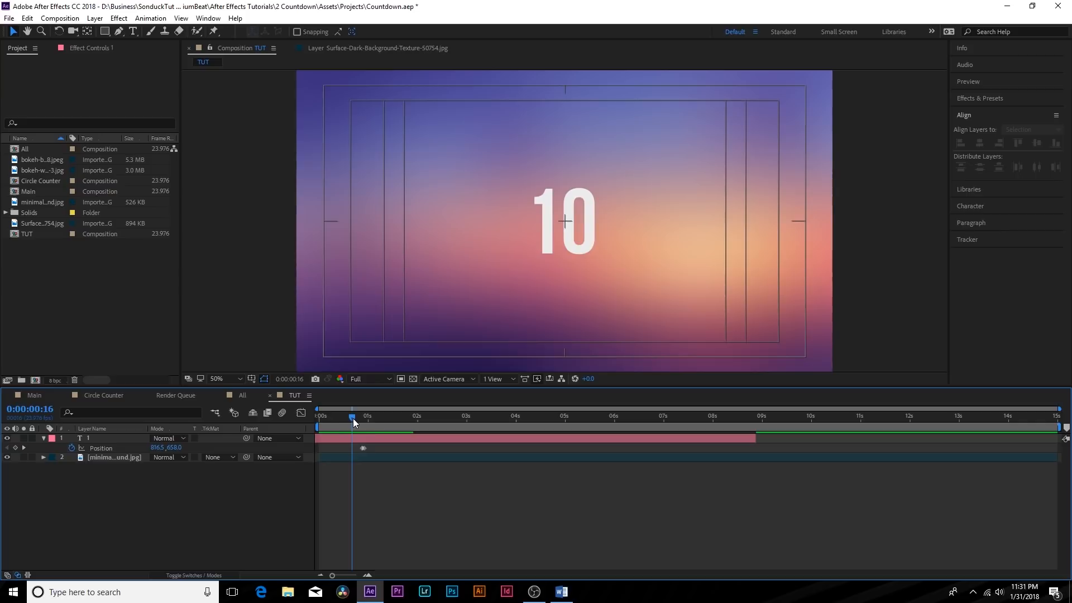
{"action": "left_click", "coordinate": [562, 417]}
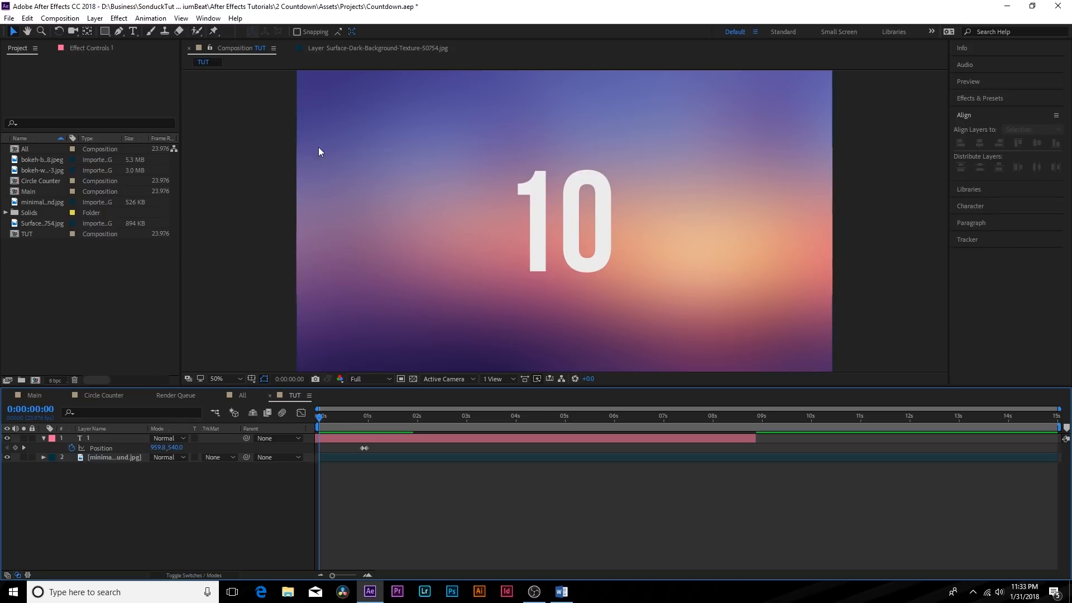
Add bokeh-wallpaper-3 at 370% scale above the gradient, blended in Overlay mode.
{"action": "left_click", "coordinate": [41, 171]}
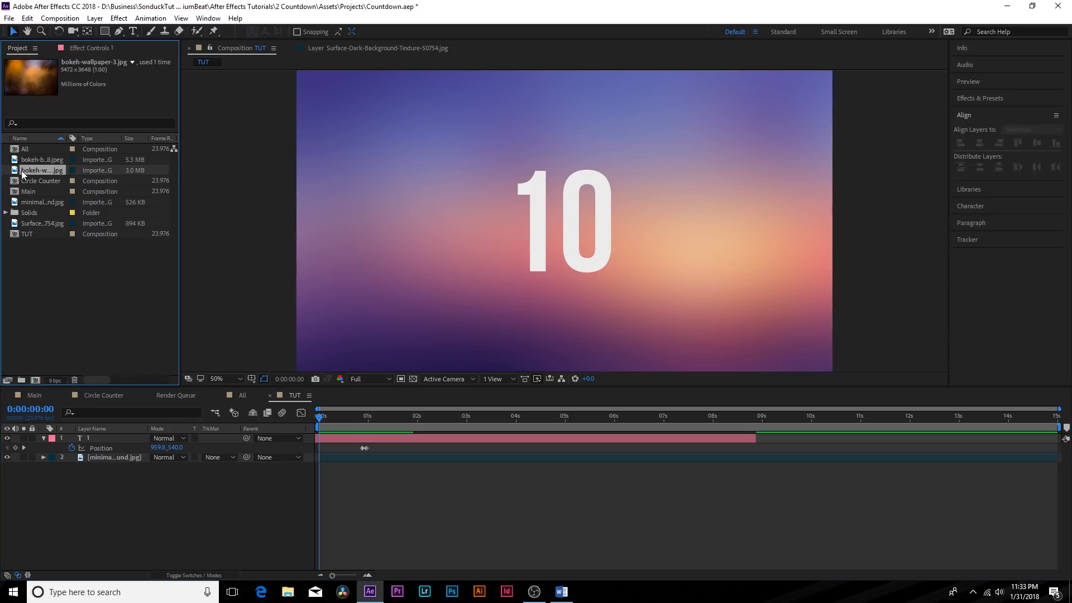
{"action": "double_click", "coordinate": [42, 170]}
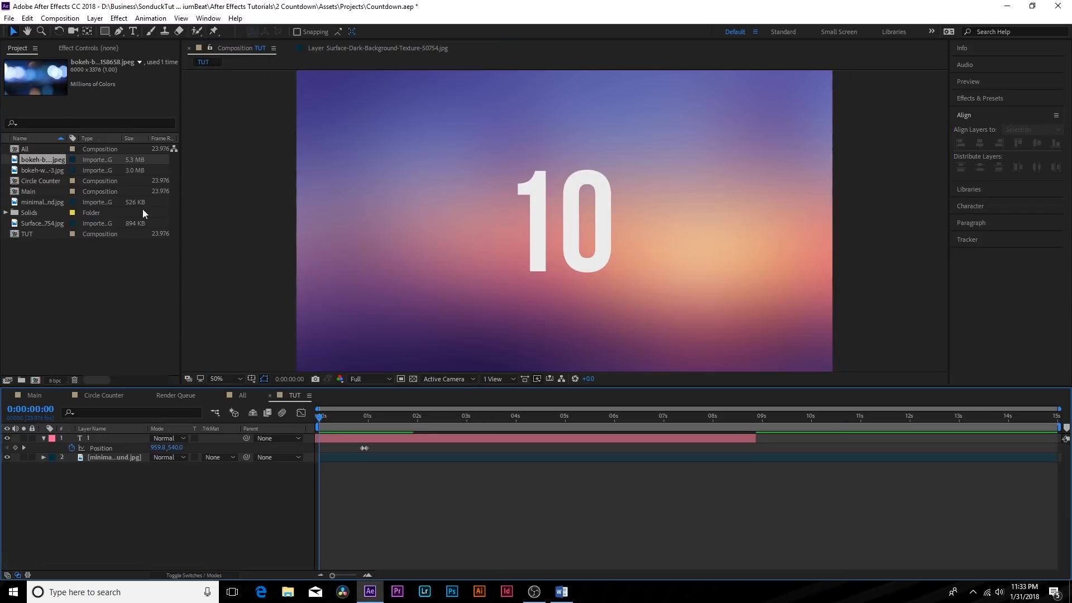
{"action": "left_click", "coordinate": [42, 170]}
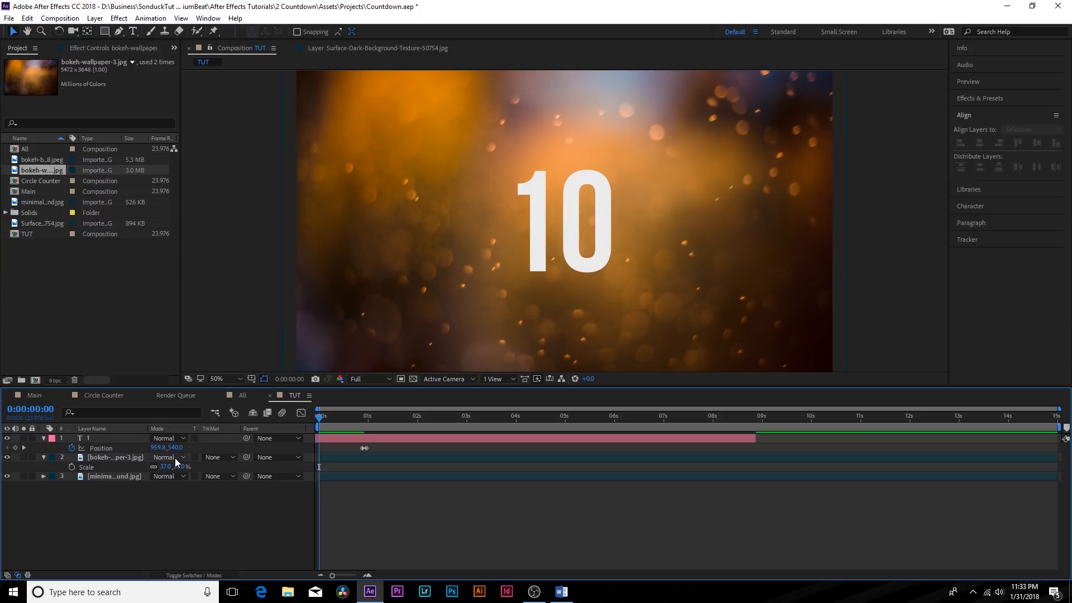
{"action": "left_click", "coordinate": [167, 457]}
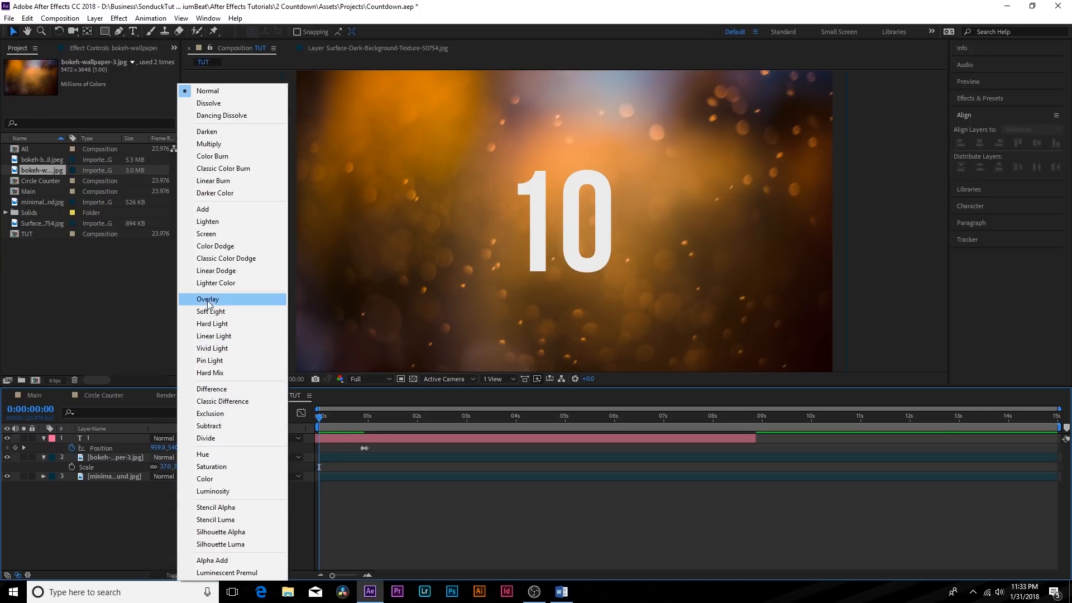
{"action": "left_click", "coordinate": [208, 298]}
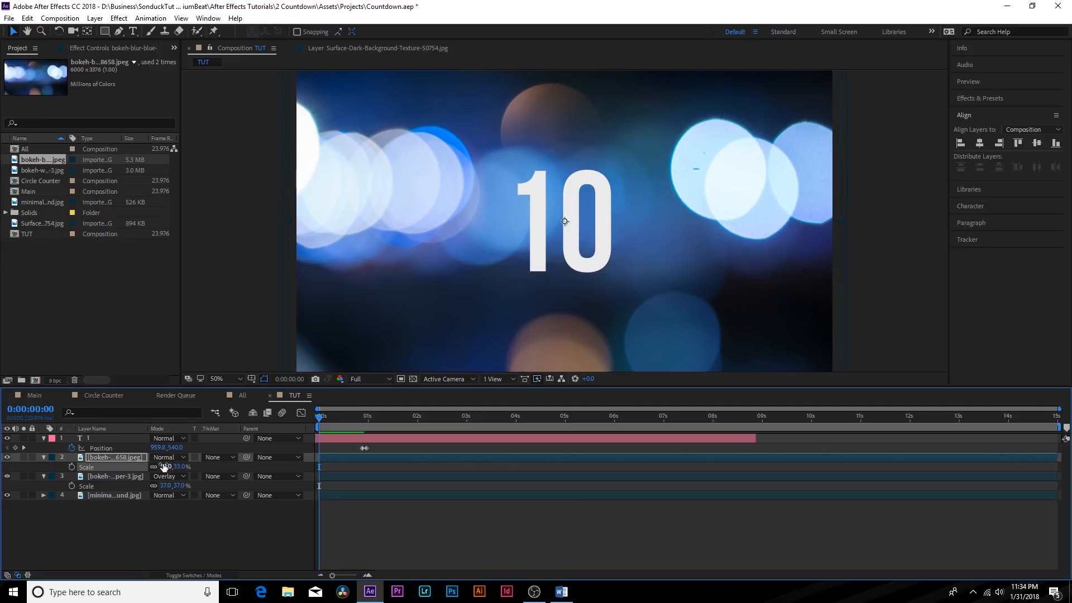
Blend the scaled-down blue bokeh layer in Screen mode.
{"action": "left_click", "coordinate": [168, 457]}
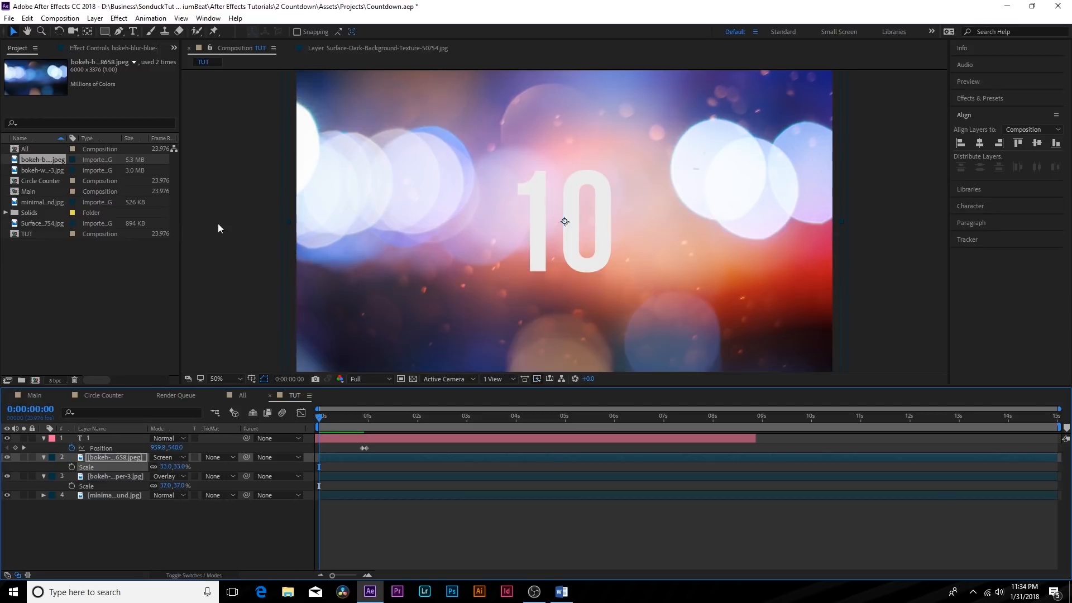
{"action": "left_click", "coordinate": [164, 457]}
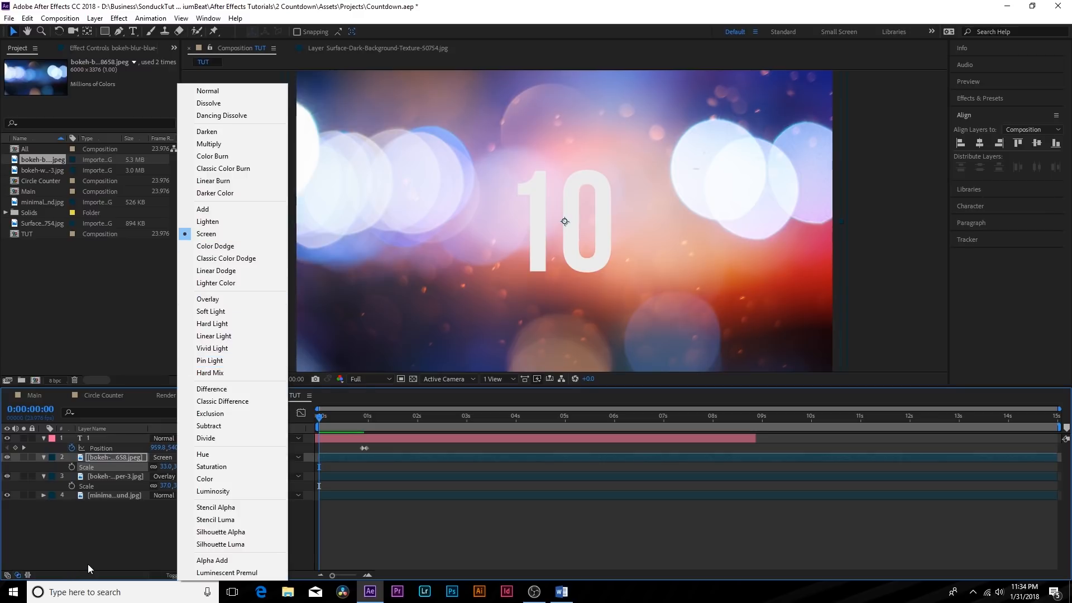
{"action": "left_click", "coordinate": [206, 234]}
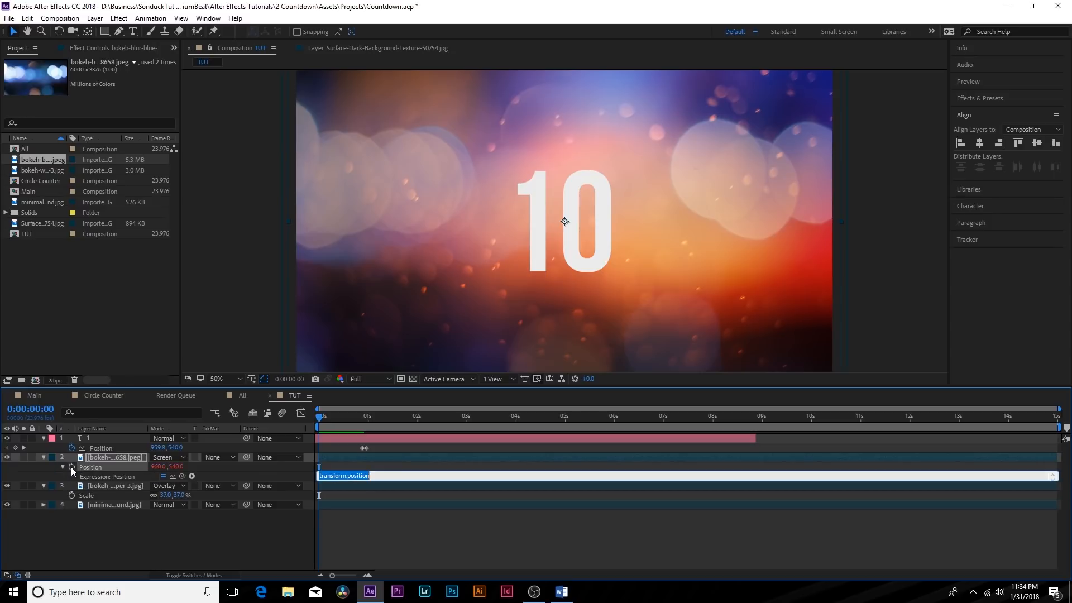
Drive the blue bokeh's Position with a wiggle() expression and preview the drift.
{"action": "type", "text": "wiggle)"}
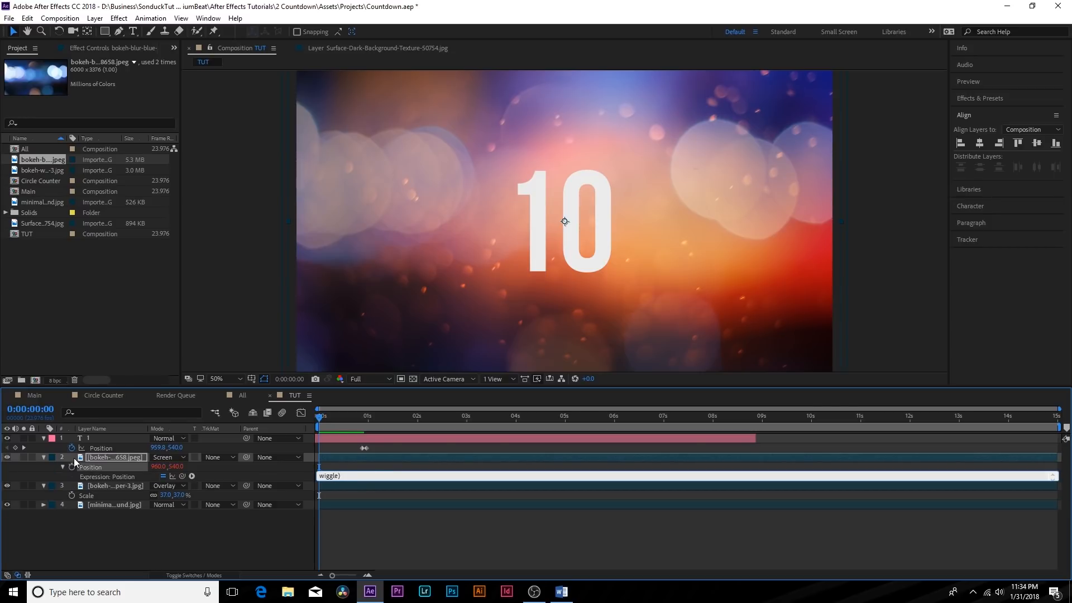
{"action": "type", "text": "("}
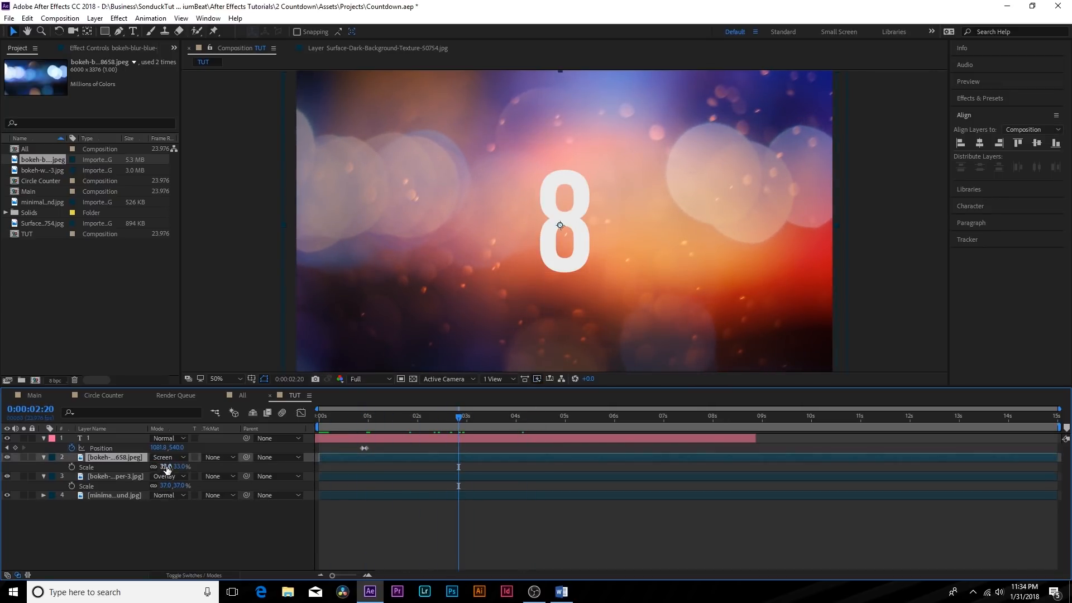
{"action": "left_click", "coordinate": [422, 415]}
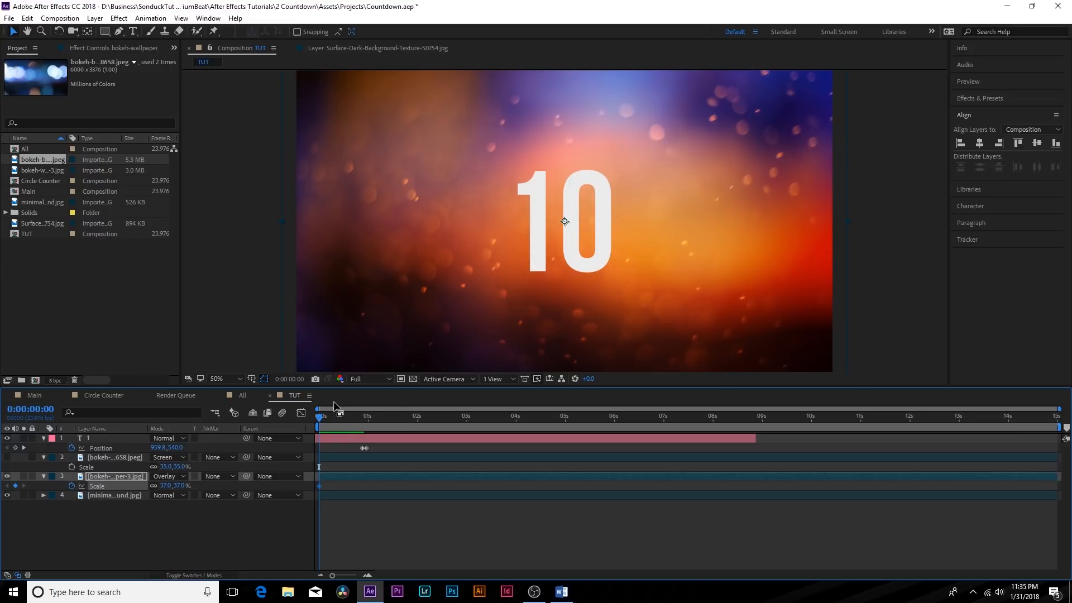
Keyframe the orange bokeh's Scale to grow from 0s to about 11s.
{"action": "left_click", "coordinate": [855, 415]}
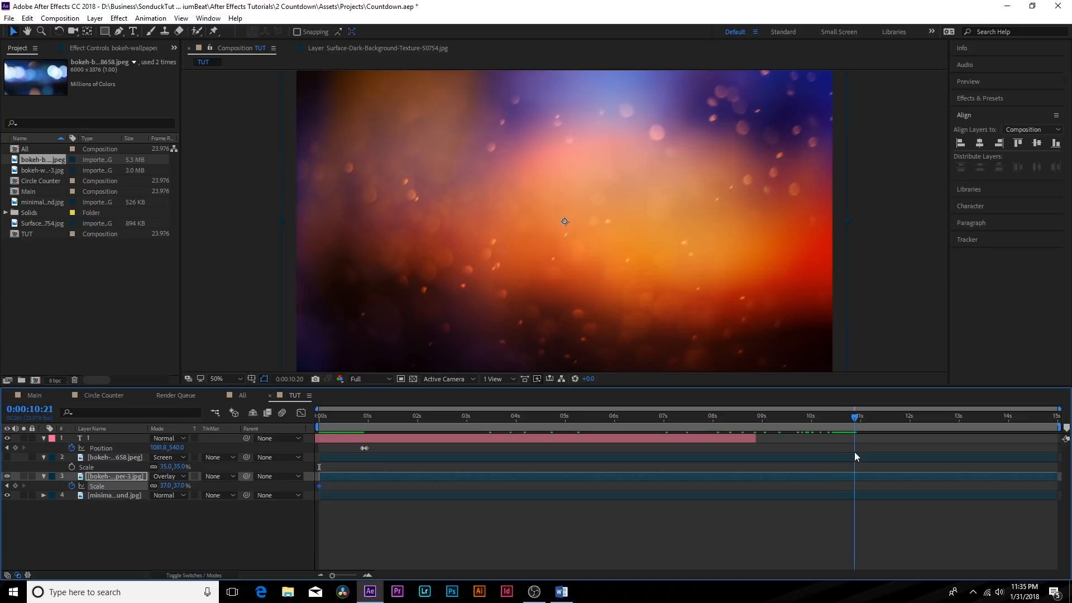
{"action": "left_click", "coordinate": [860, 415]}
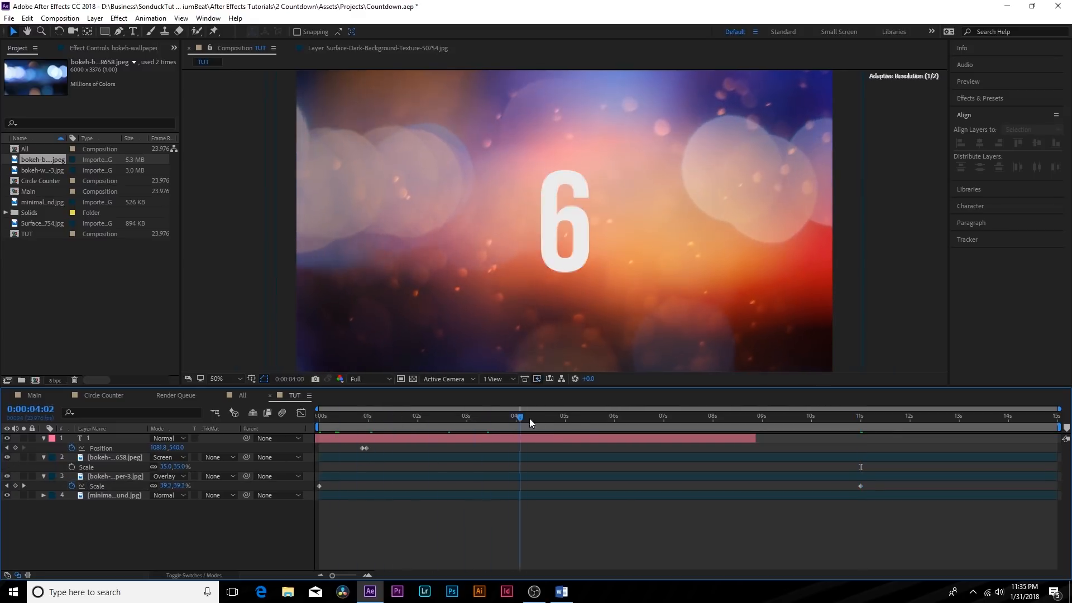
{"action": "left_click", "coordinate": [783, 416]}
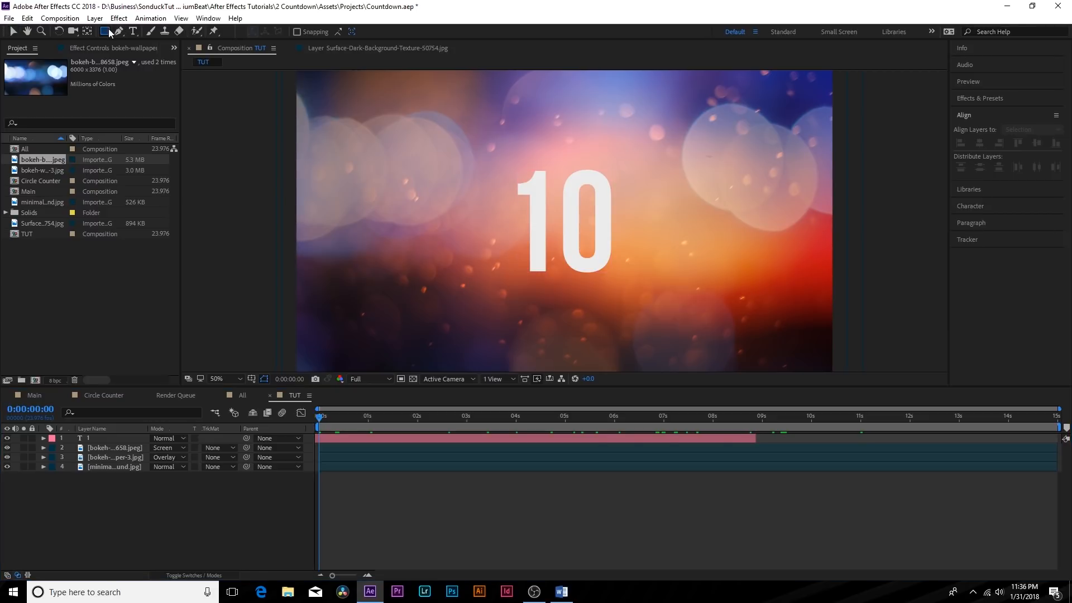
Draw a centred circle behind the number at 29% opacity and duplicate it at 61%.
{"action": "left_click", "coordinate": [103, 31]}
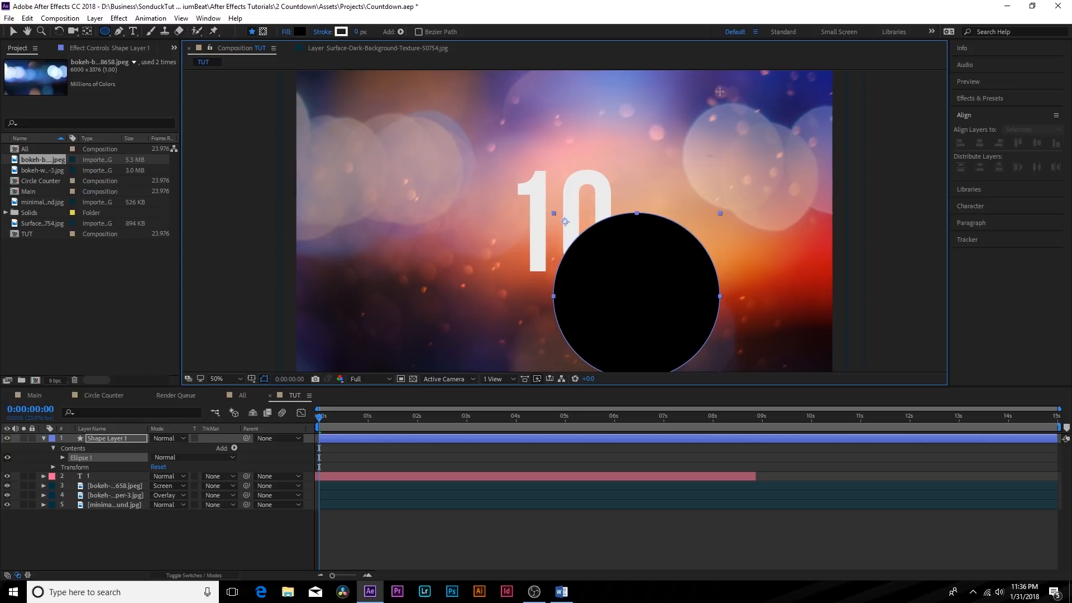
{"action": "left_click", "coordinate": [964, 115]}
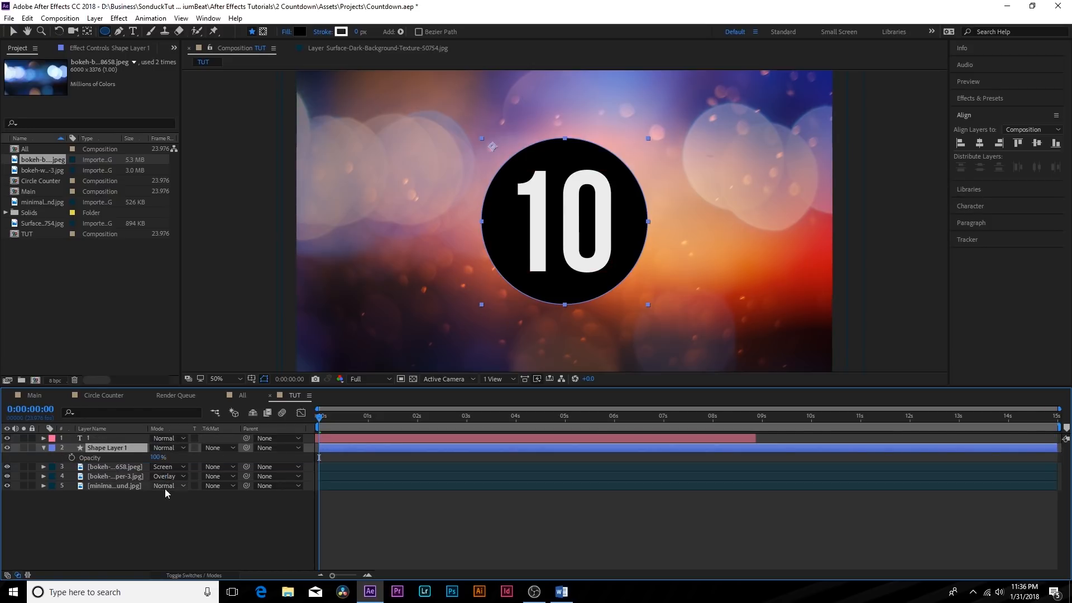
{"action": "left_click_drag", "start_coordinate": [161, 457], "coordinate": [133, 457]}
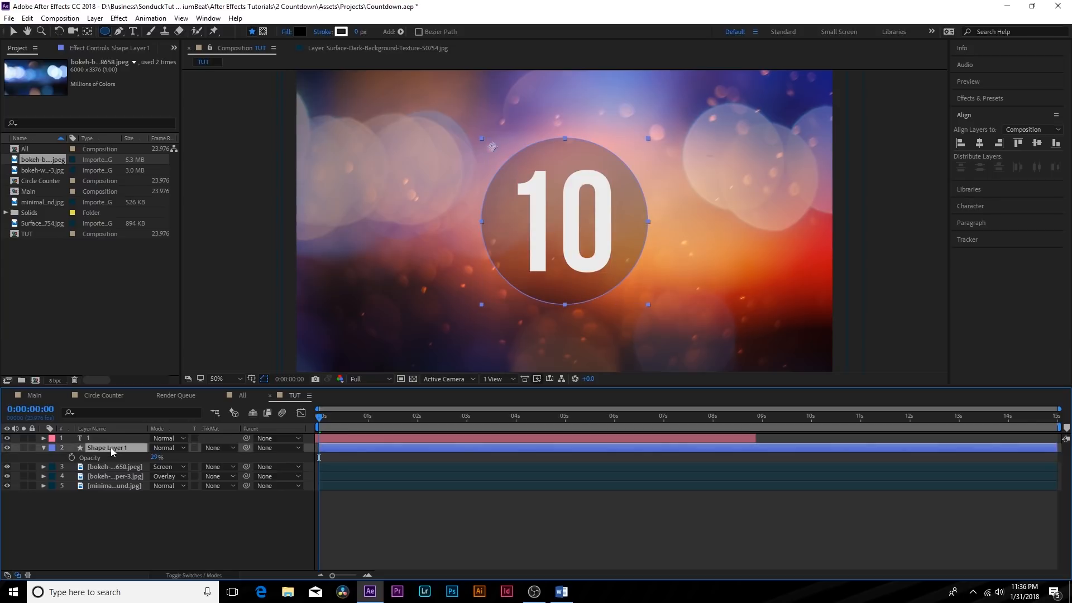
{"action": "left_click", "coordinate": [27, 18]}
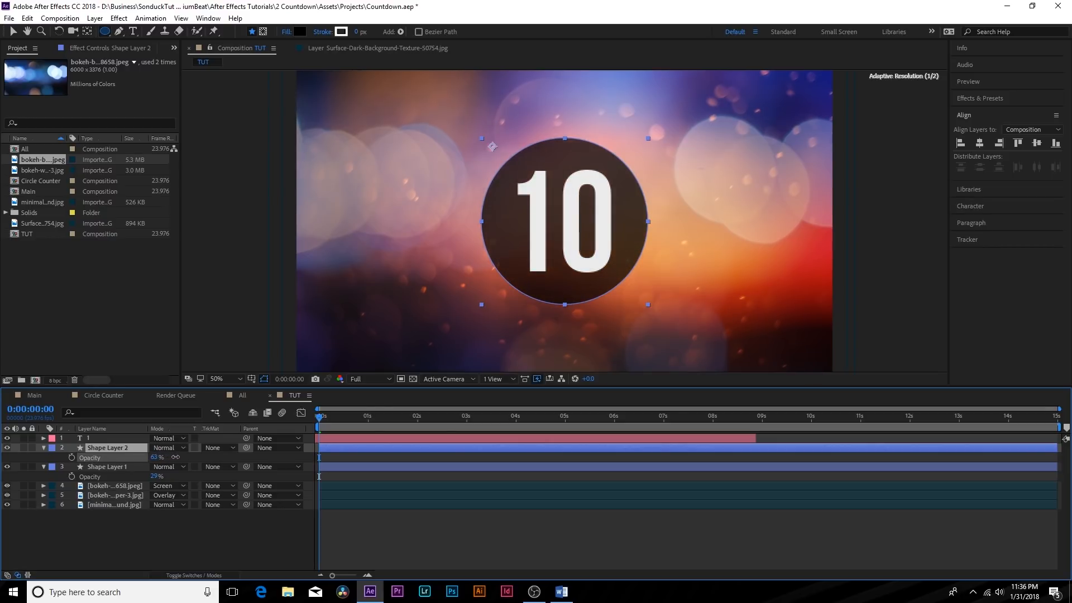
Apply a Radial Wipe to the darker 61% circle copy.
{"action": "left_click", "coordinate": [118, 18]}
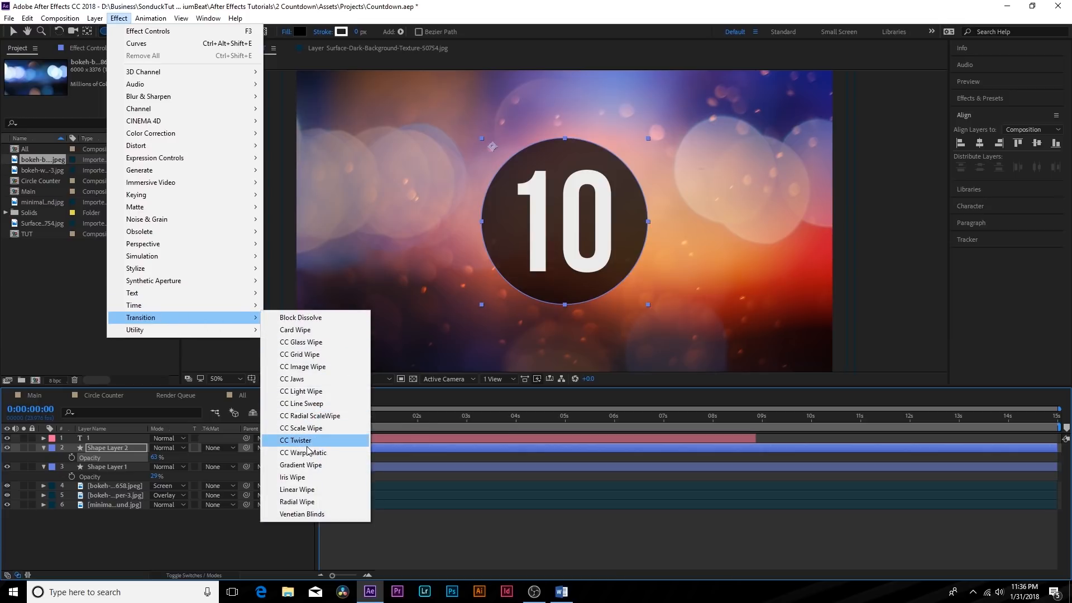
{"action": "left_click", "coordinate": [296, 501]}
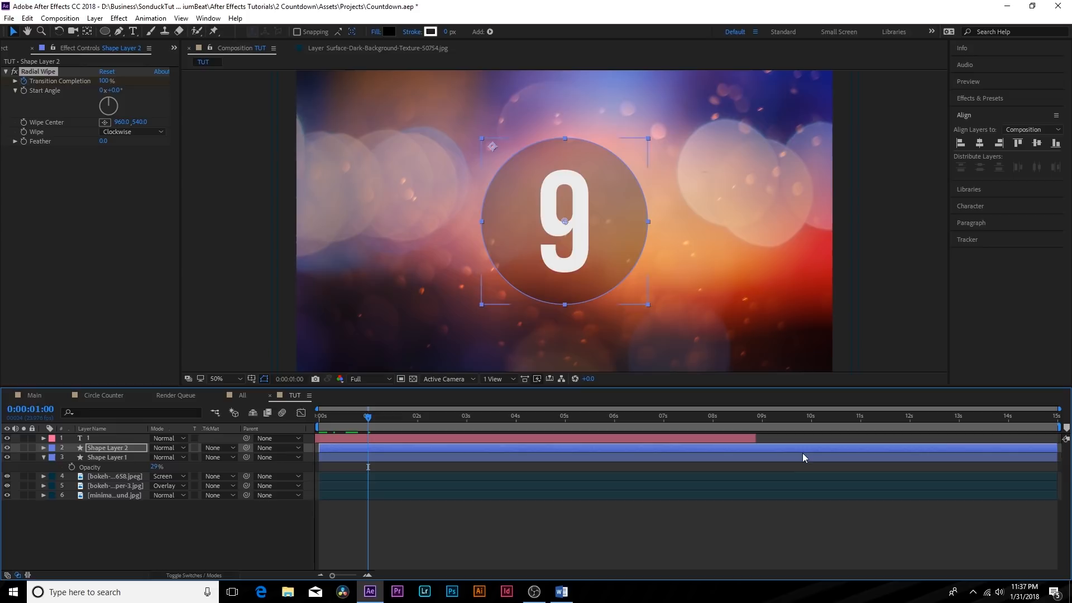
{"action": "mouse_move", "coordinate": [1053, 452]}
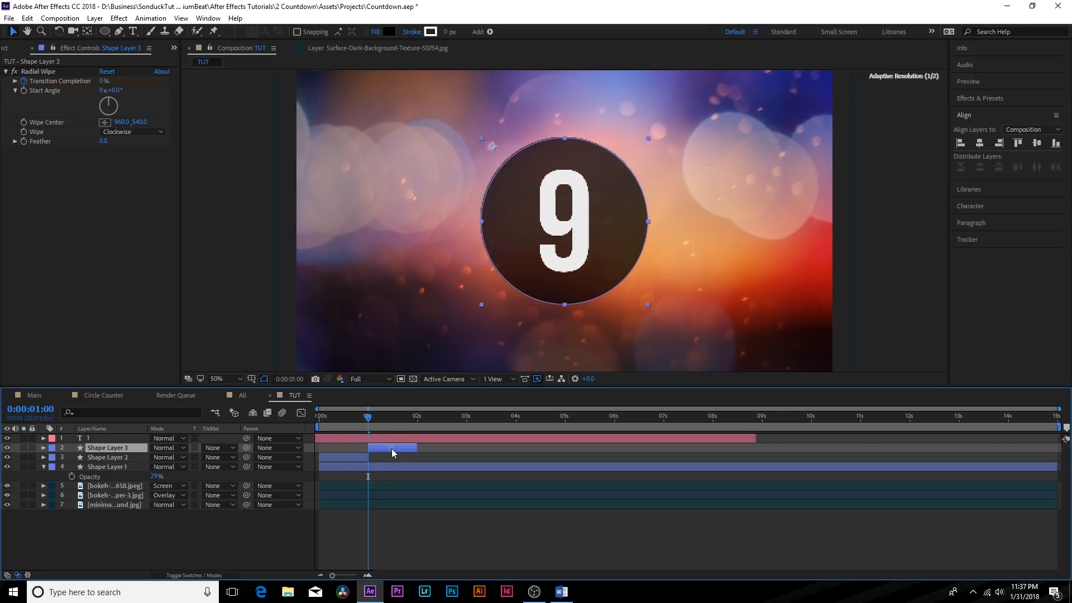
Slide the circle copy to start at 1 second and preview its wipe.
{"action": "left_click_drag", "start_coordinate": [368, 416], "coordinate": [381, 416]}
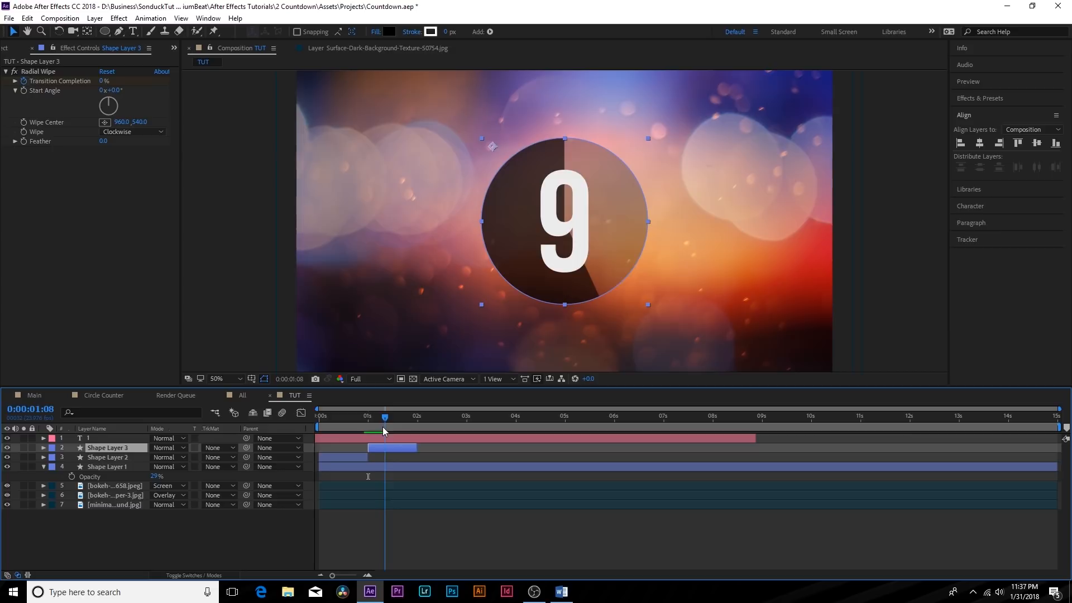
{"action": "left_click_drag", "start_coordinate": [385, 415], "coordinate": [372, 415]}
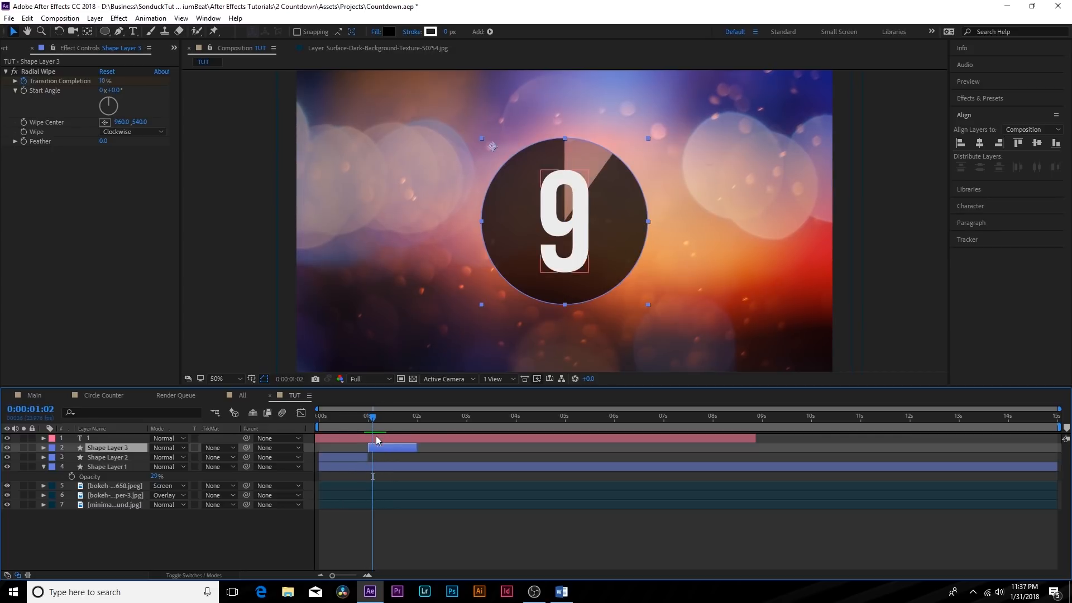
{"action": "mouse_move", "coordinate": [214, 147]}
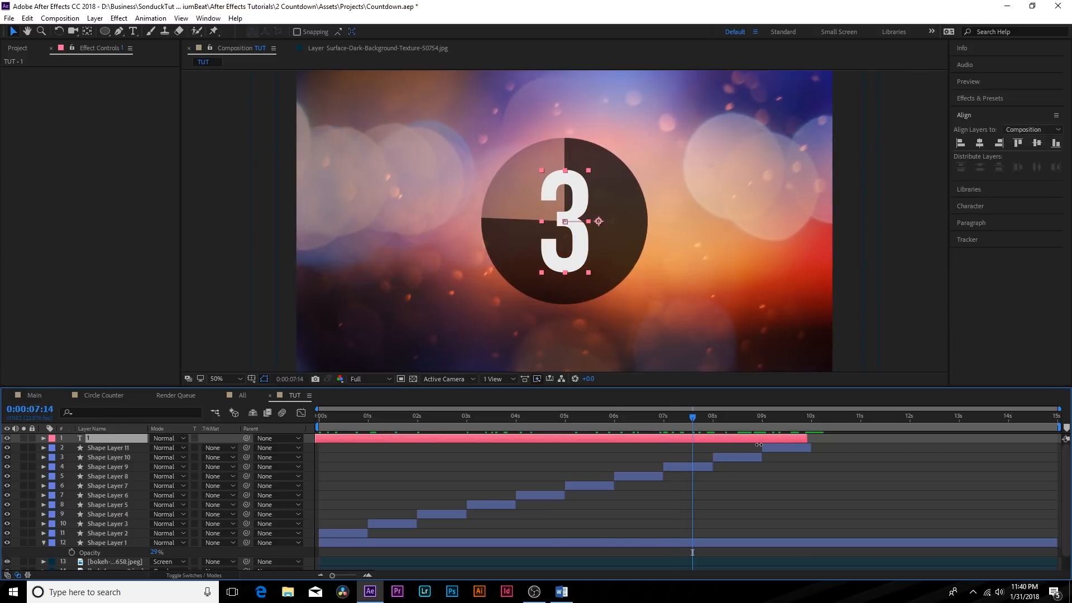
Pre-compose the eleven circle shape layers into a composition named 'Circle Animate'.
{"action": "left_click", "coordinate": [107, 447]}
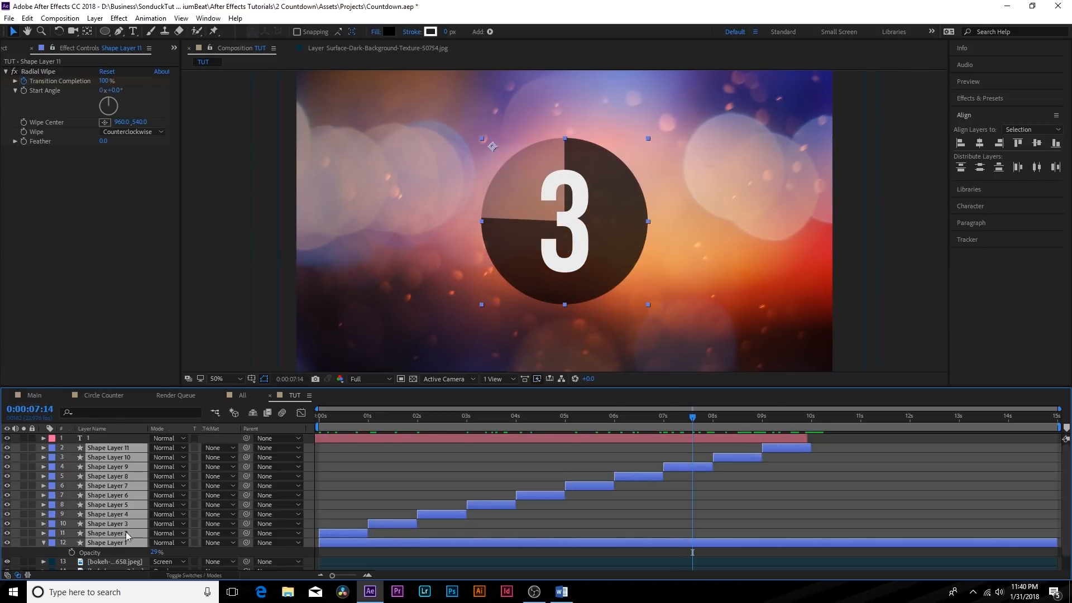
{"action": "left_click", "coordinate": [94, 18]}
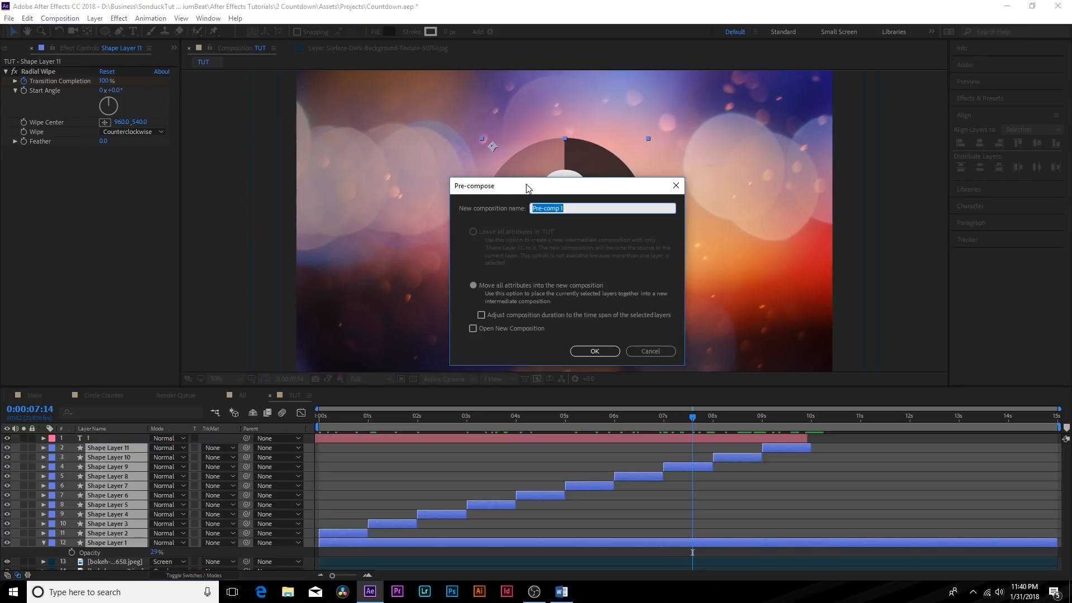
{"action": "type", "text": "Circle Animate"}
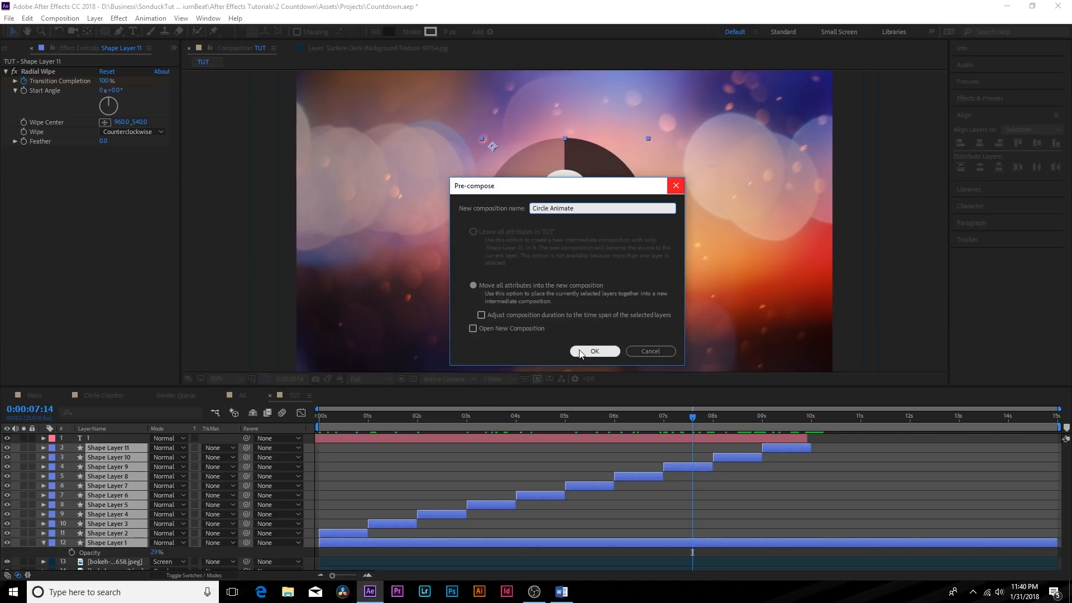
{"action": "left_click", "coordinate": [594, 351]}
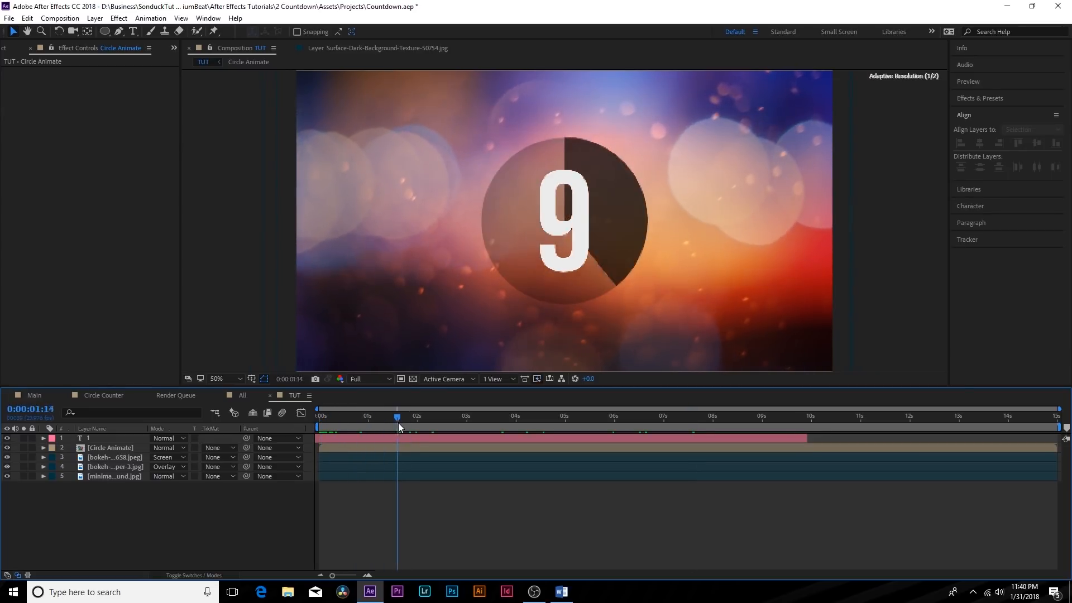
Create a solid named 'Burst Particles' and apply CC Particle World to it.
{"action": "left_click_drag", "start_coordinate": [396, 415], "coordinate": [355, 415]}
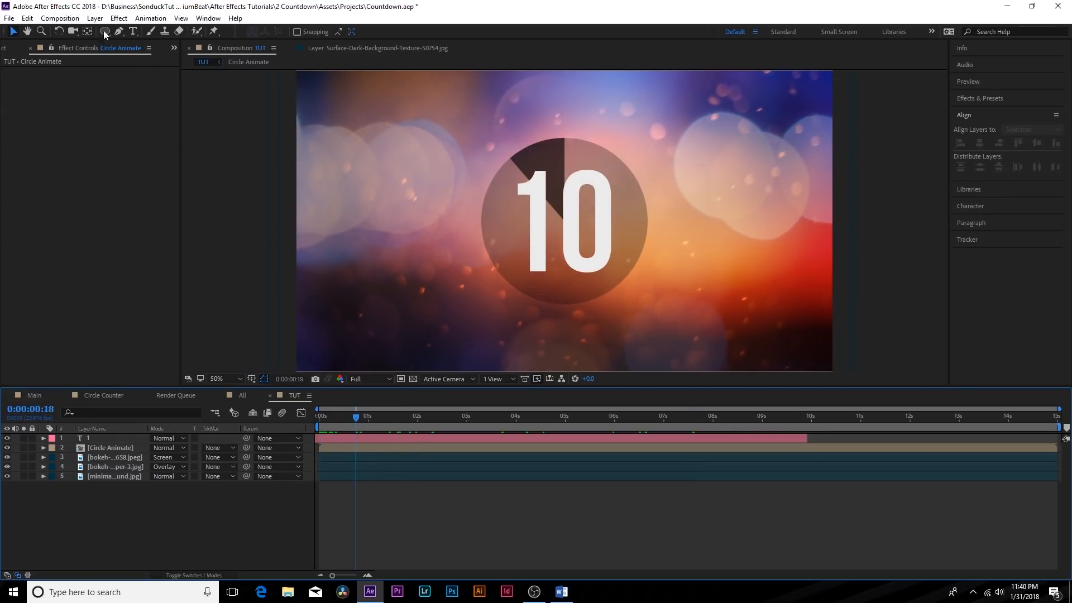
{"action": "left_click", "coordinate": [95, 18]}
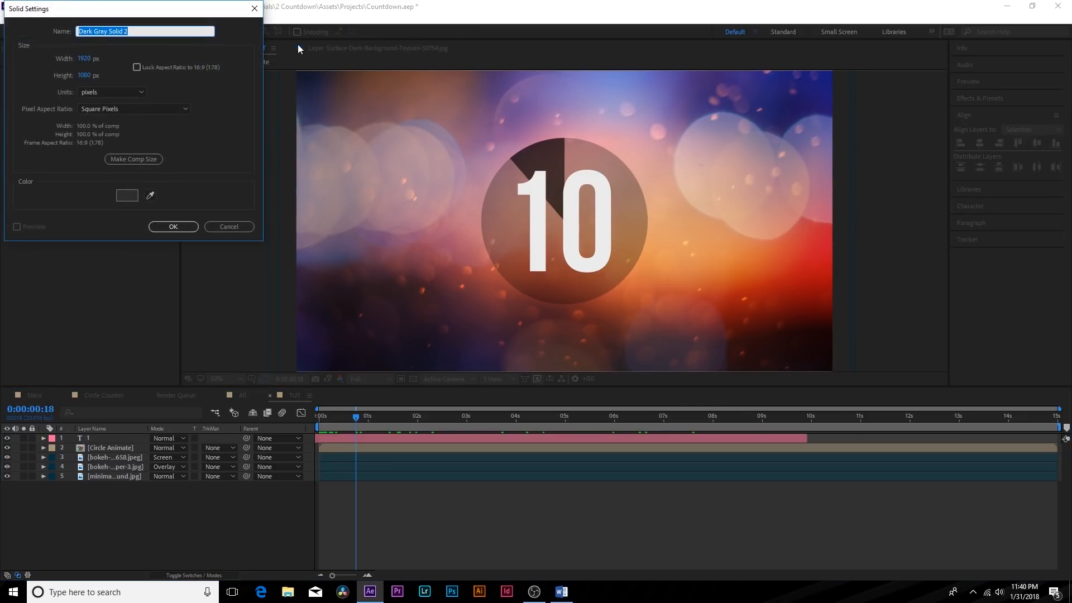
{"action": "type", "text": "Pa"}
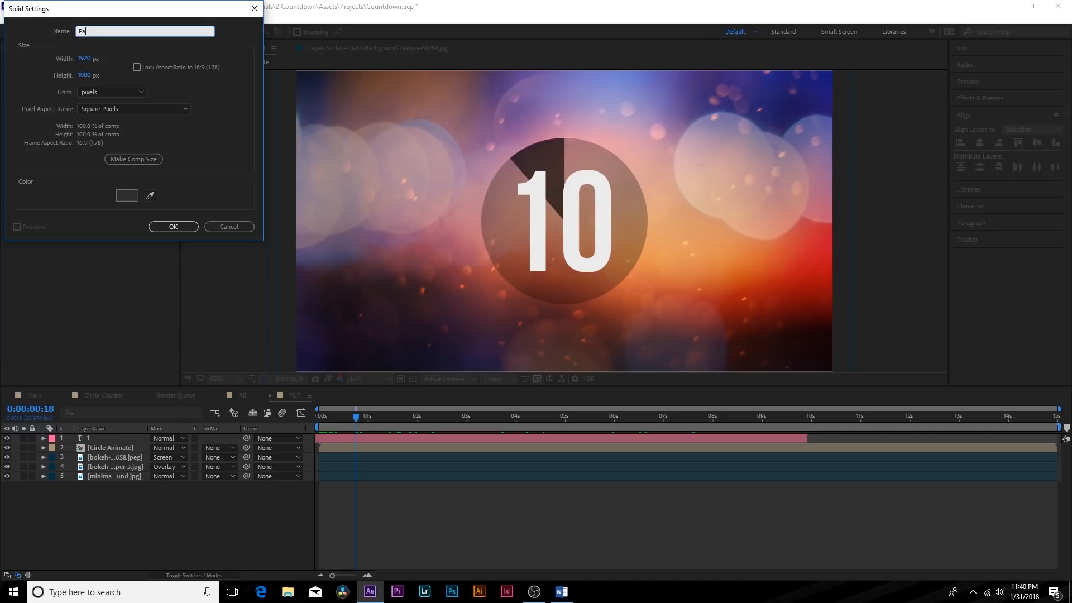
{"action": "type", "text": "Bu"}
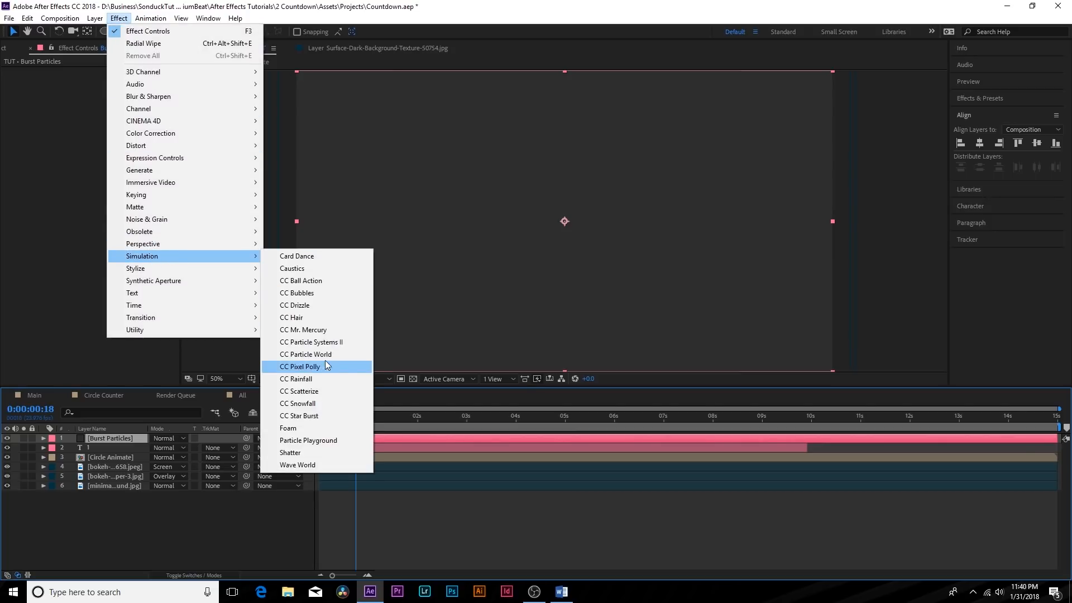
{"action": "left_click", "coordinate": [305, 354]}
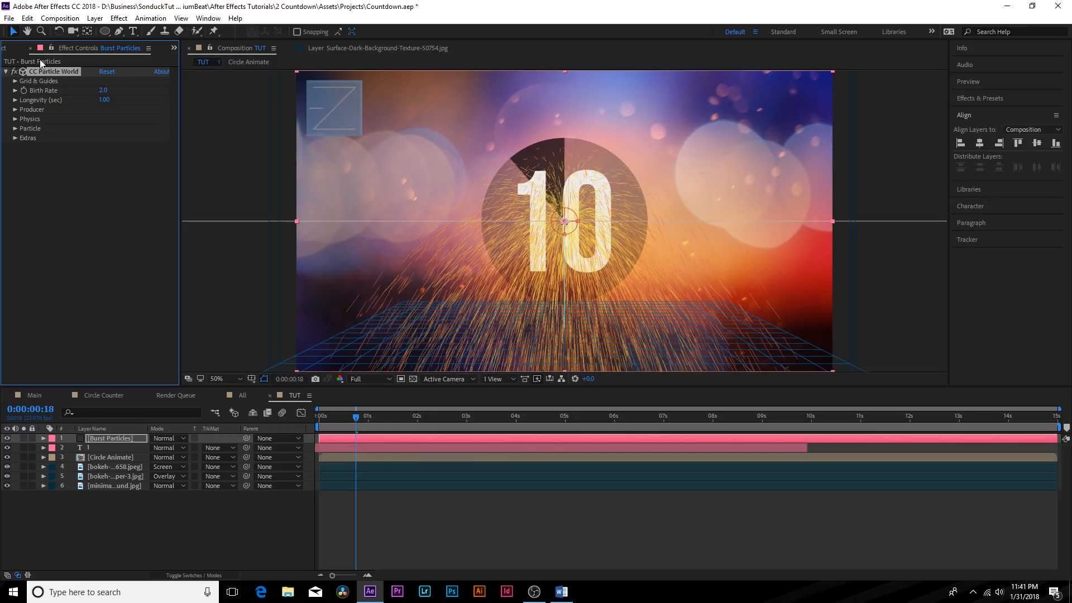
{"action": "mouse_move", "coordinate": [55, 149]}
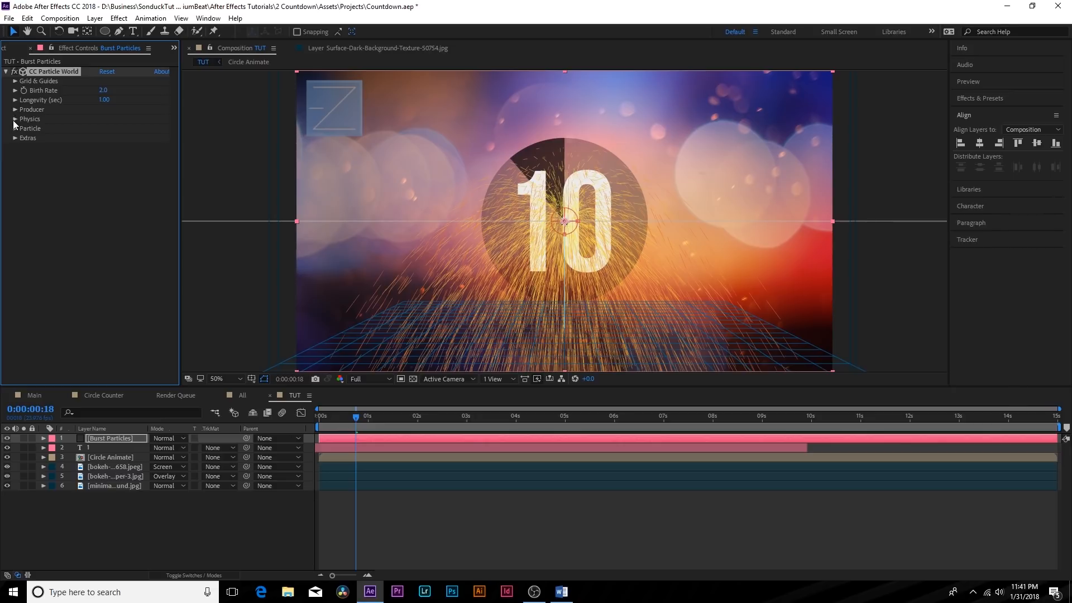
Set Physics to Explosive with Gravity 0, Birth Rate 0, and preview the burst.
{"action": "left_click", "coordinate": [15, 119]}
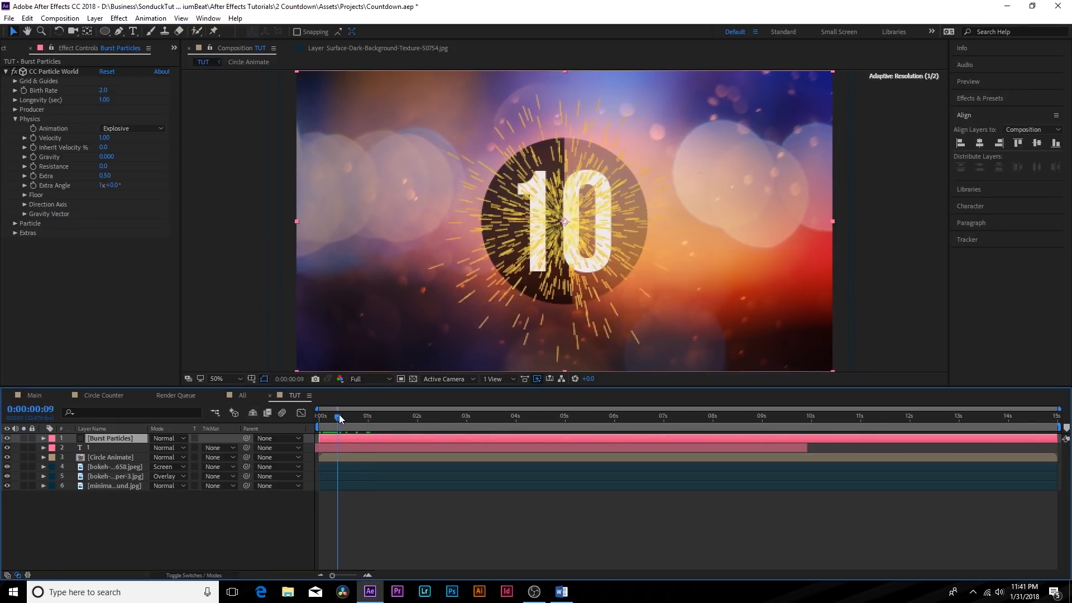
{"action": "left_click_drag", "start_coordinate": [335, 417], "coordinate": [371, 417]}
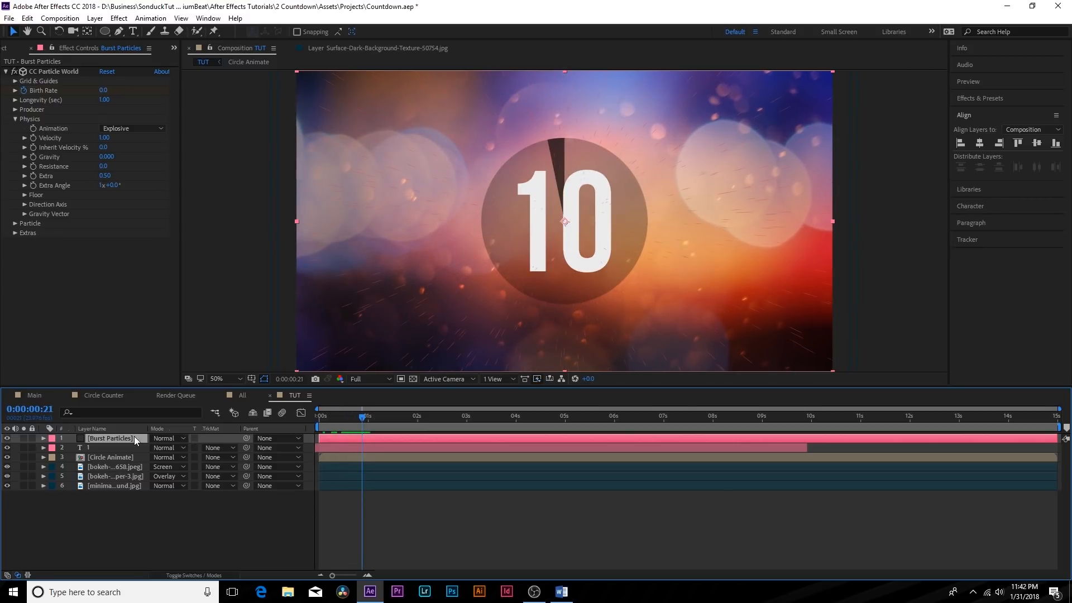
Keyframe Burst Particles' Birth Rate to pulse at each one-second number change.
{"action": "left_click", "coordinate": [43, 438]}
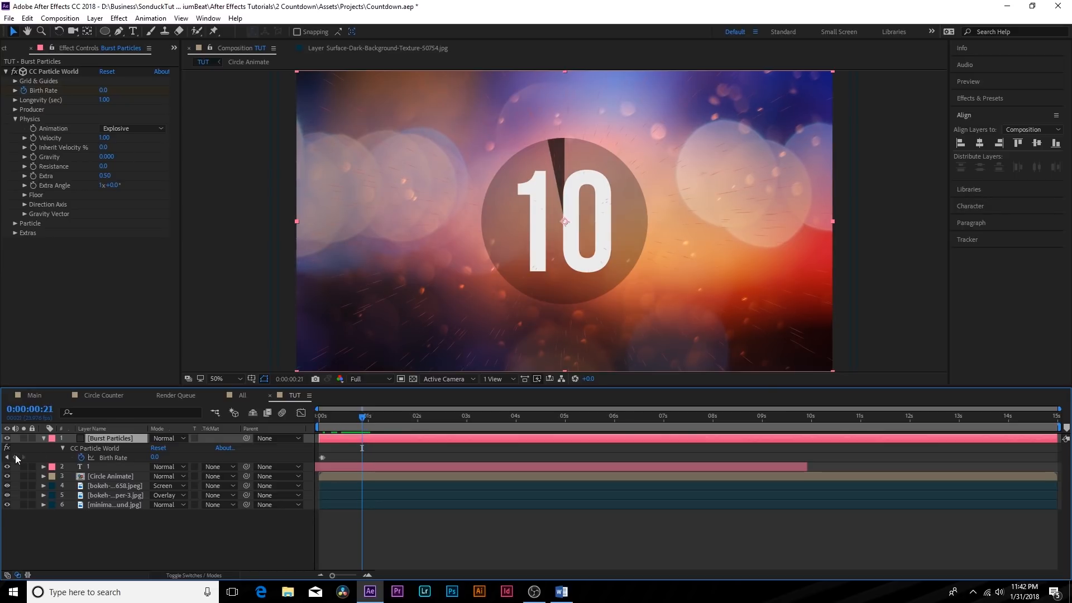
{"action": "left_click", "coordinate": [54, 71]}
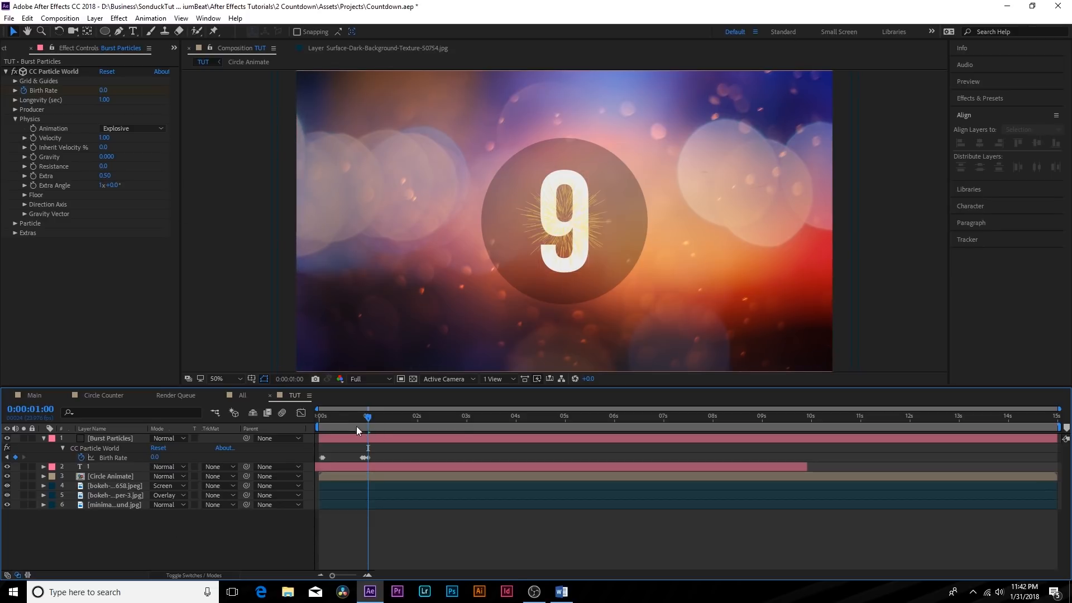
{"action": "left_click_drag", "start_coordinate": [367, 417], "coordinate": [397, 417]}
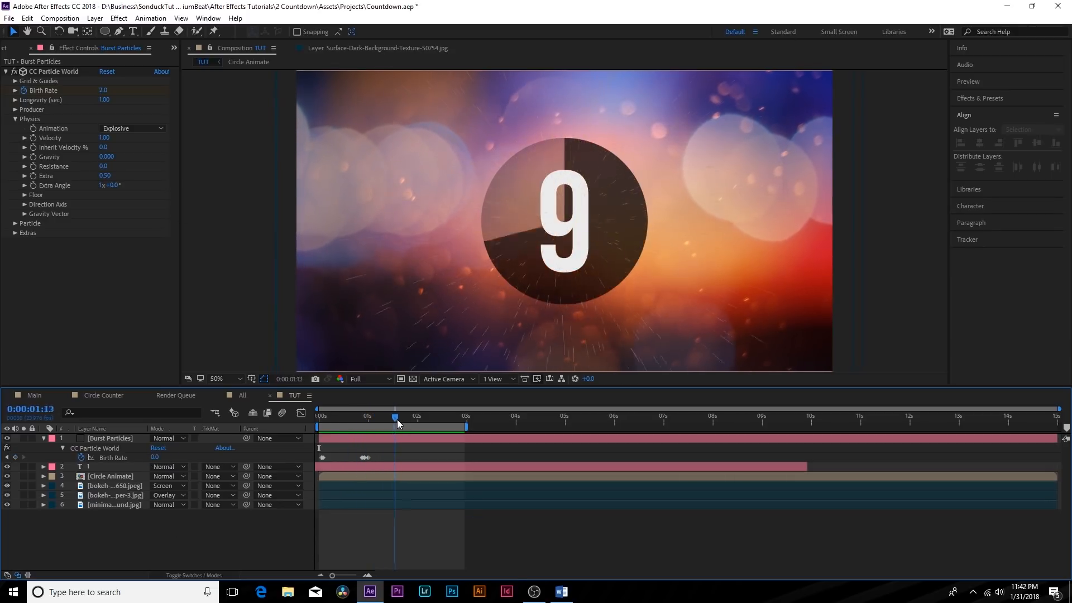
{"action": "left_click_drag", "start_coordinate": [396, 417], "coordinate": [375, 417]}
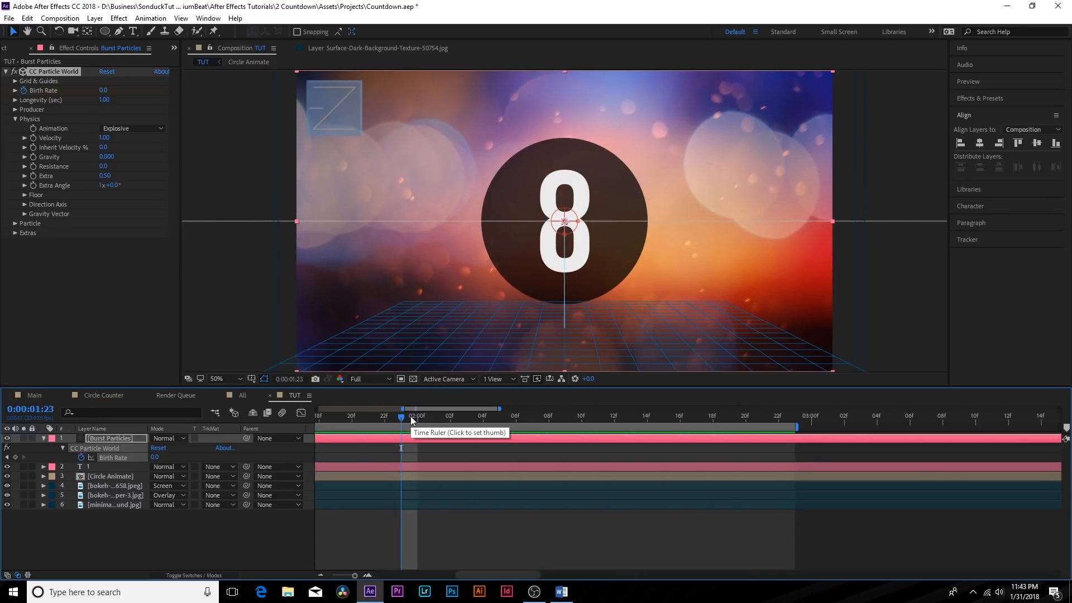
{"action": "left_click", "coordinate": [810, 417]}
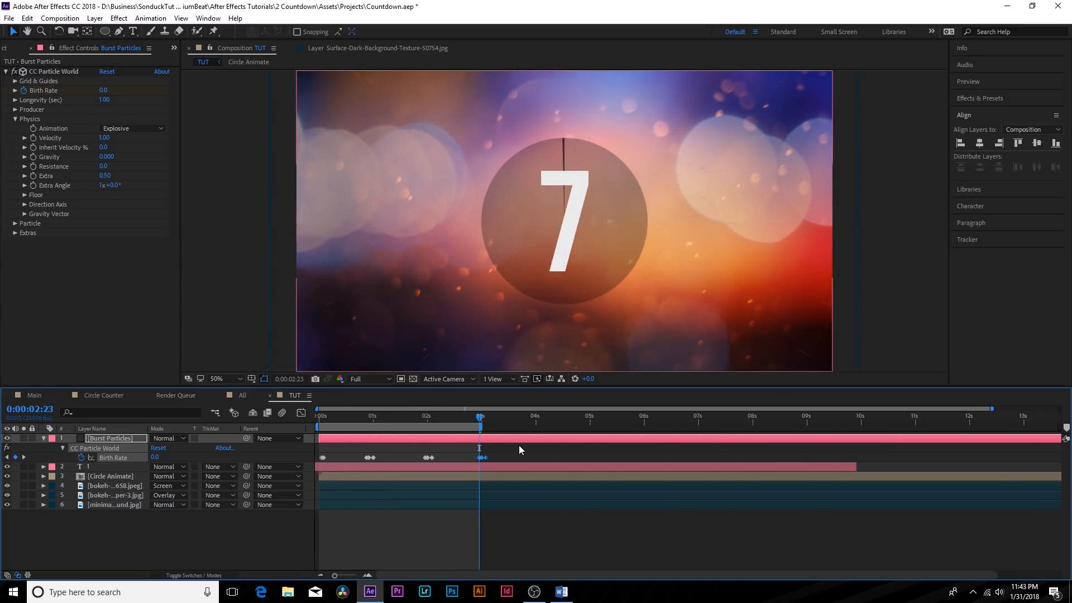
{"action": "left_click", "coordinate": [55, 71]}
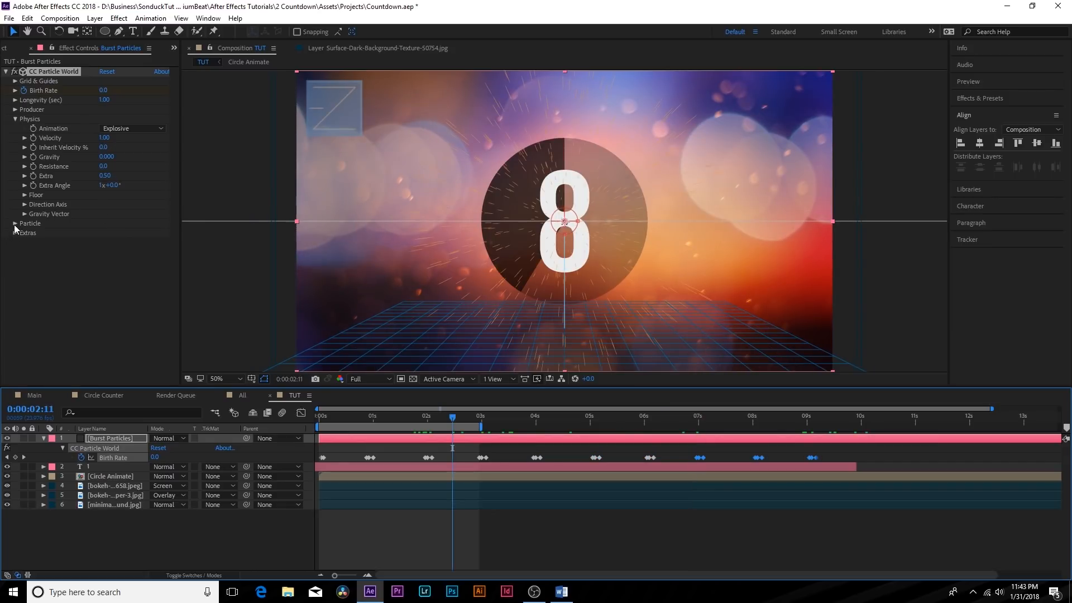
{"action": "left_click", "coordinate": [15, 223]}
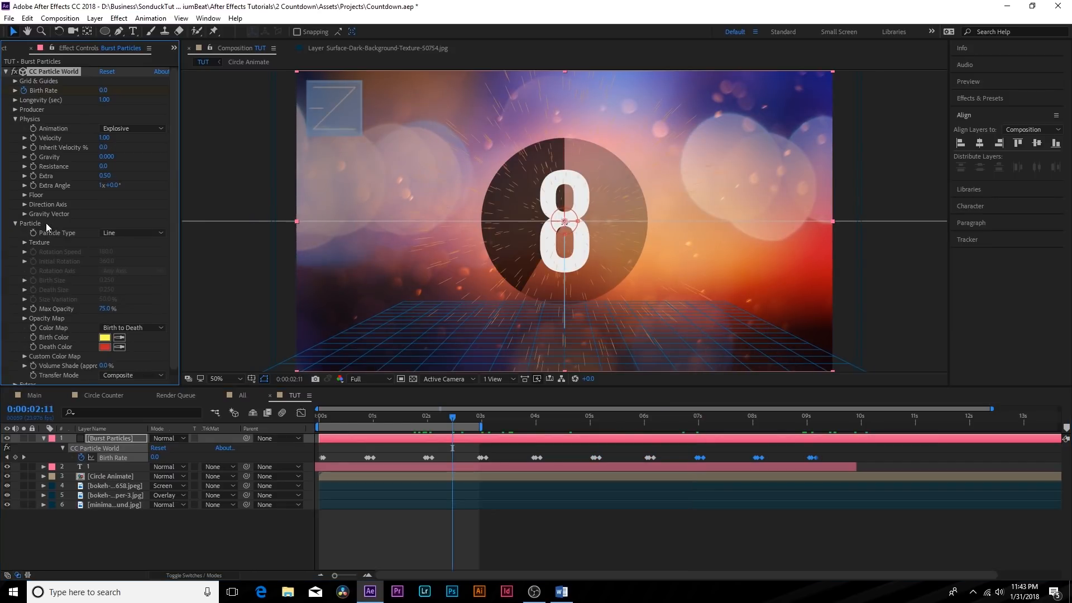
{"action": "left_click", "coordinate": [132, 232]}
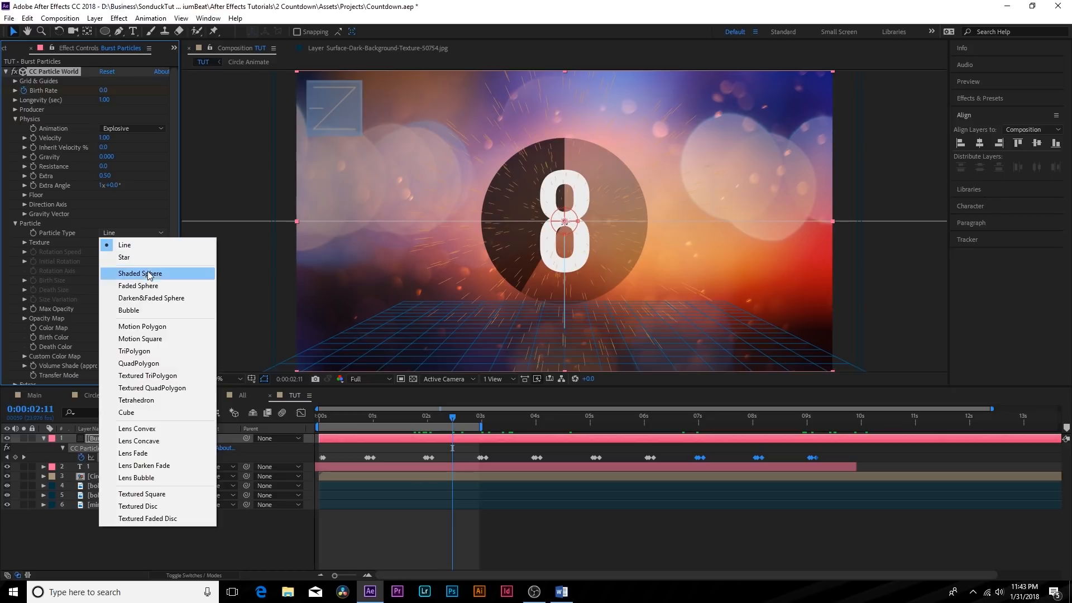
{"action": "left_click", "coordinate": [141, 338]}
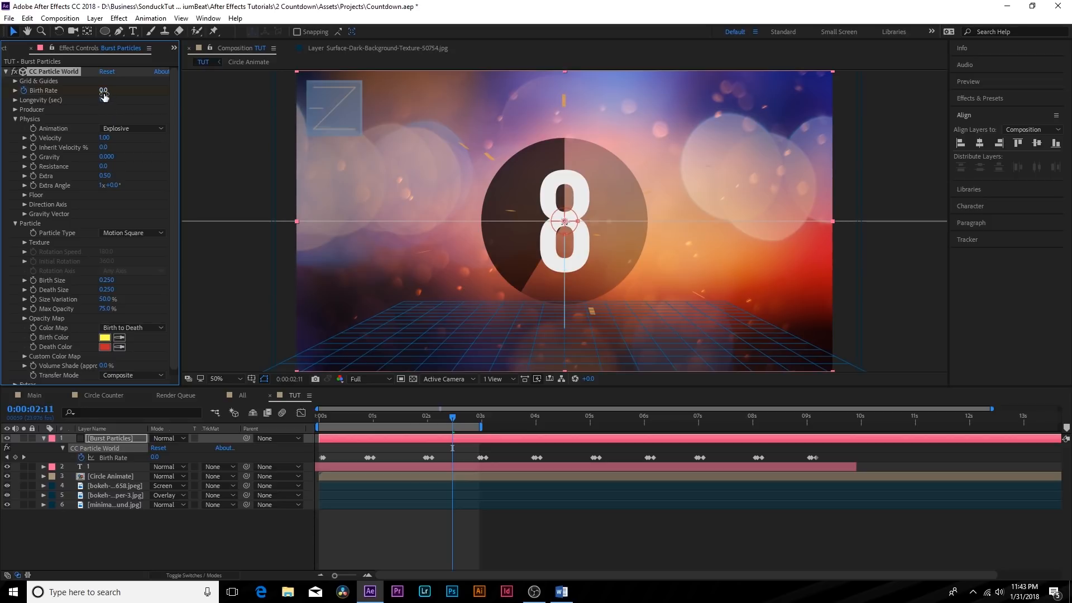
{"action": "left_click", "coordinate": [104, 99]}
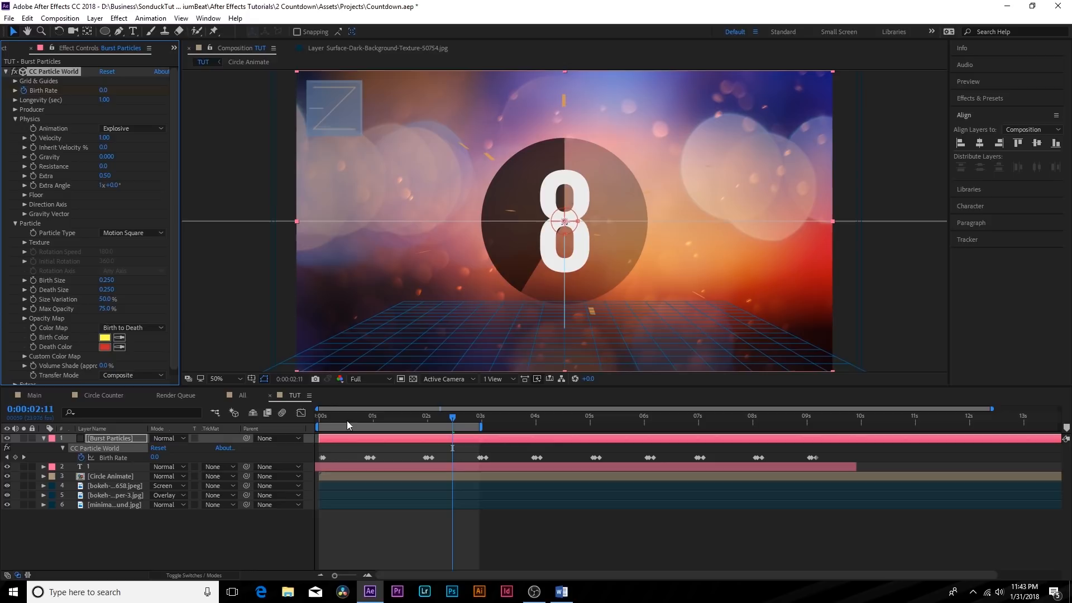
{"action": "left_click", "coordinate": [371, 415]}
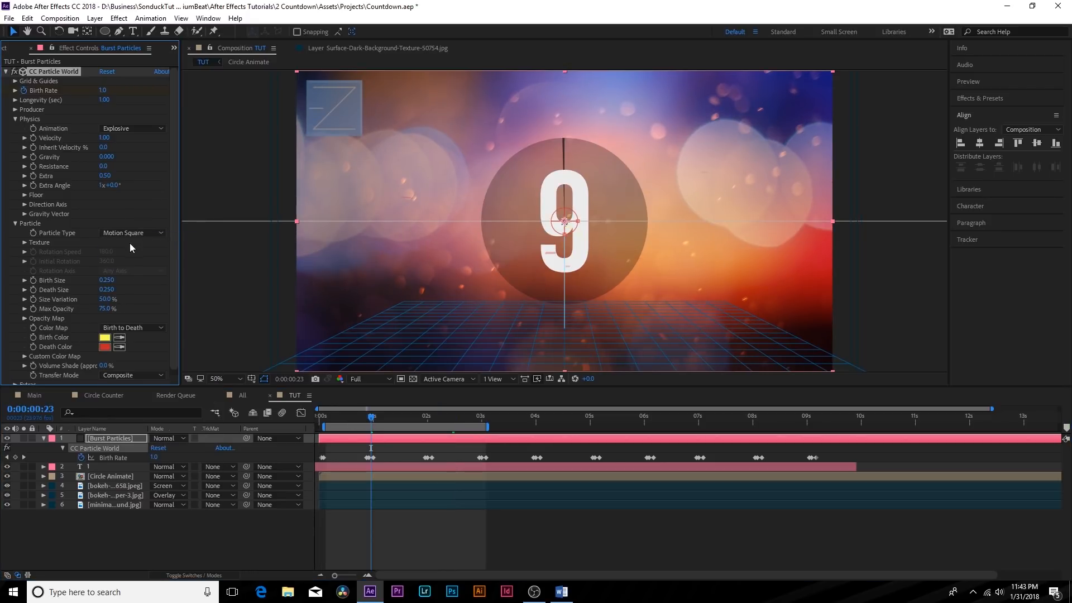
{"action": "left_click", "coordinate": [132, 232]}
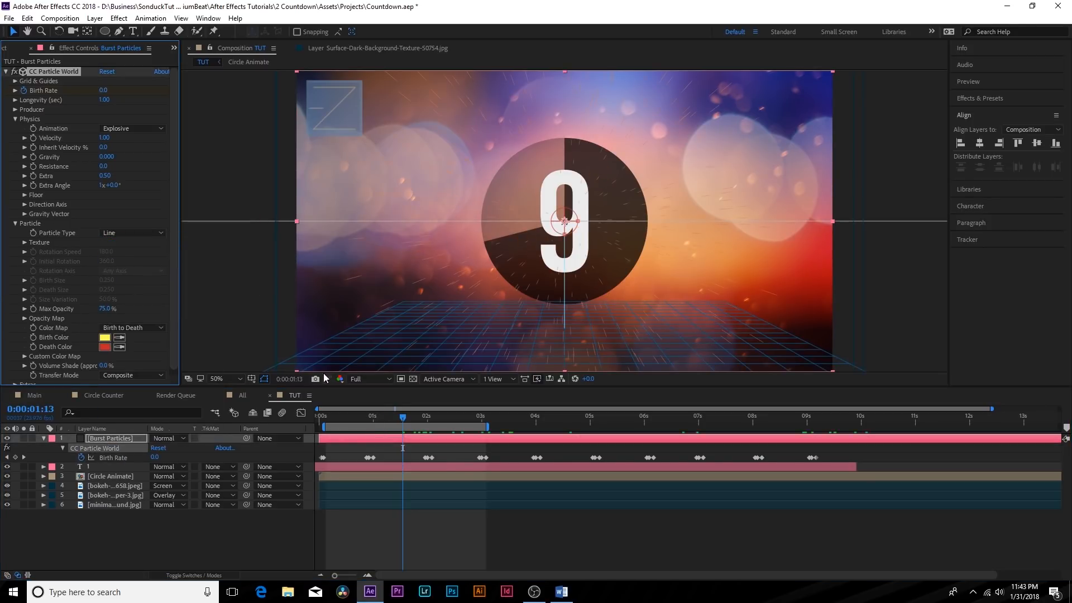
{"action": "left_click", "coordinate": [132, 327]}
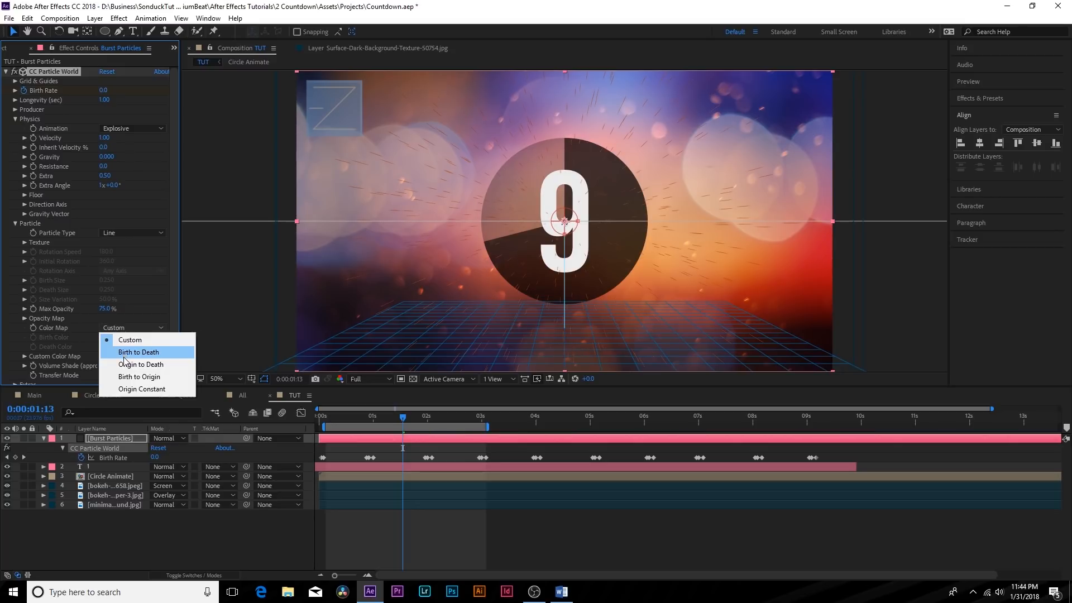
{"action": "left_click", "coordinate": [138, 352]}
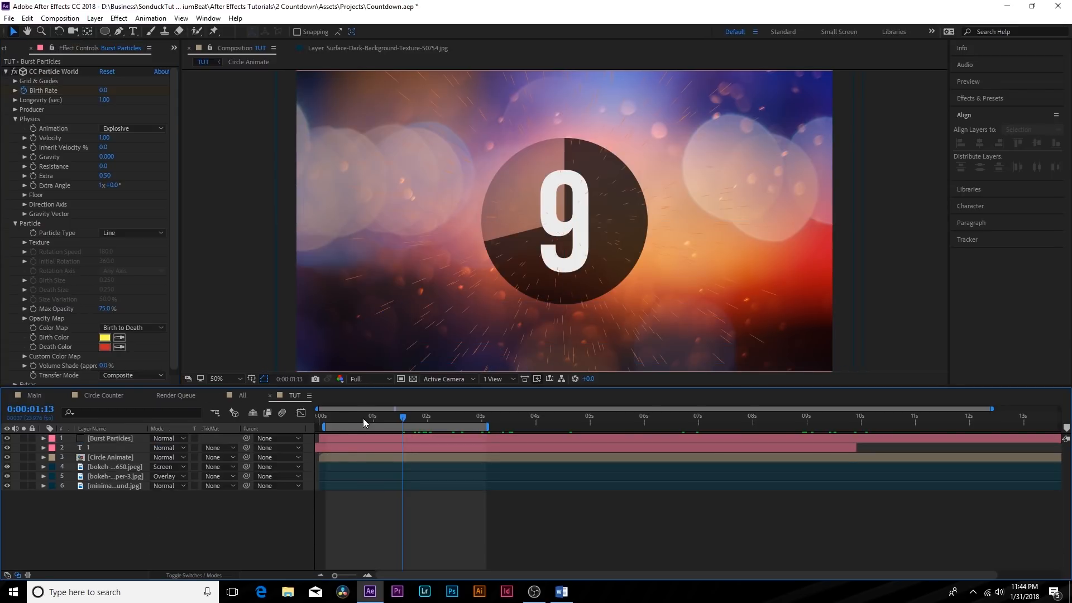
Create a solid named 'Cube Particle' and open the effects list for CC Particle World.
{"action": "left_click_drag", "start_coordinate": [403, 422], "coordinate": [357, 417]}
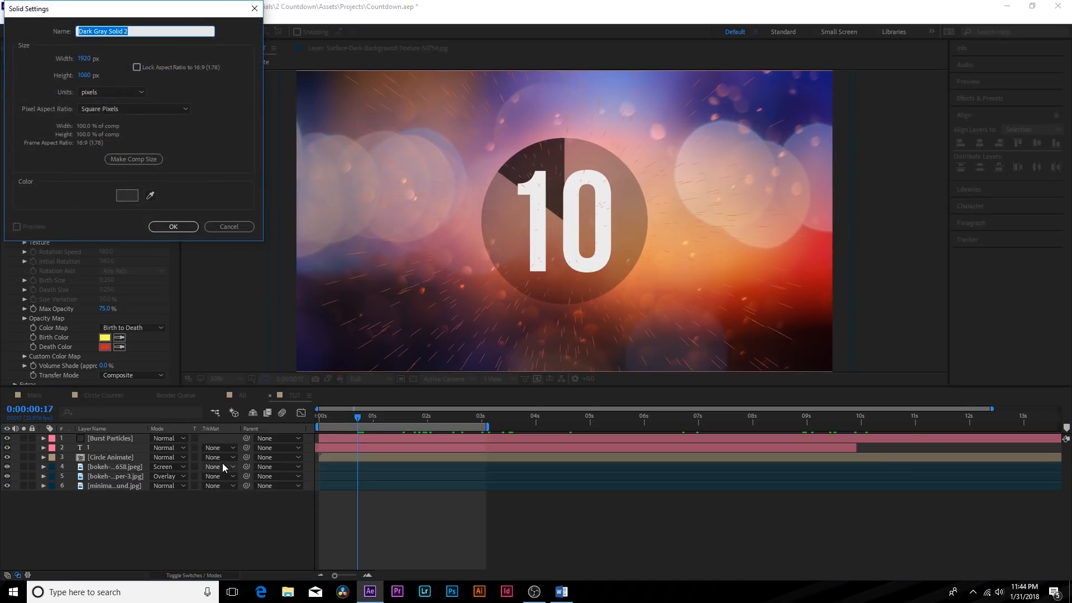
{"action": "type", "text": "Cube Parti"}
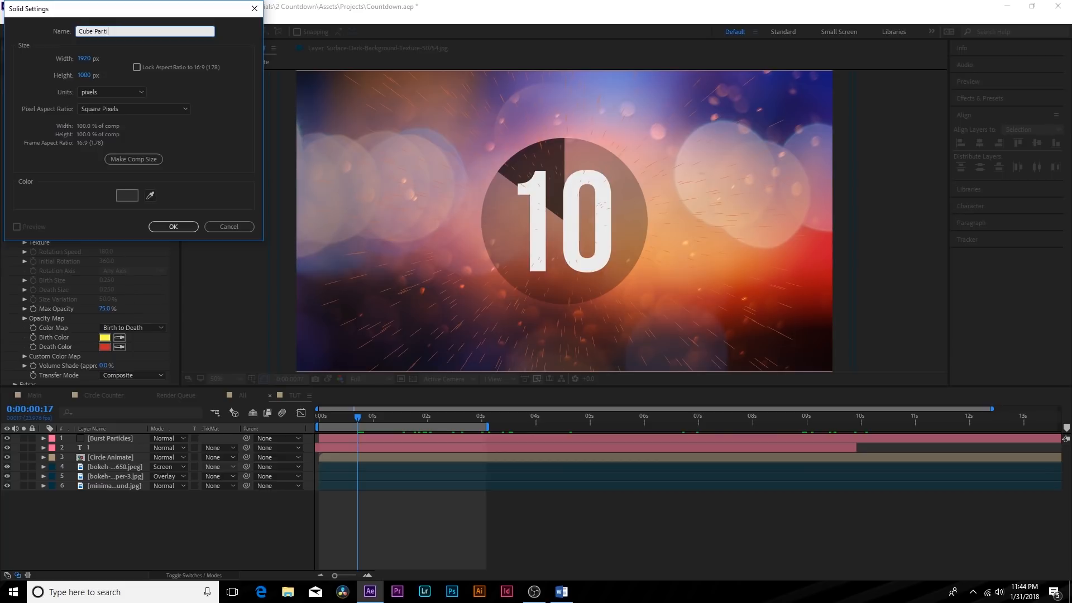
{"action": "left_click", "coordinate": [173, 226]}
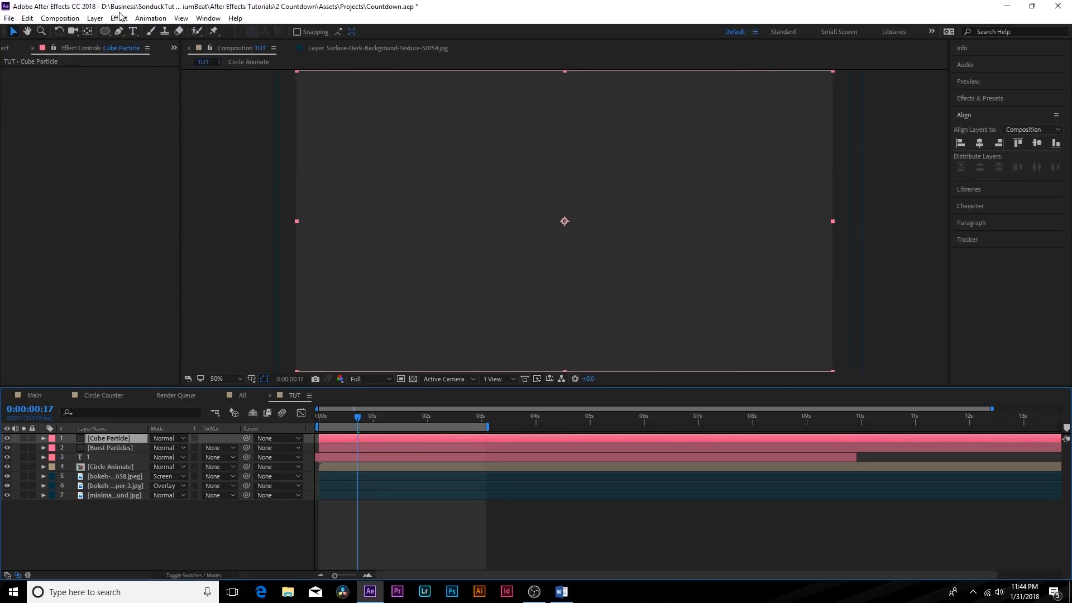
{"action": "left_click", "coordinate": [118, 18]}
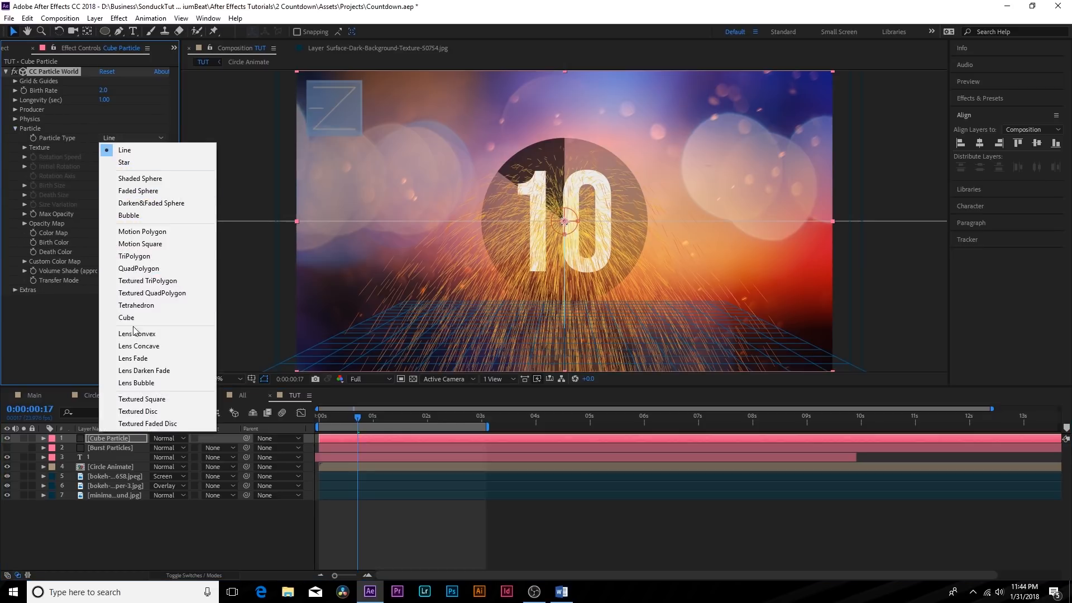
Set Particle Type to cubes with an orange birth colour and deep blue death colour.
{"action": "left_click", "coordinate": [127, 317]}
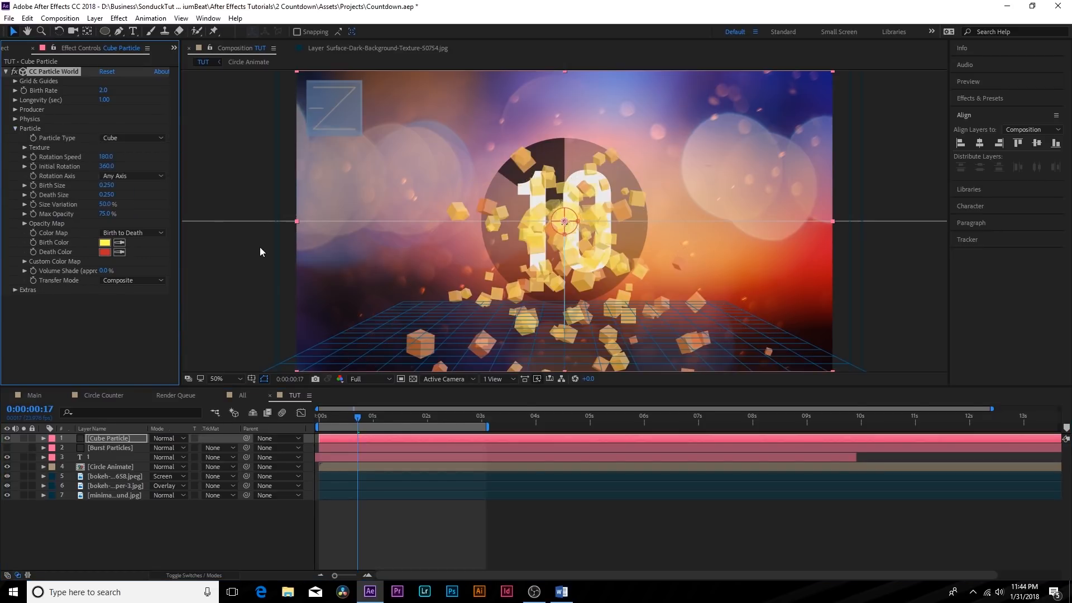
{"action": "left_click", "coordinate": [104, 242]}
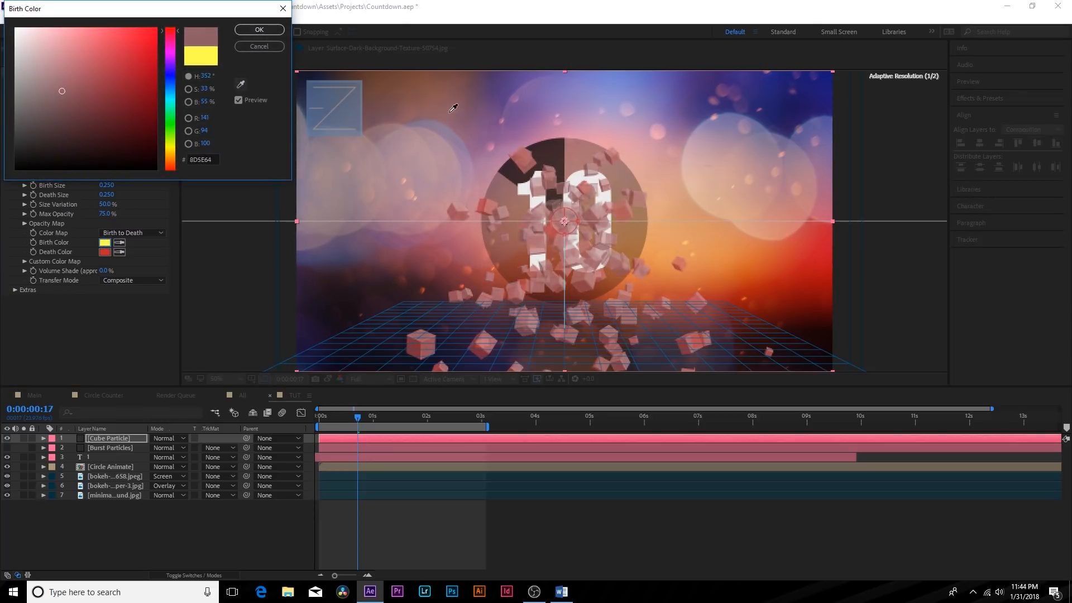
{"action": "left_click", "coordinate": [258, 30]}
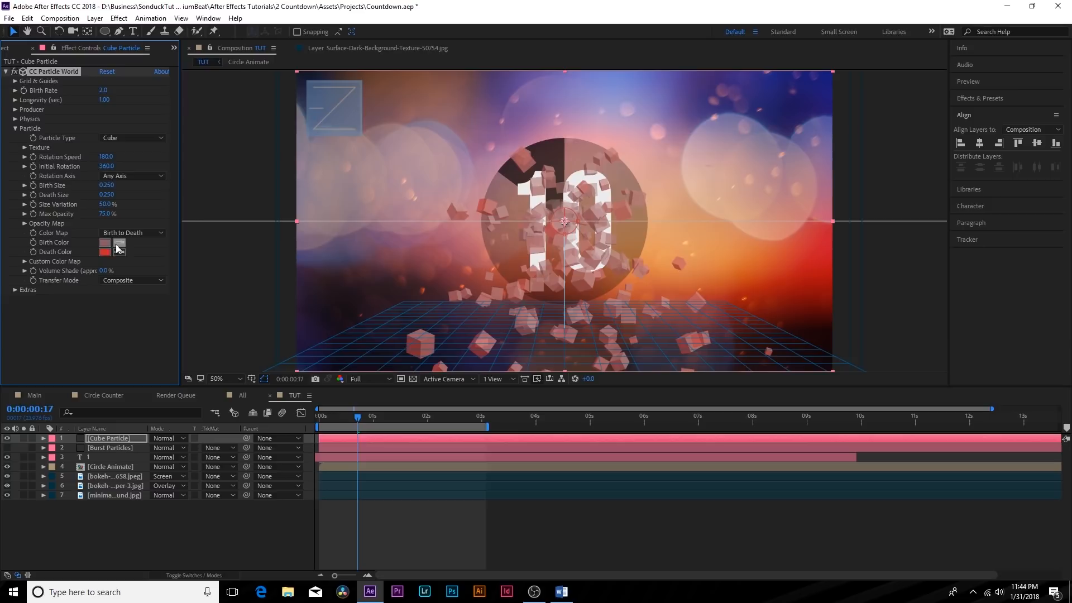
{"action": "left_click", "coordinate": [105, 251]}
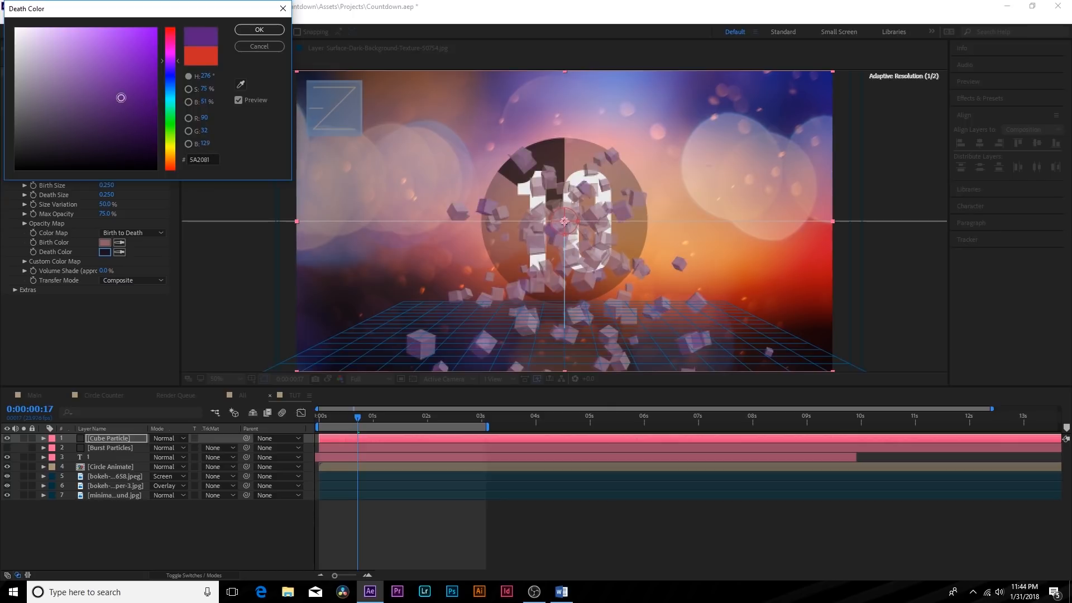
{"action": "left_click", "coordinate": [140, 104]}
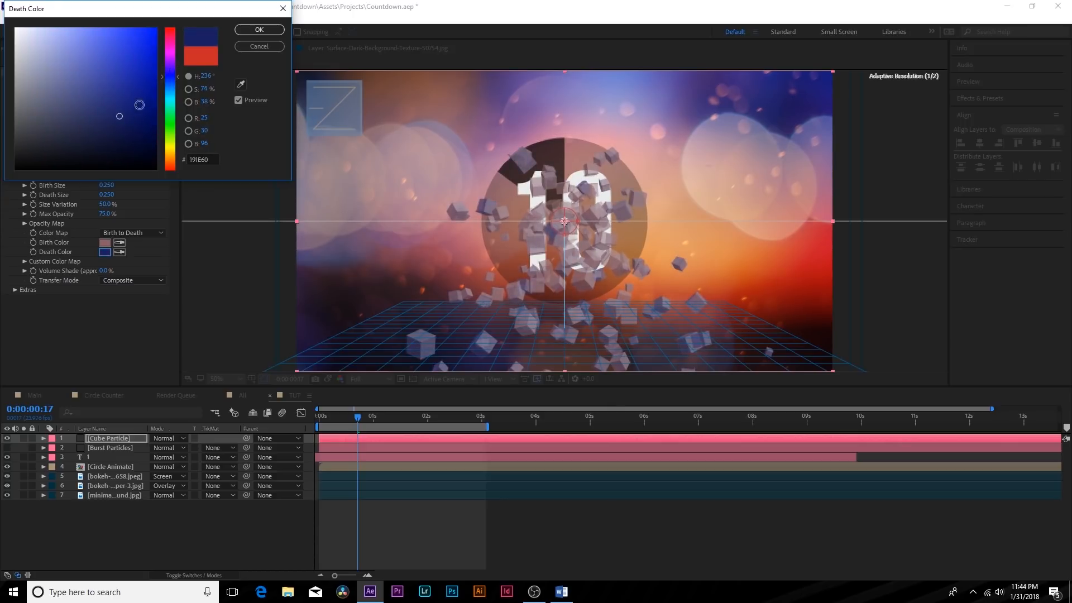
{"action": "left_click", "coordinate": [259, 29]}
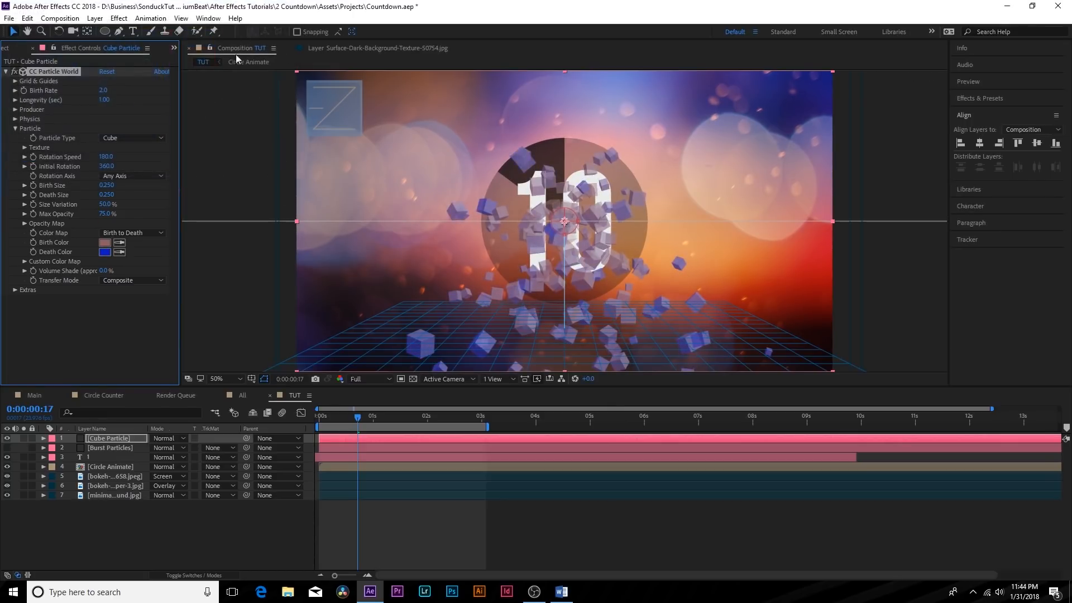
{"action": "left_click", "coordinate": [104, 241]}
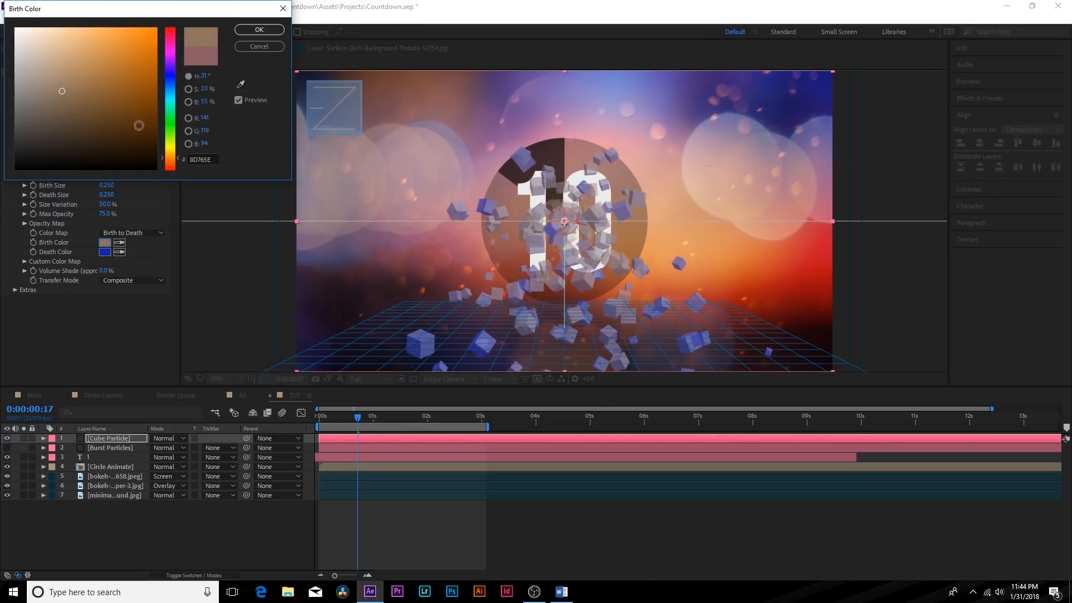
{"action": "left_click", "coordinate": [258, 29]}
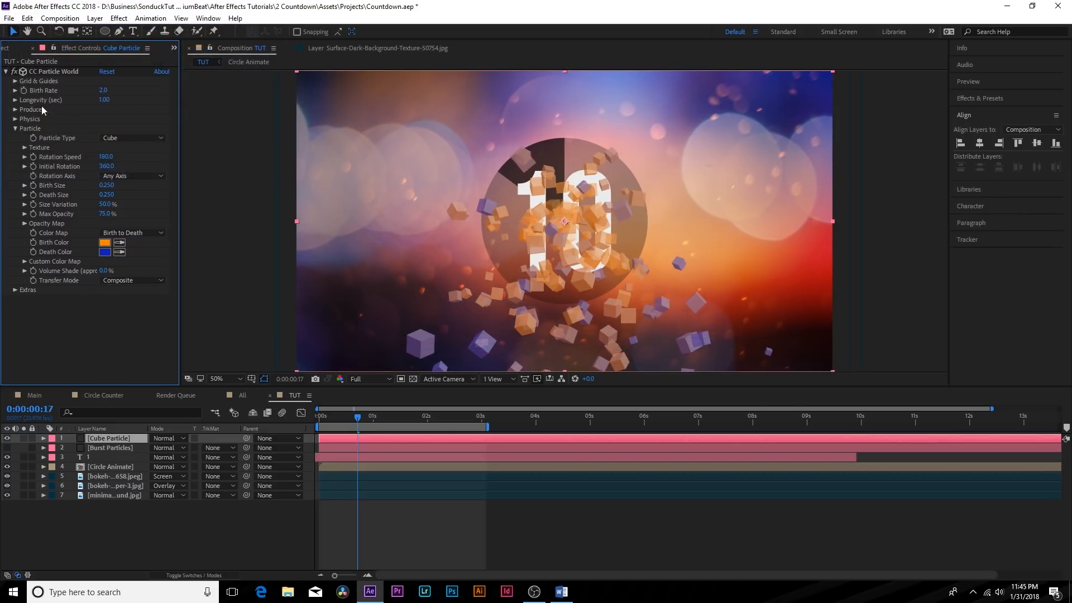
Set emitter Radius X/Y/Z to 0.555/0.455/0.505 and Position Y to -0.84.
{"action": "left_click", "coordinate": [15, 109]}
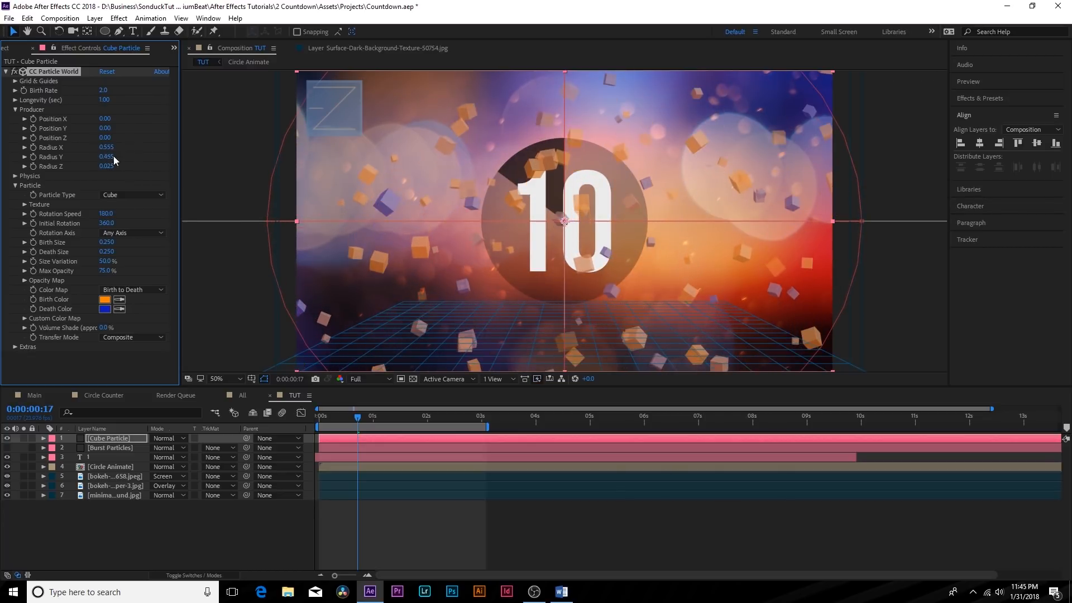
{"action": "left_click_drag", "start_coordinate": [107, 167], "coordinate": [134, 166]}
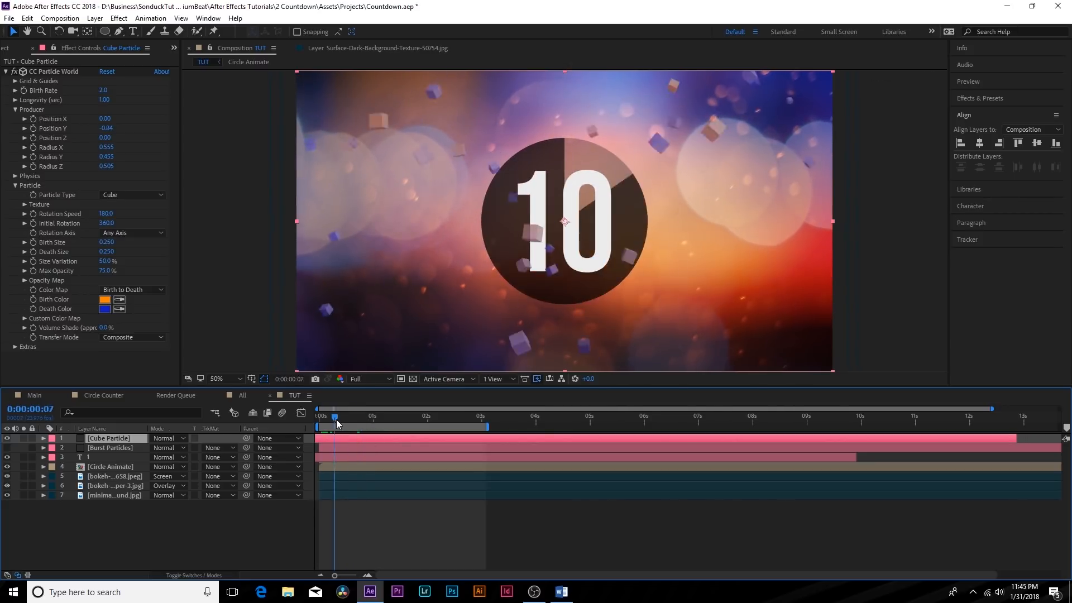
{"action": "left_click_drag", "start_coordinate": [335, 417], "coordinate": [350, 417]}
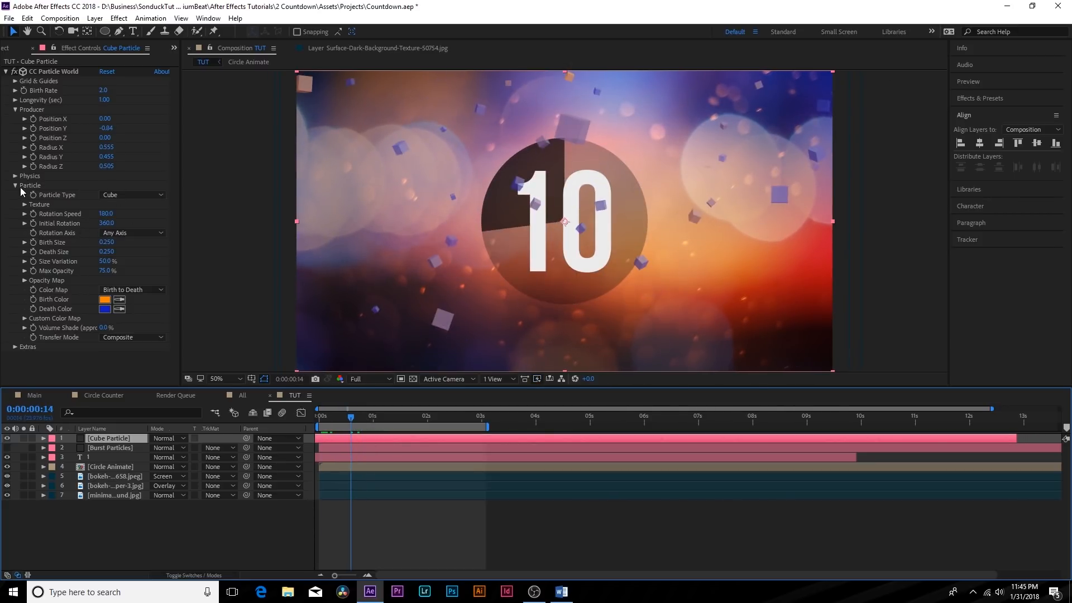
Set Cube Particle physics to gravity 0.040 and longevity 3.90, then preview the drifting cubes.
{"action": "left_click", "coordinate": [15, 109]}
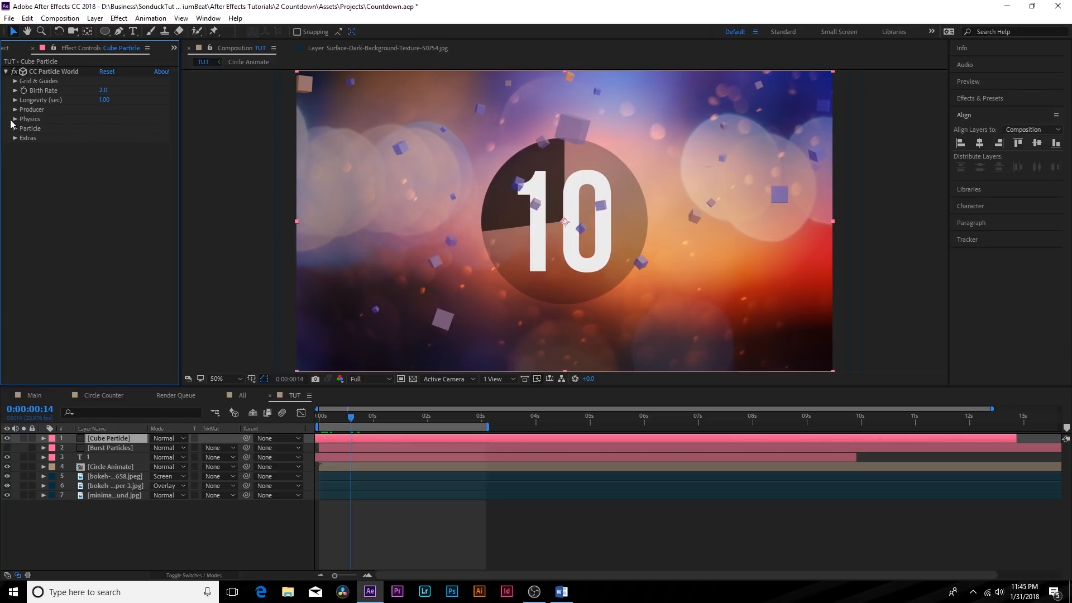
{"action": "left_click", "coordinate": [15, 119]}
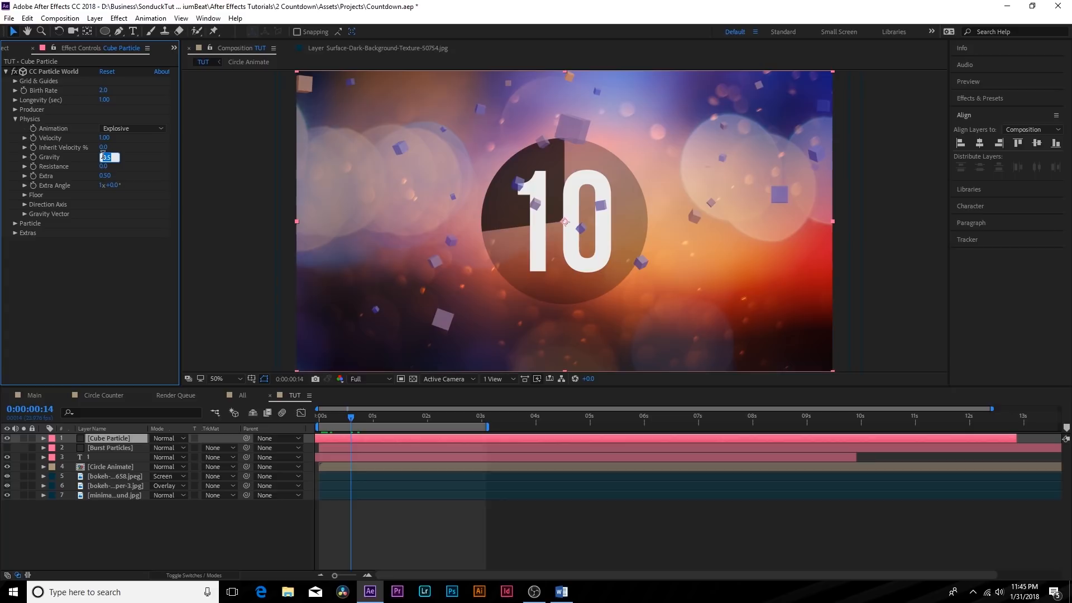
{"action": "type", "text": ".040"}
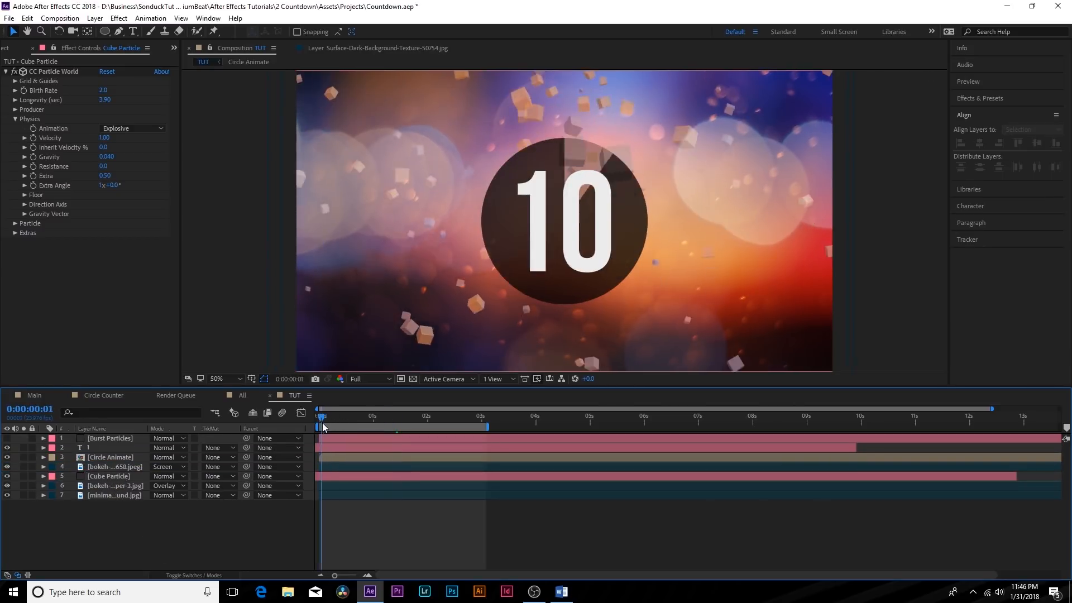
{"action": "left_click_drag", "start_coordinate": [322, 426], "coordinate": [369, 426]}
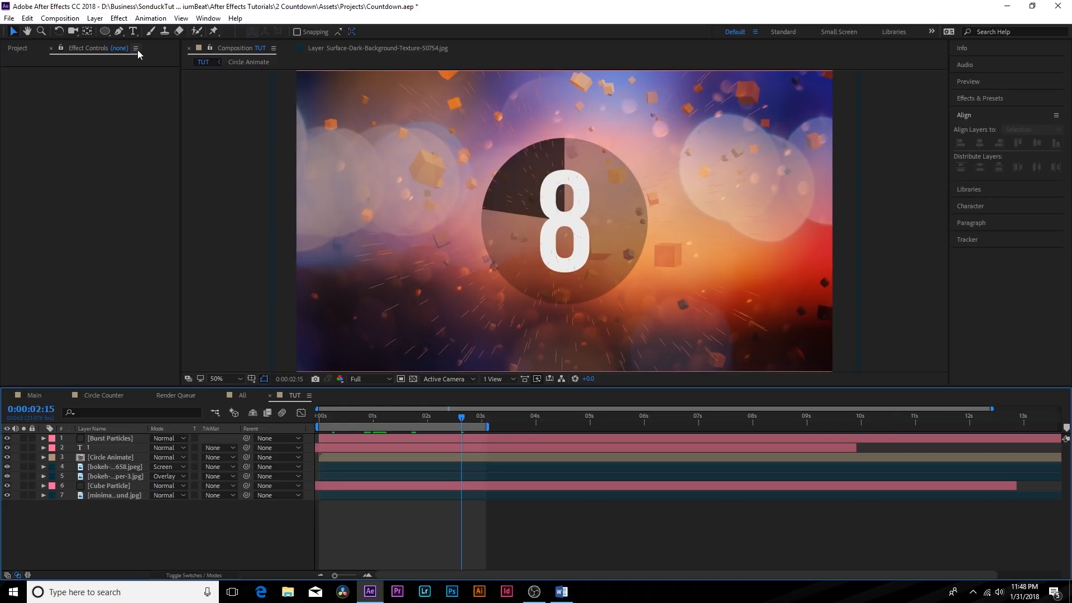
Add a parent null object and give its Position the expression wiggle(5,30).
{"action": "left_click", "coordinate": [94, 17]}
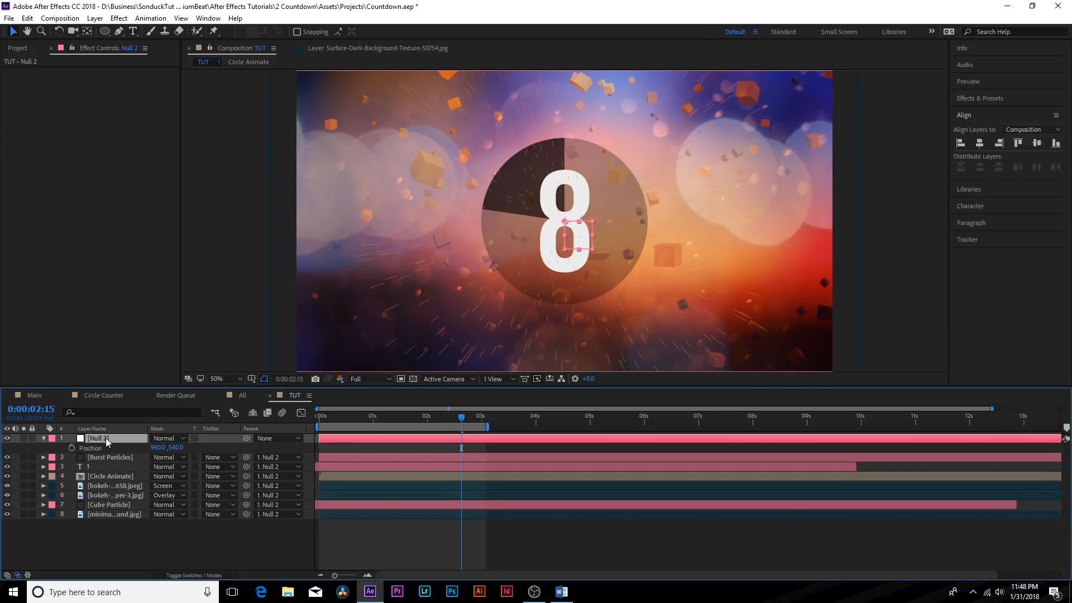
{"action": "left_click", "coordinate": [91, 448]}
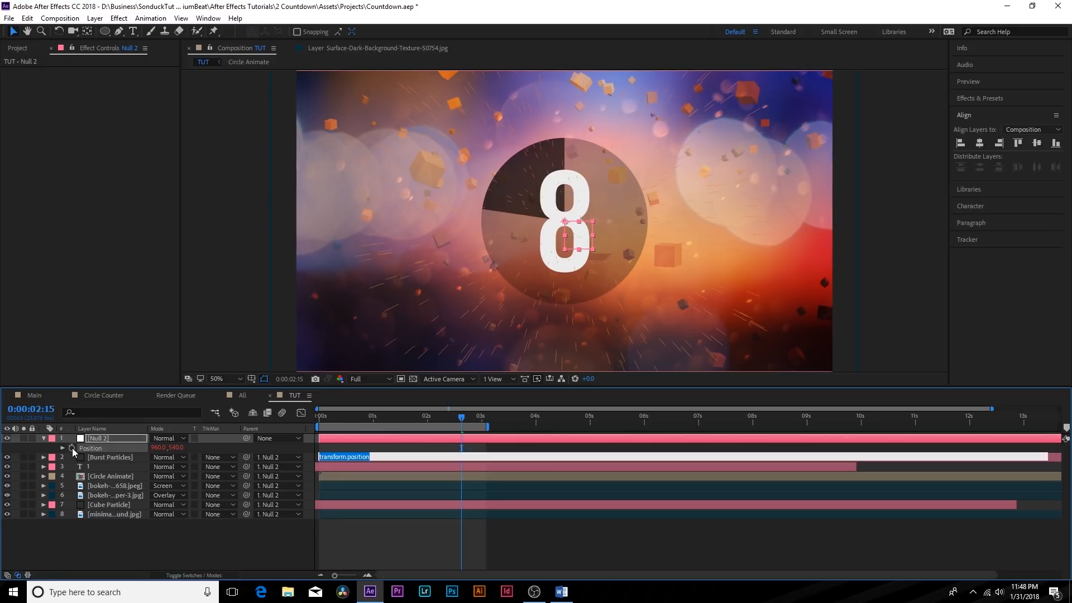
{"action": "type", "text": "wiggle("}
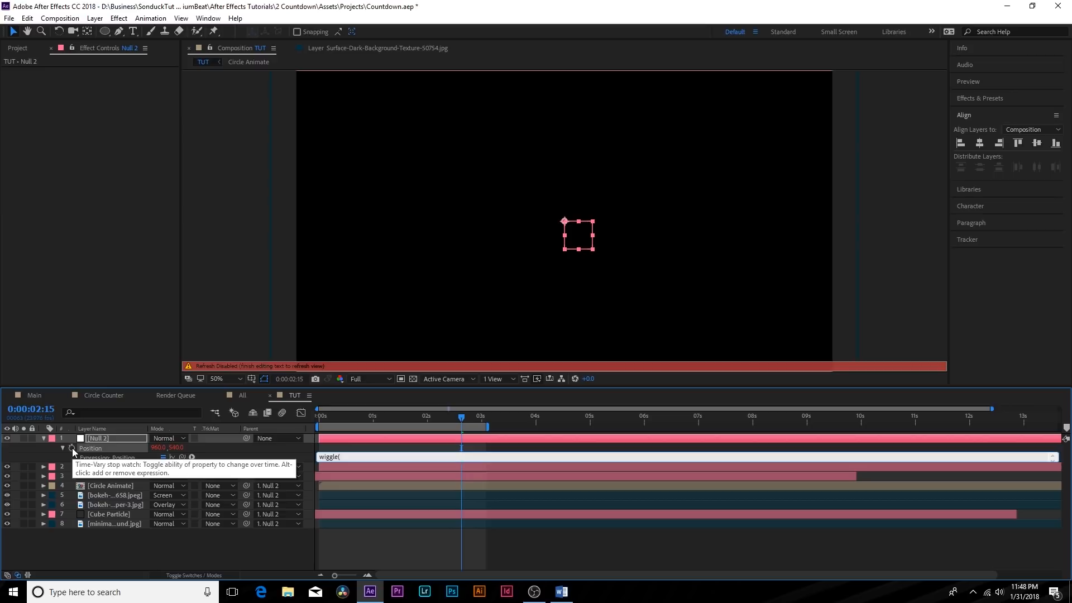
{"action": "type", "text": "5,30)"}
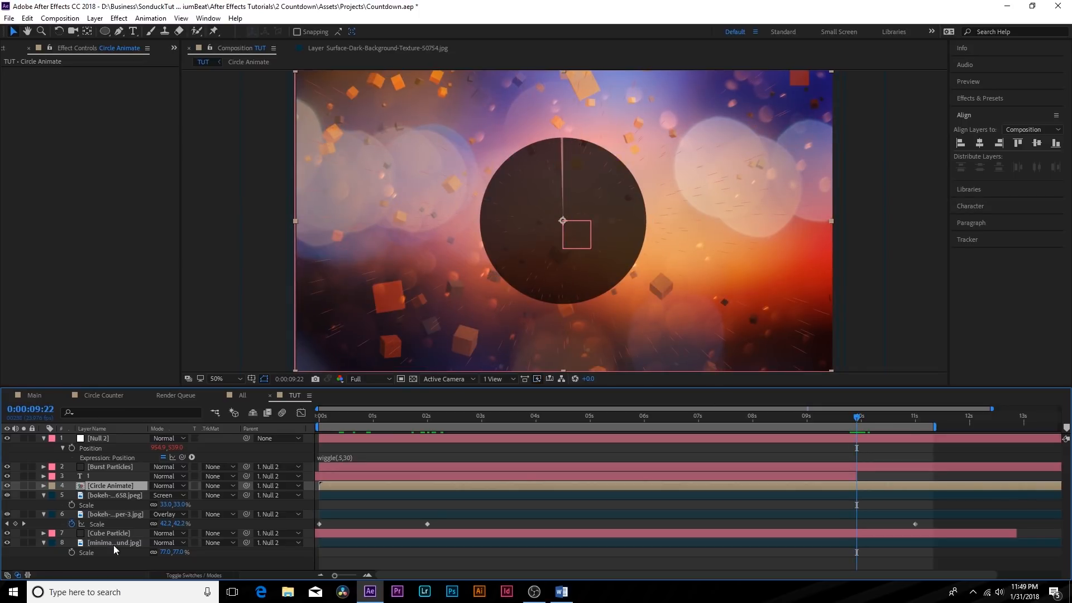
{"action": "mouse_move", "coordinate": [329, 366]}
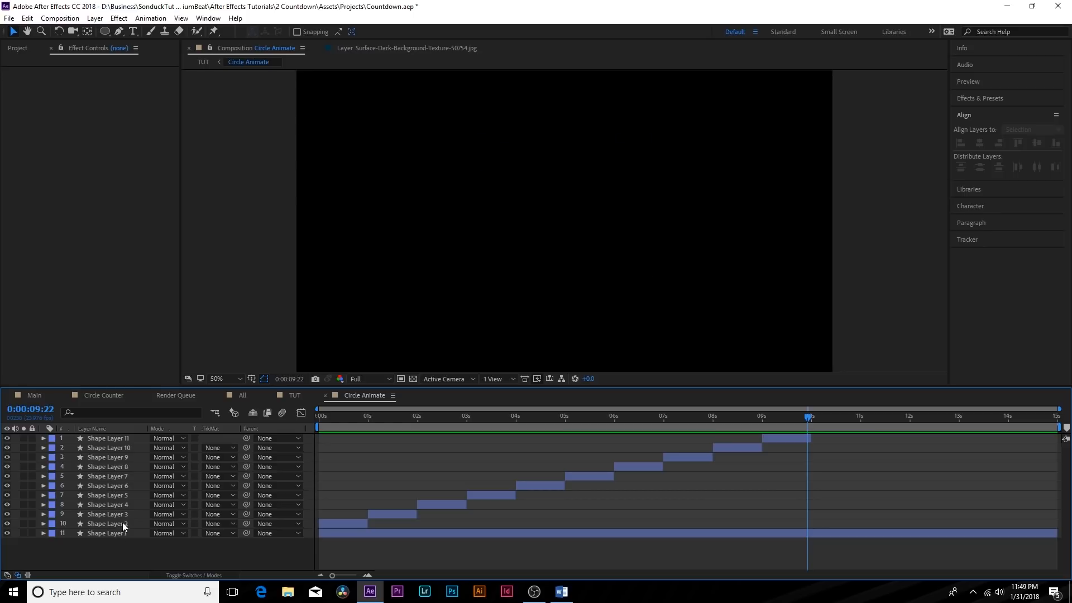
Select Shape Layer 1, the full circle background, in Circle Animate and return to TUT.
{"action": "left_click", "coordinate": [109, 533]}
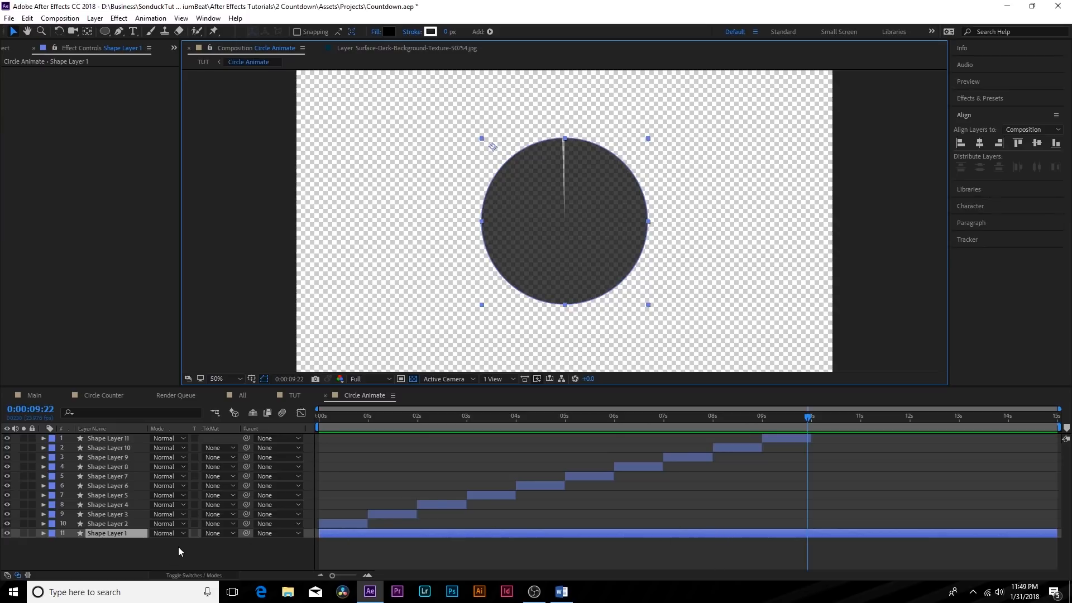
{"action": "left_click", "coordinate": [42, 533]}
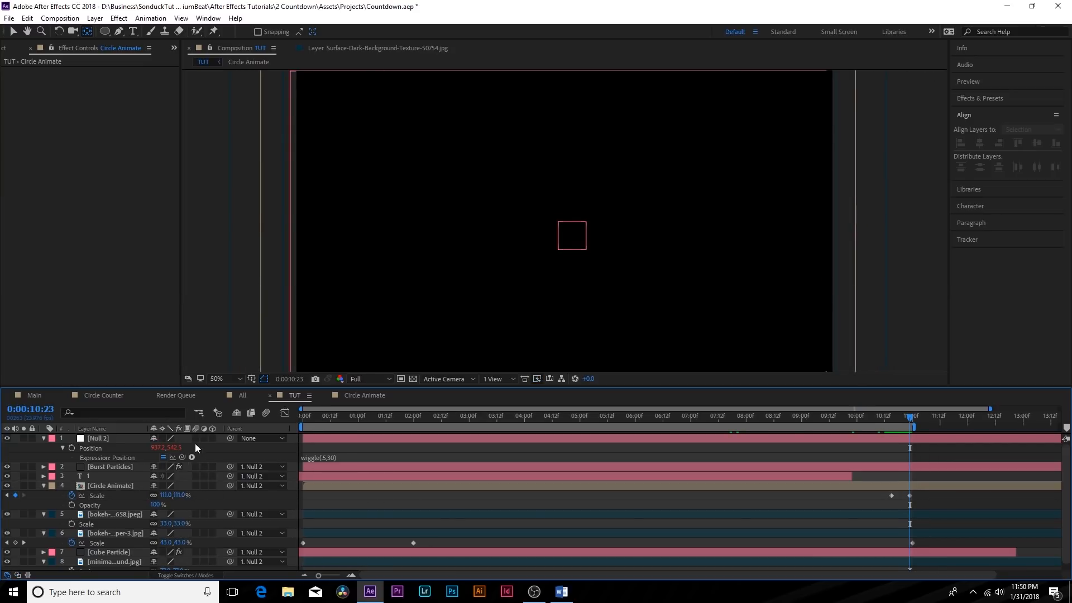
{"action": "scroll", "scroll_direction": "down", "scroll_amount": 3}
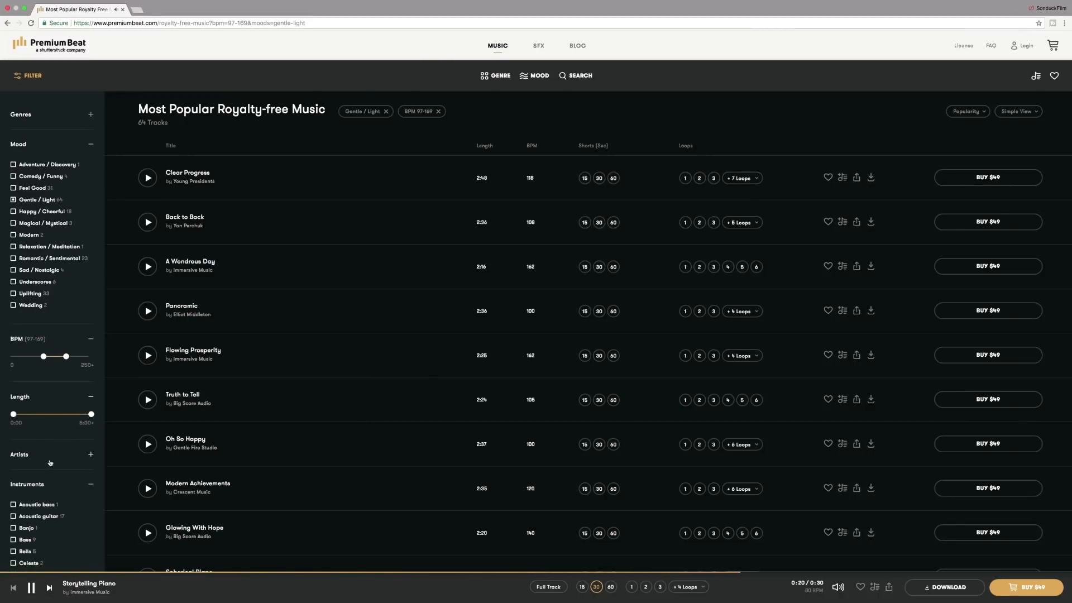
Switch the PremiumBeat music mood filter from Gentle / Light to Dark / Somber.
{"action": "left_click", "coordinate": [538, 75]}
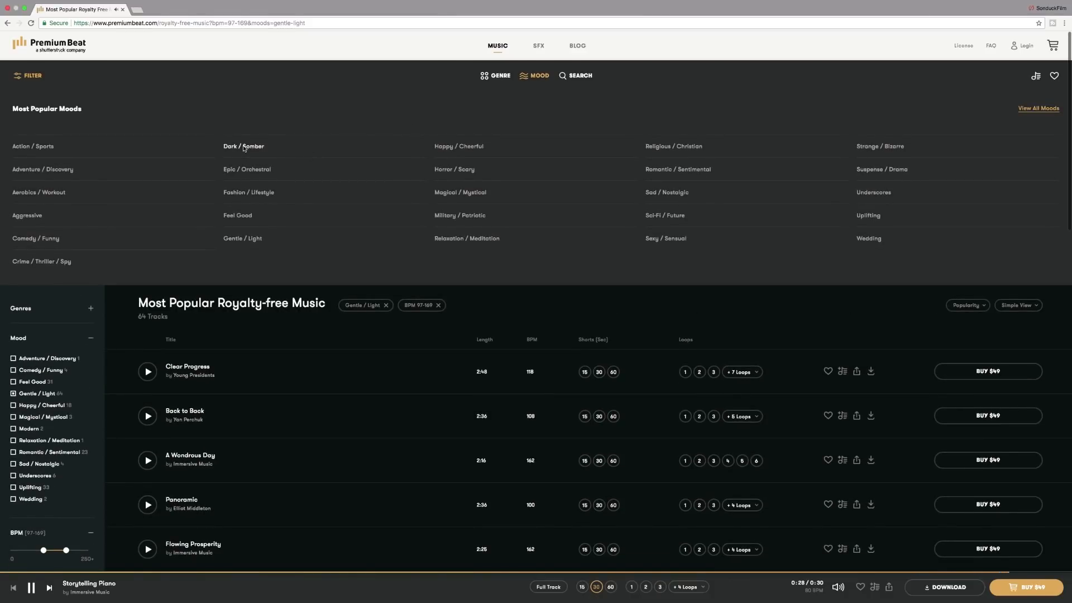
{"action": "left_click", "coordinate": [244, 146]}
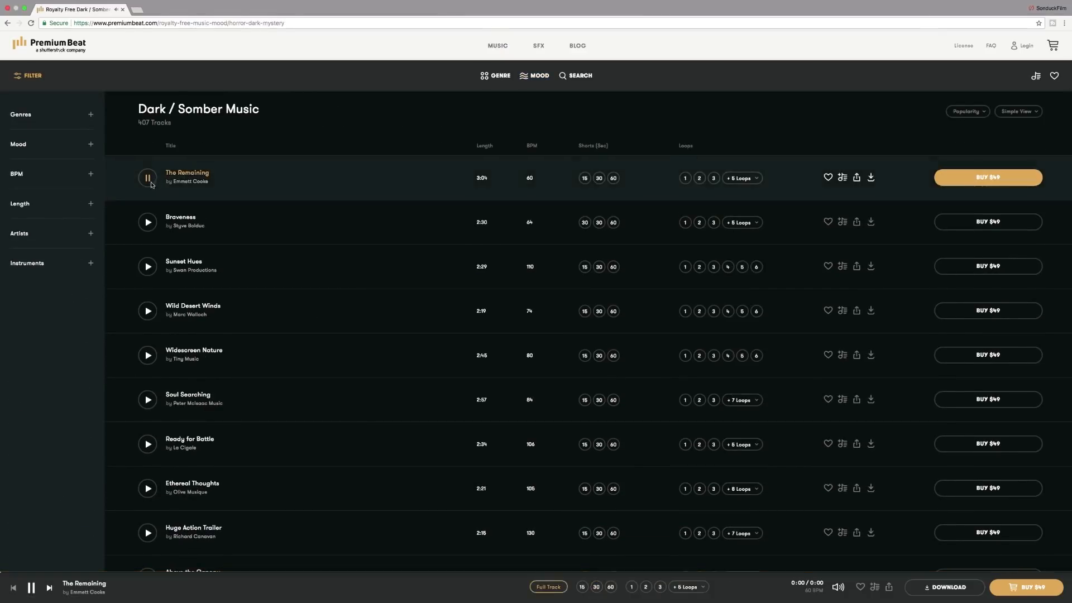